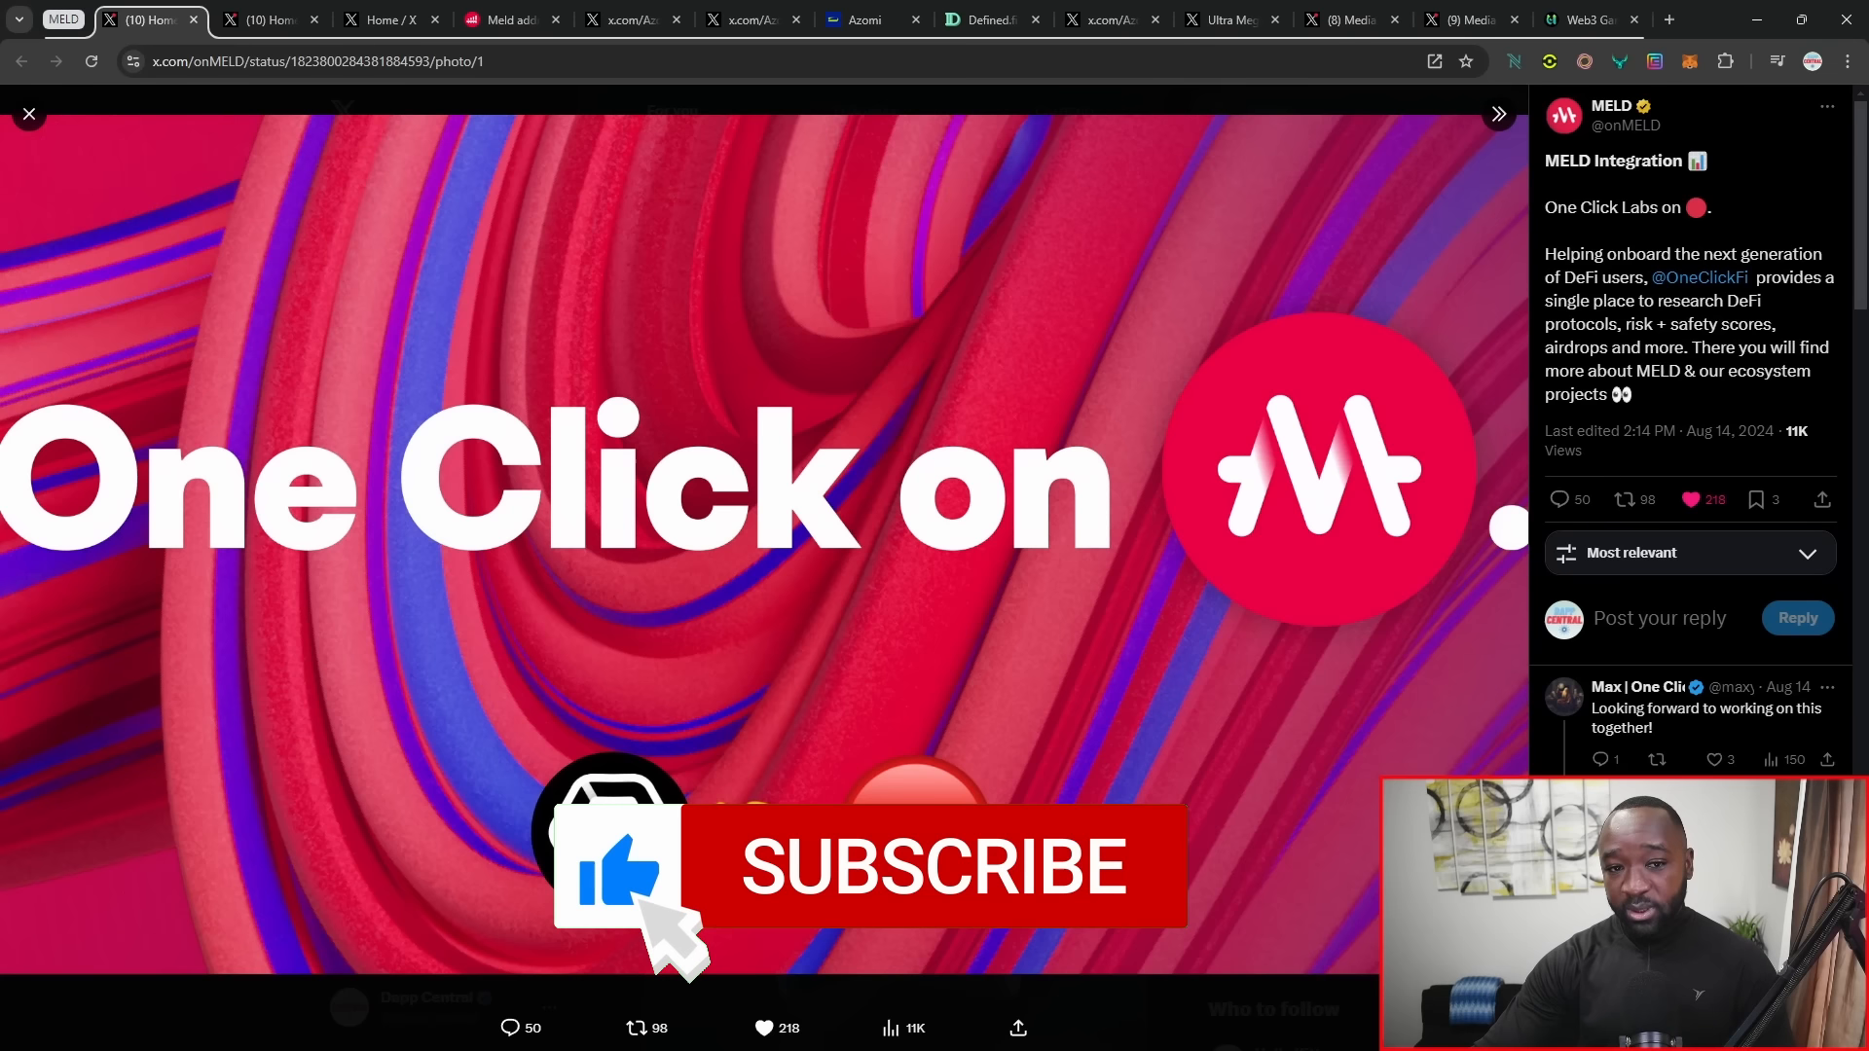
Step: View the Golden Bank Manager NFT plus 200K MELD prize image in the puzzle competition post
left_click(932, 866)
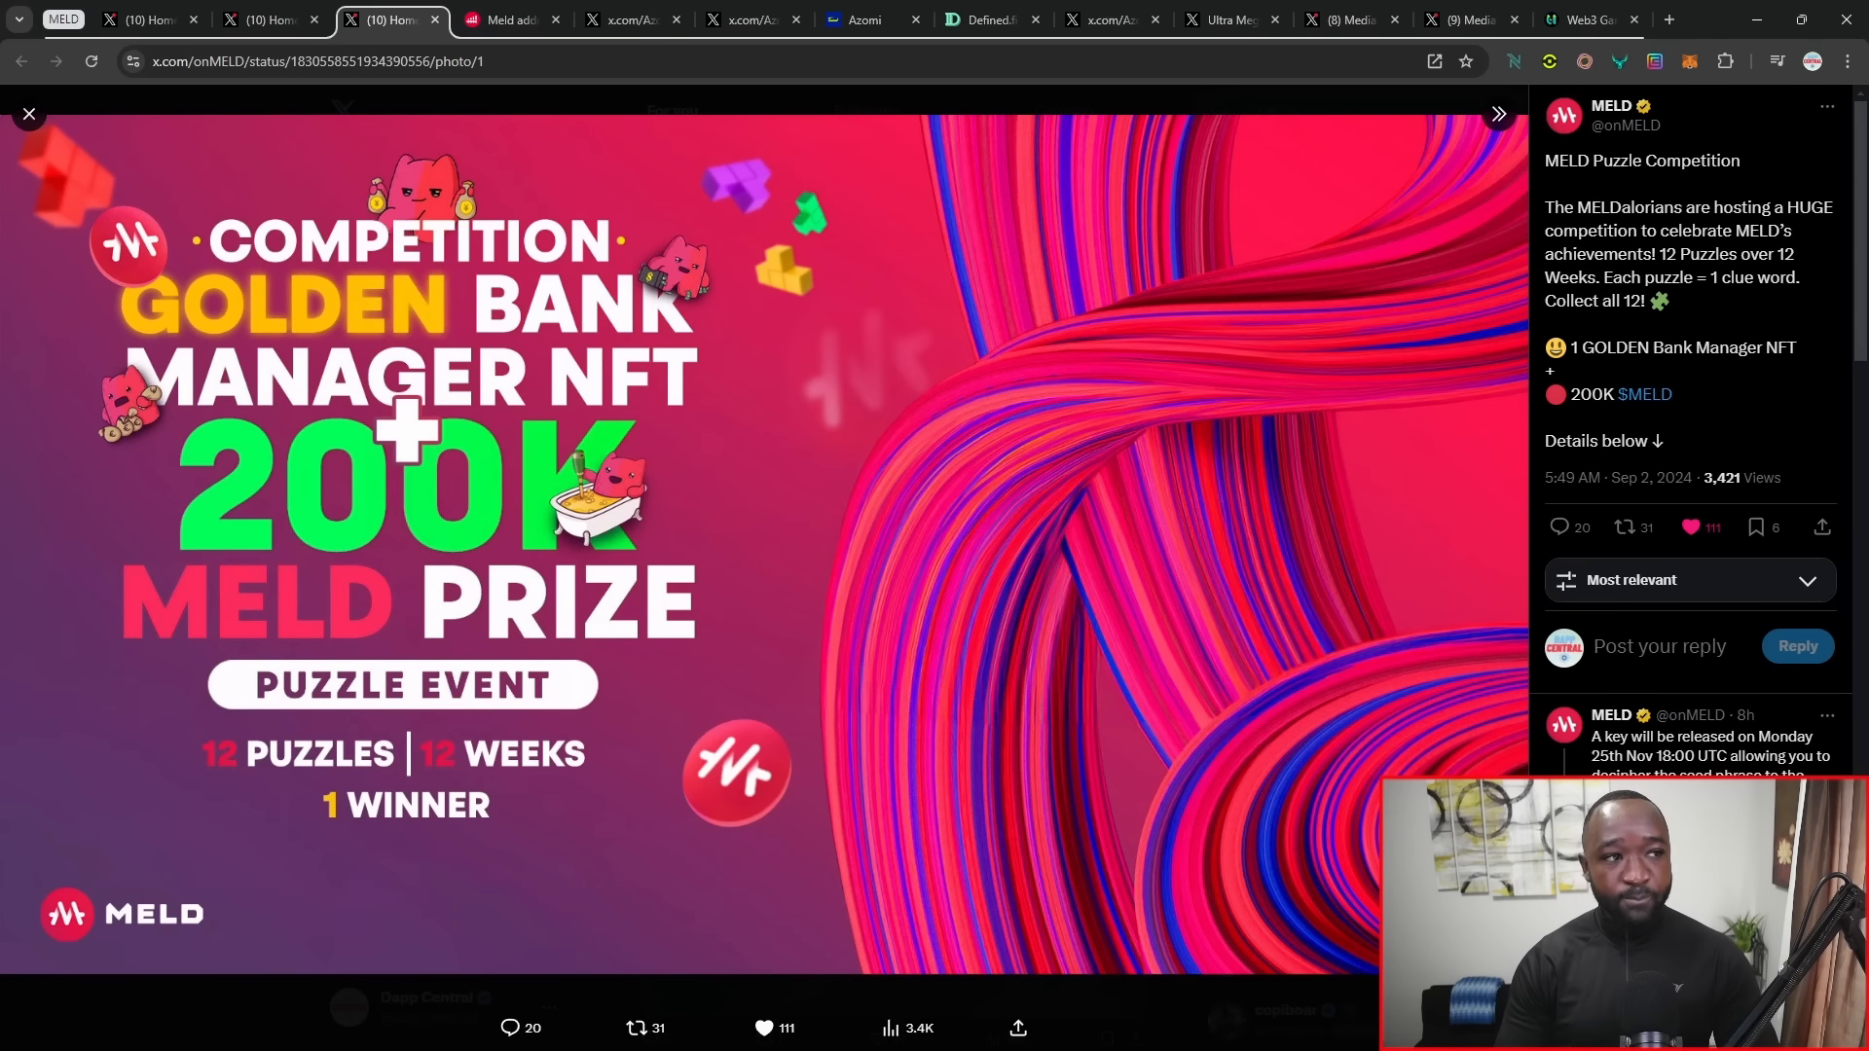
Step: Switch to the MeldScan address page for the wallet holding 200,000 gMELD
left_click(508, 19)
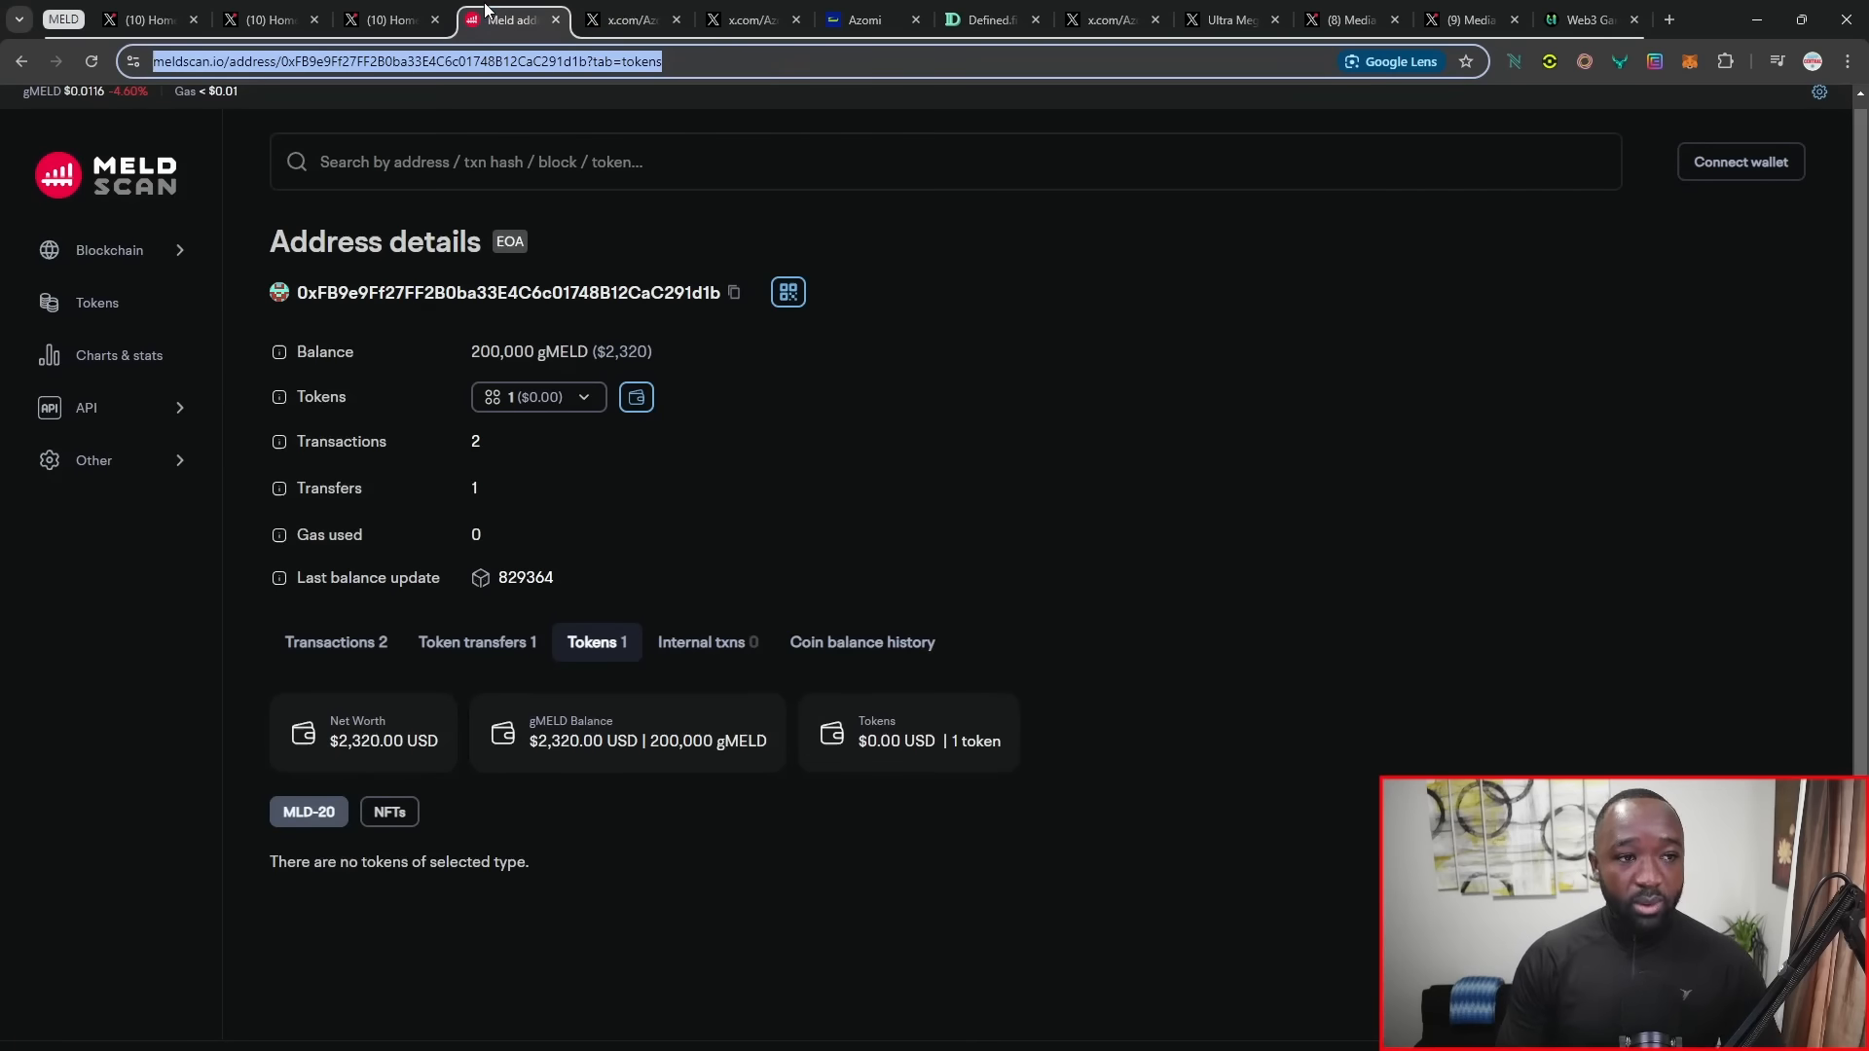
mouse_move(1610, 722)
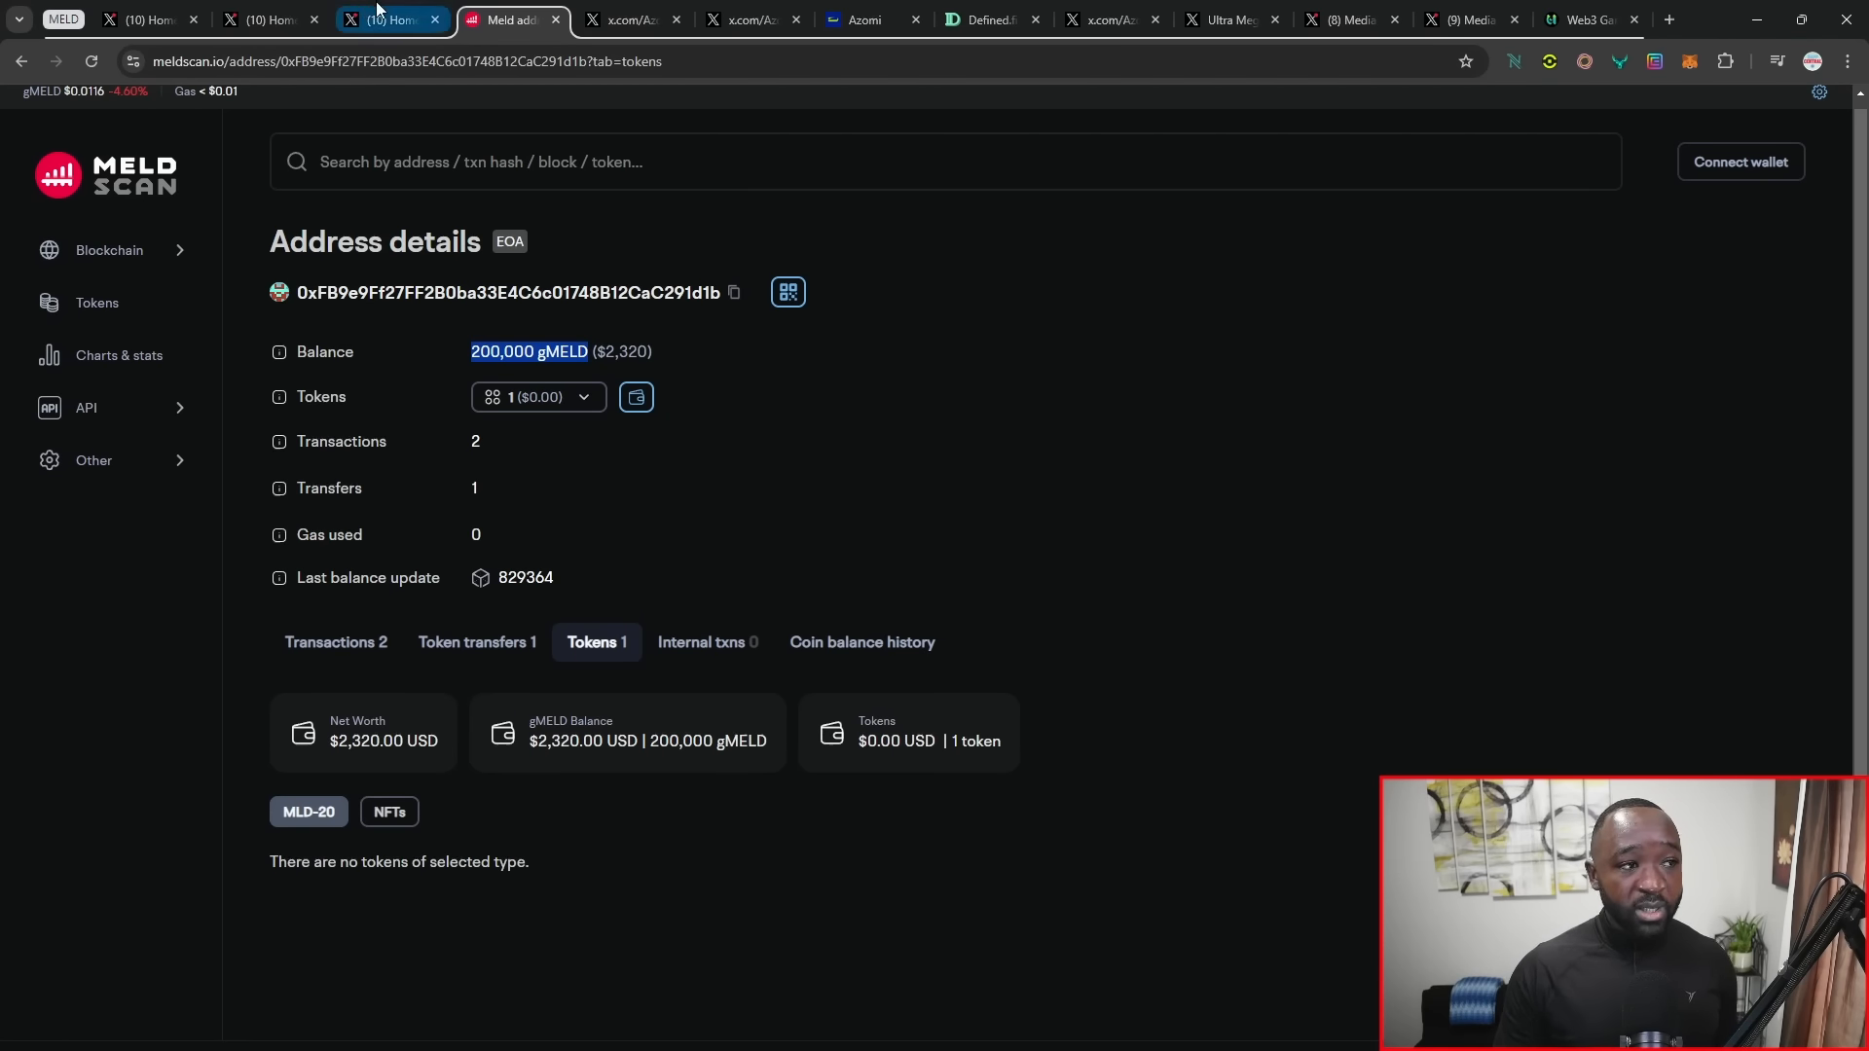
left_click(381, 20)
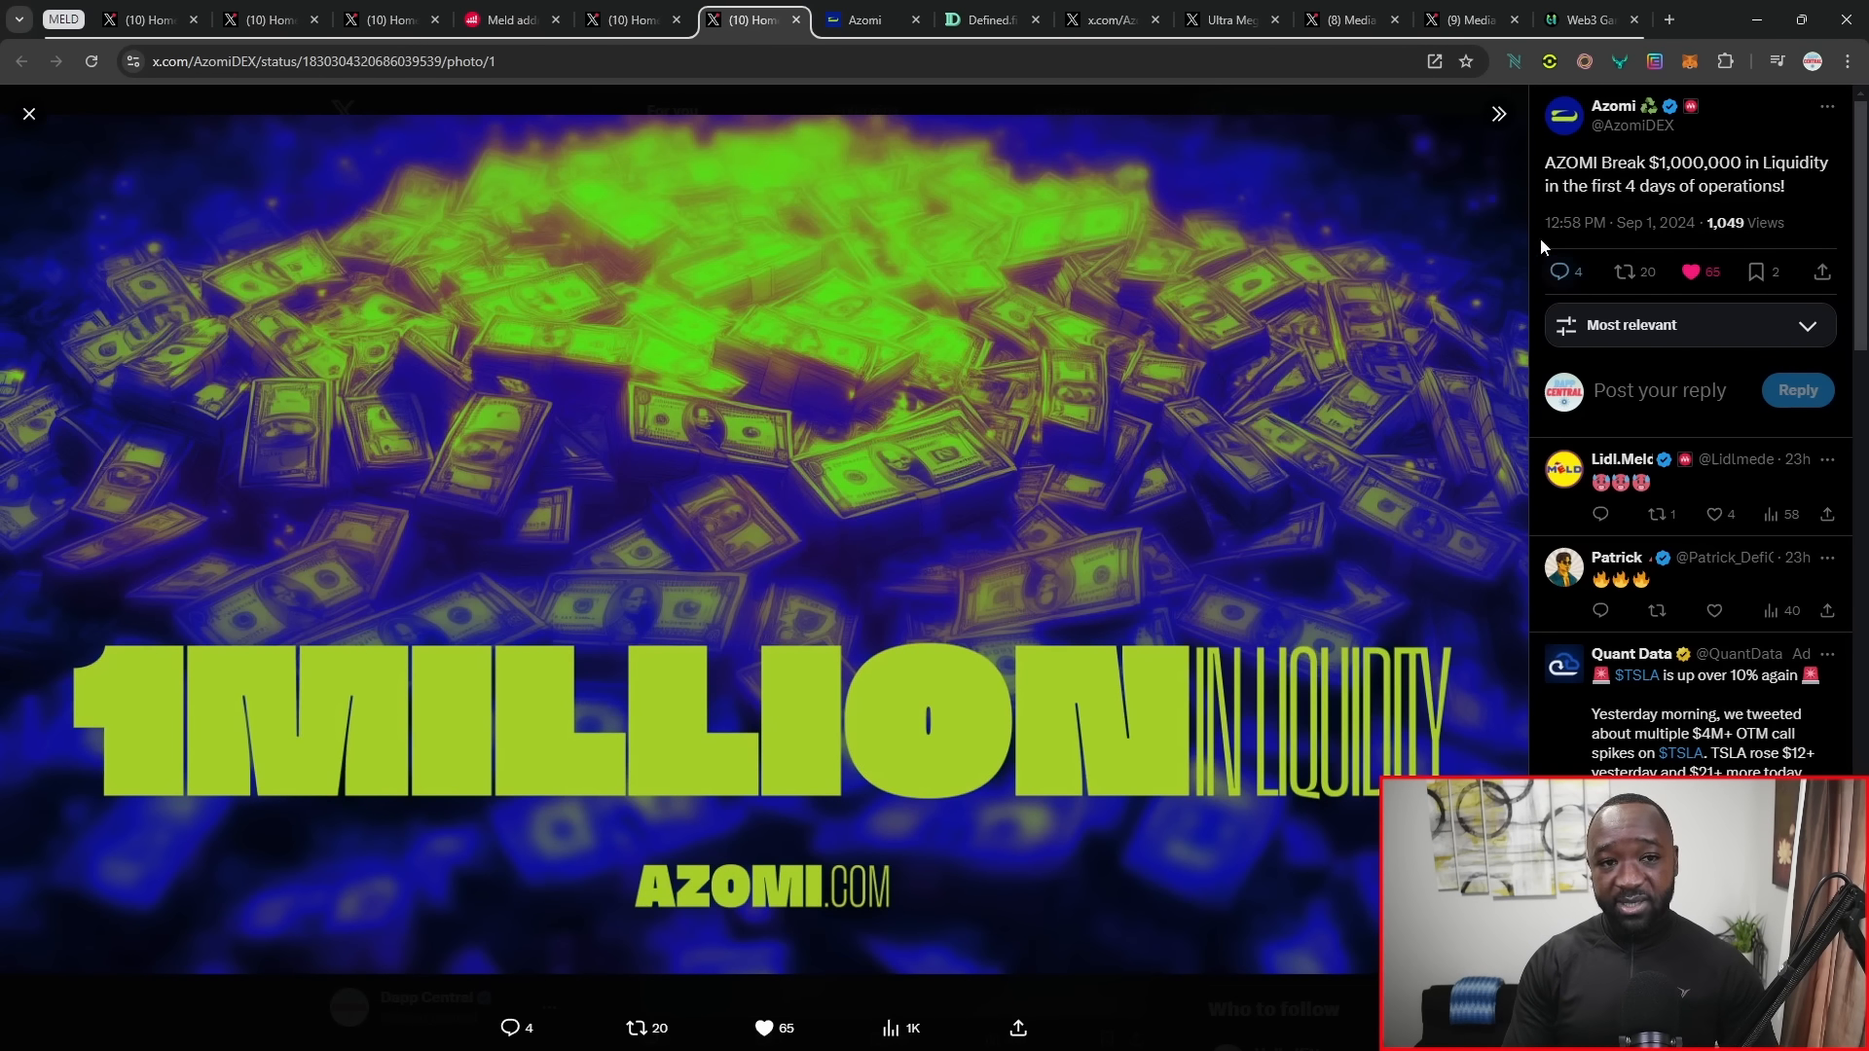
Step: Collapse the reply panel so Azomi's 1 Million in Liquidity image fills the page
left_click(1497, 114)
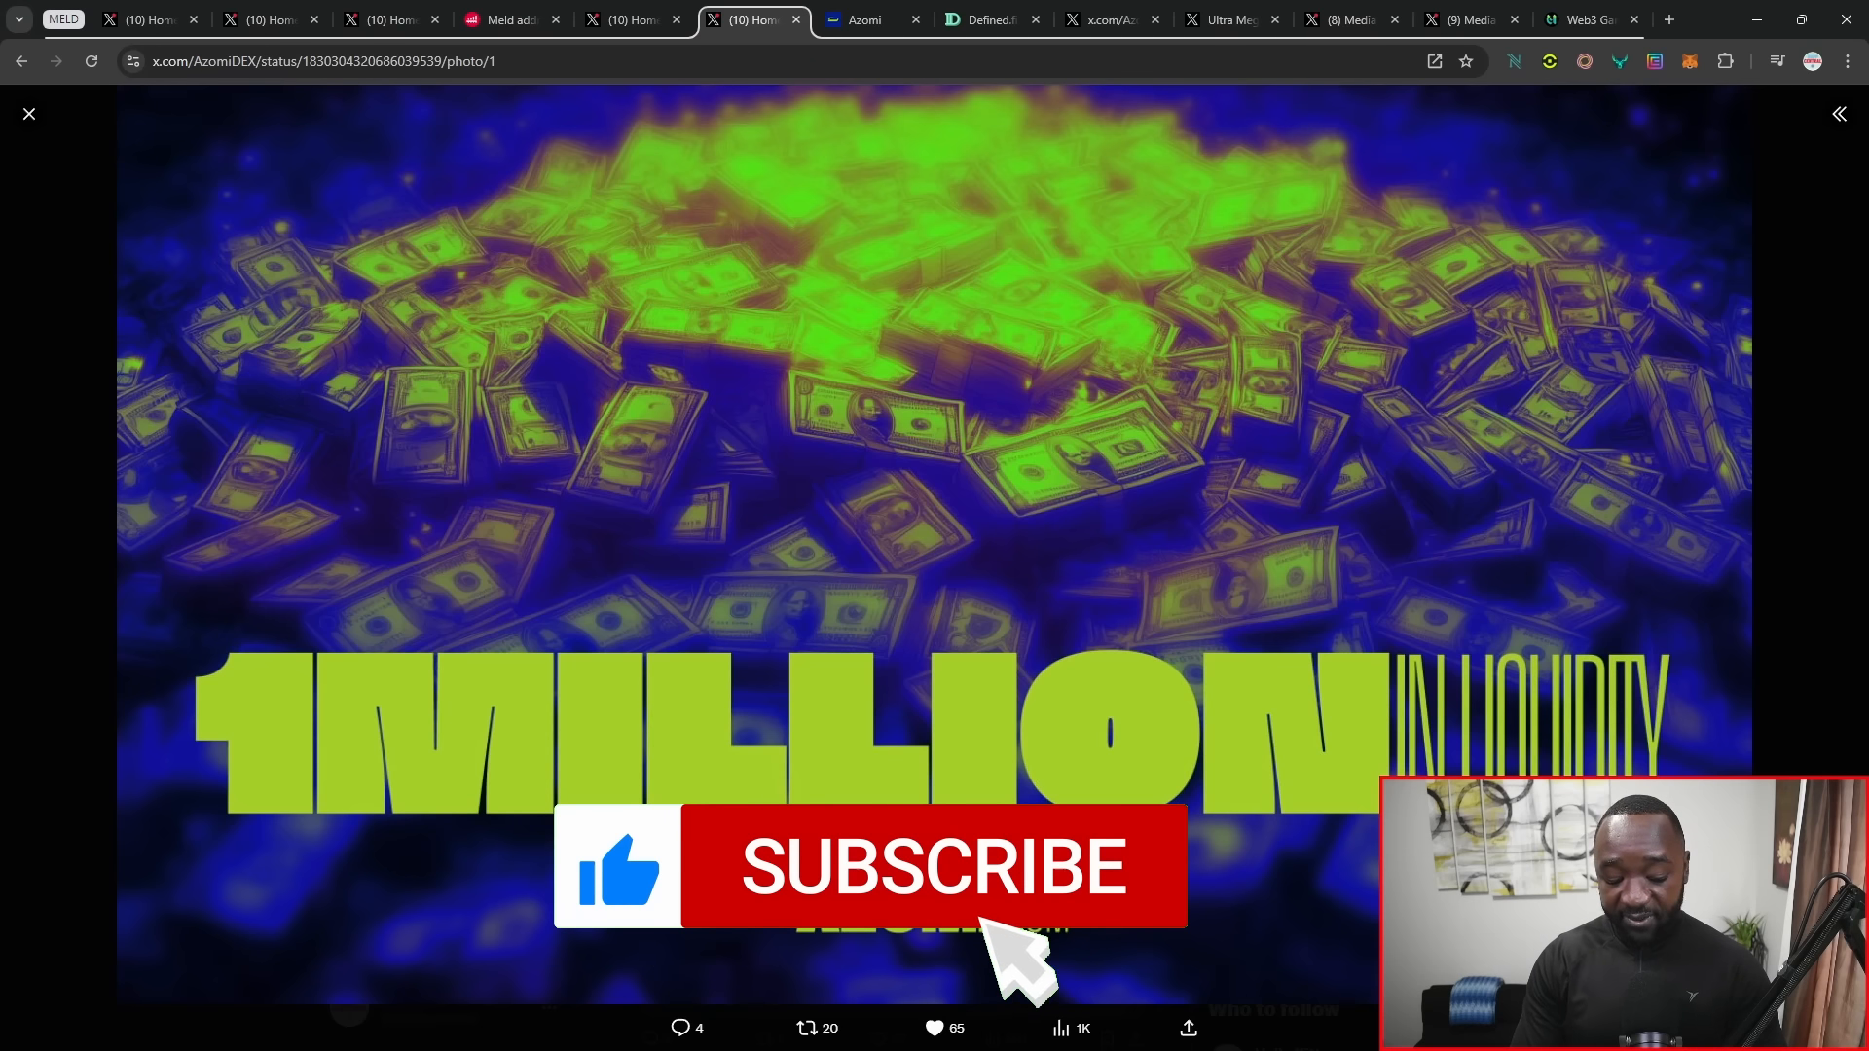
left_click(933, 866)
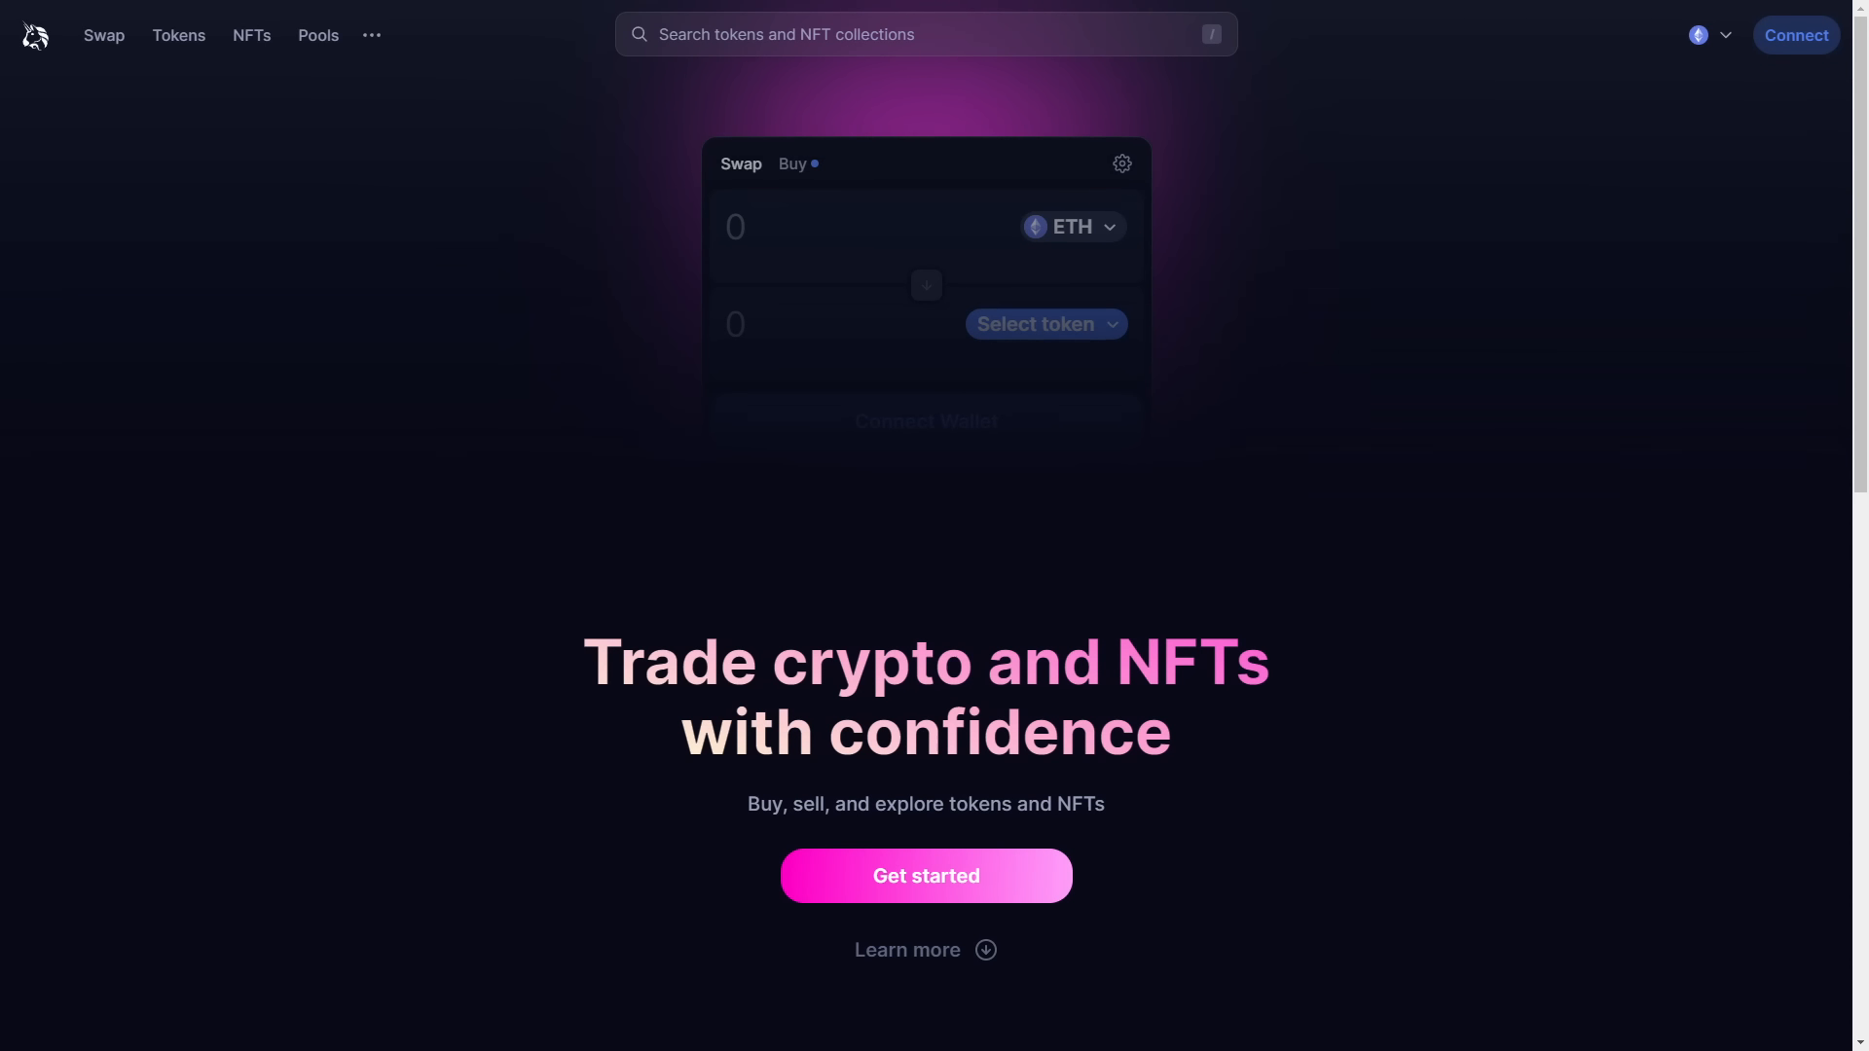
Step: Bring up the You Pay token list on the Azomi DEX swap page (gMELD, ADA, AVAX, BTC, ETH, MELD)
scroll("down", 3)
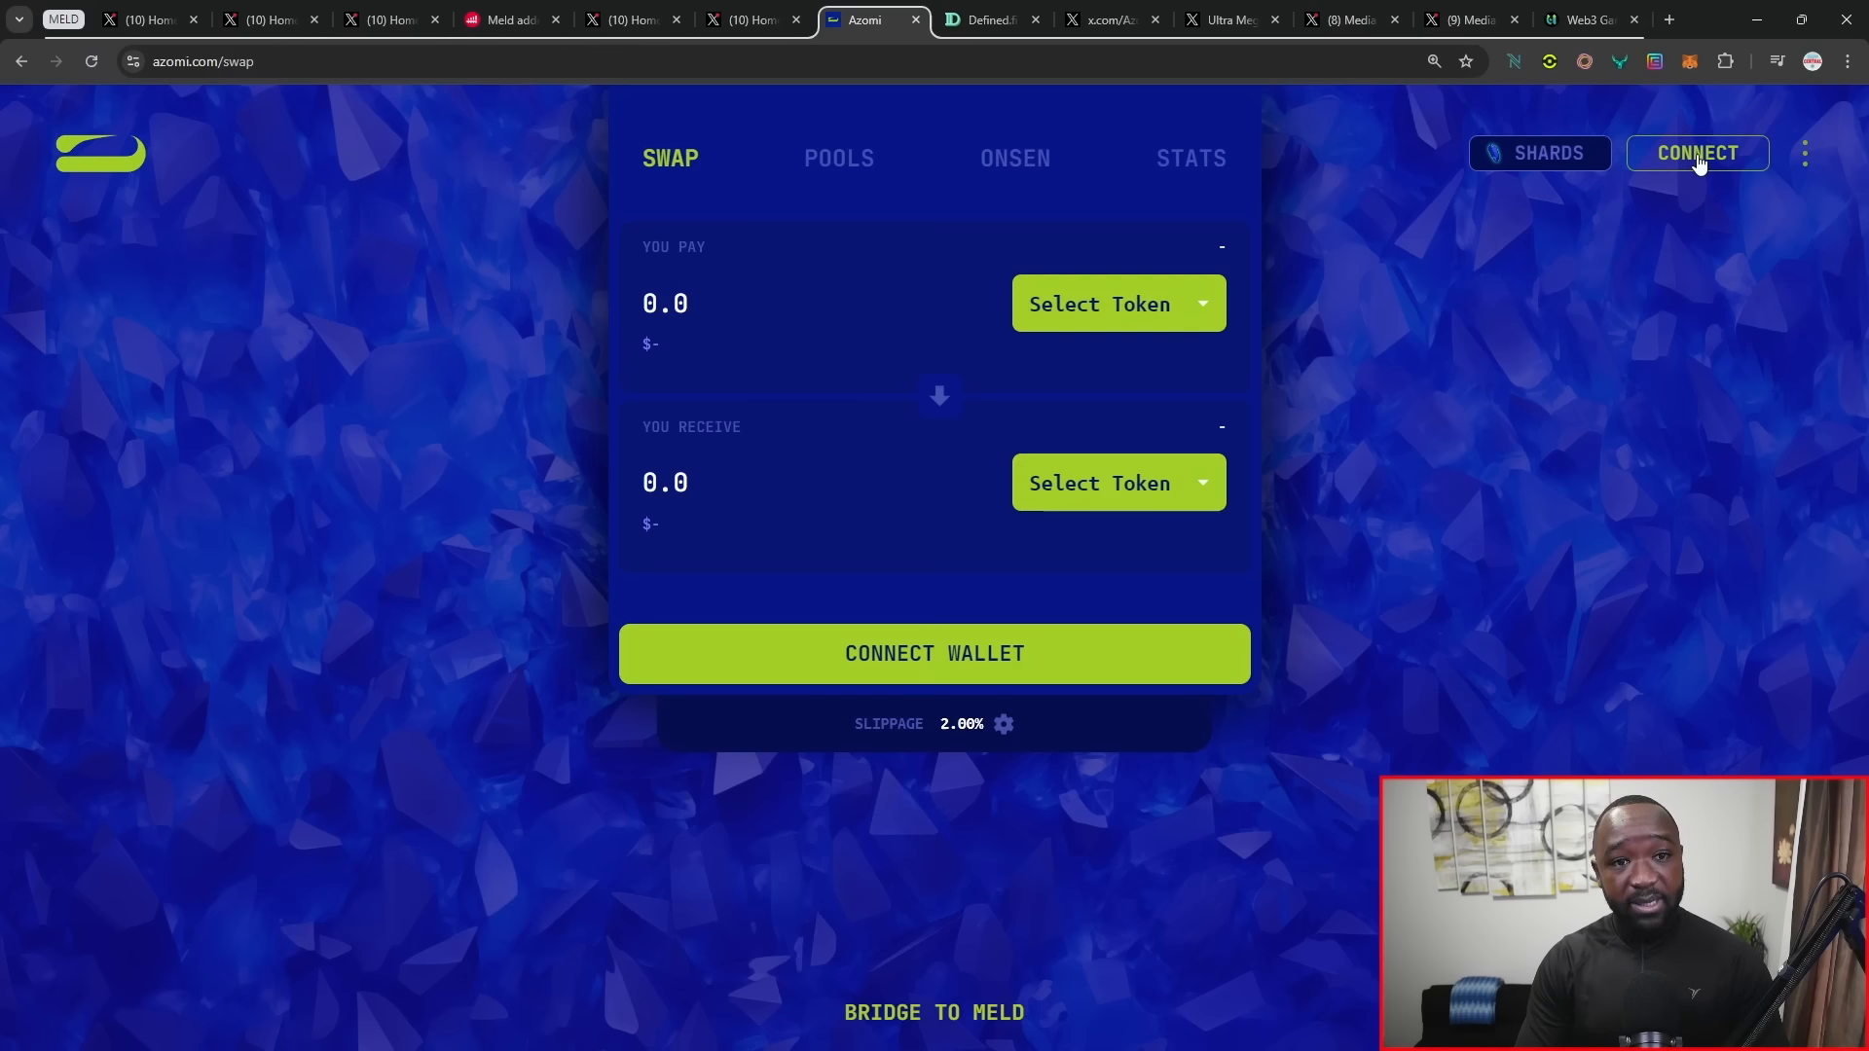
mouse_move(1169, 296)
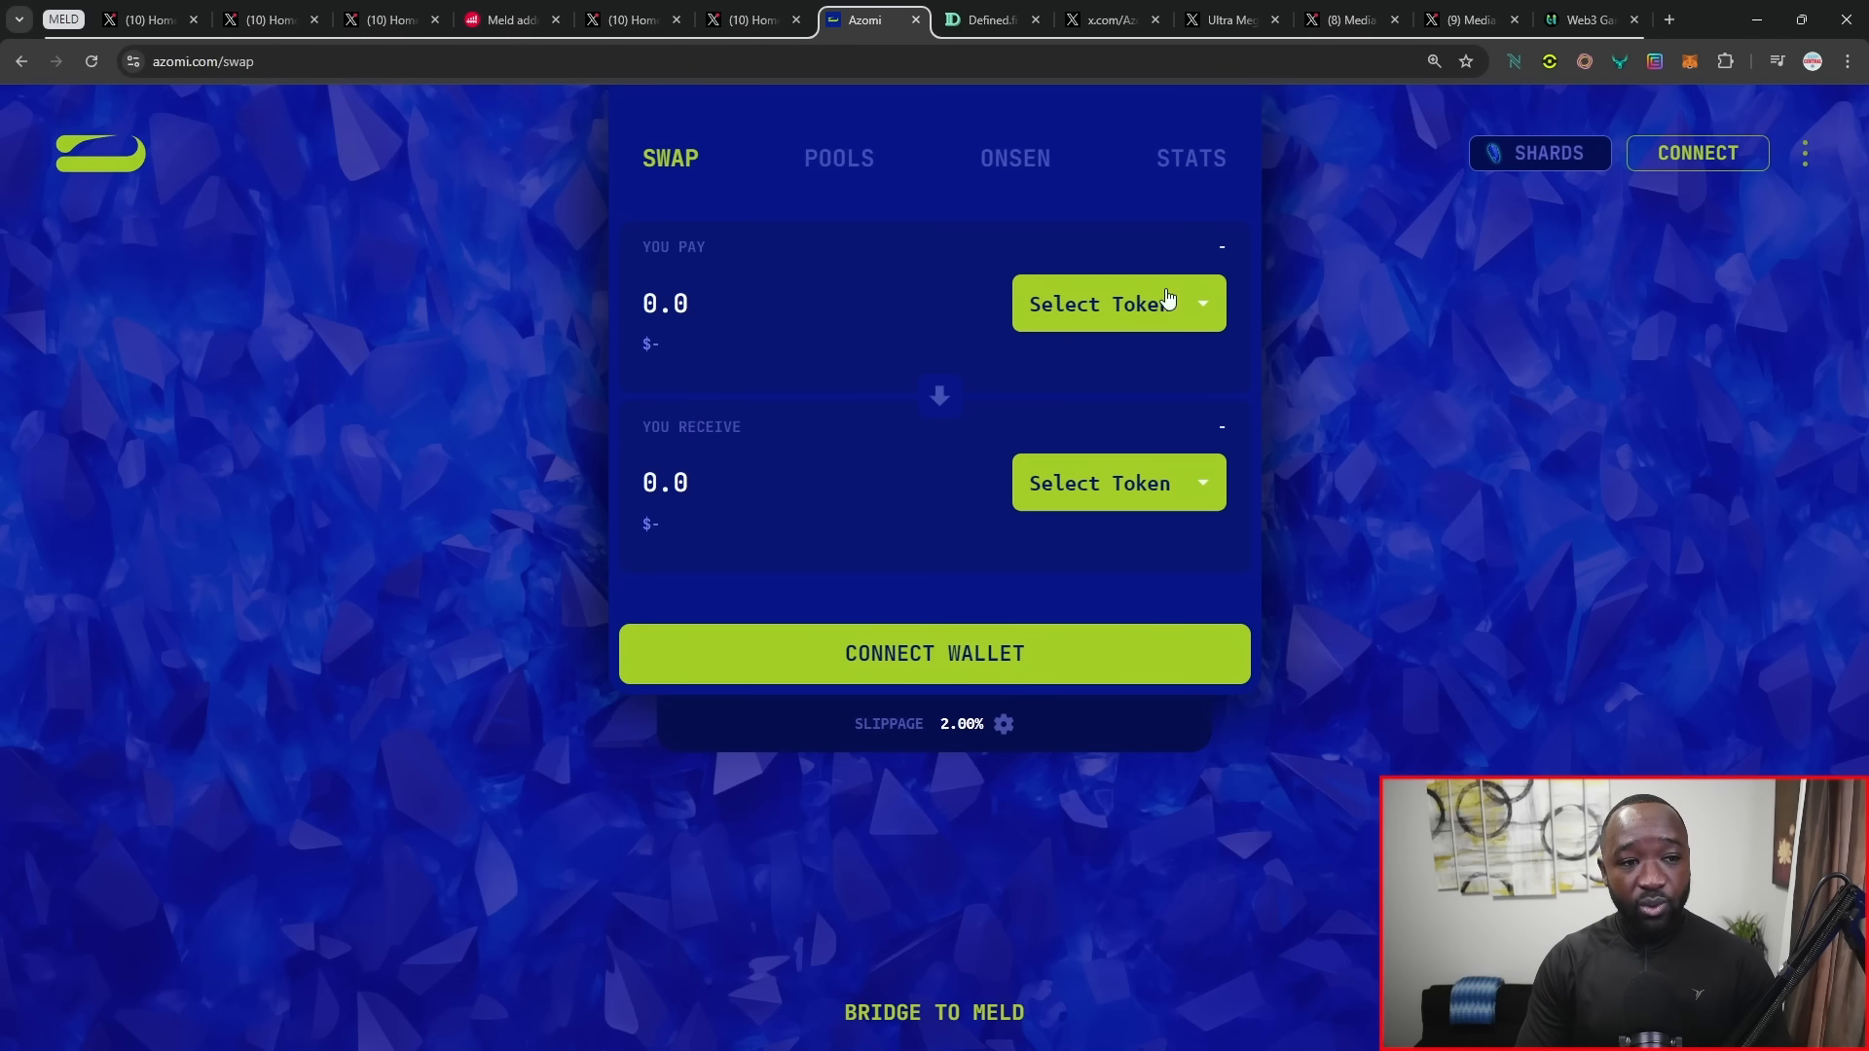
left_click(1119, 303)
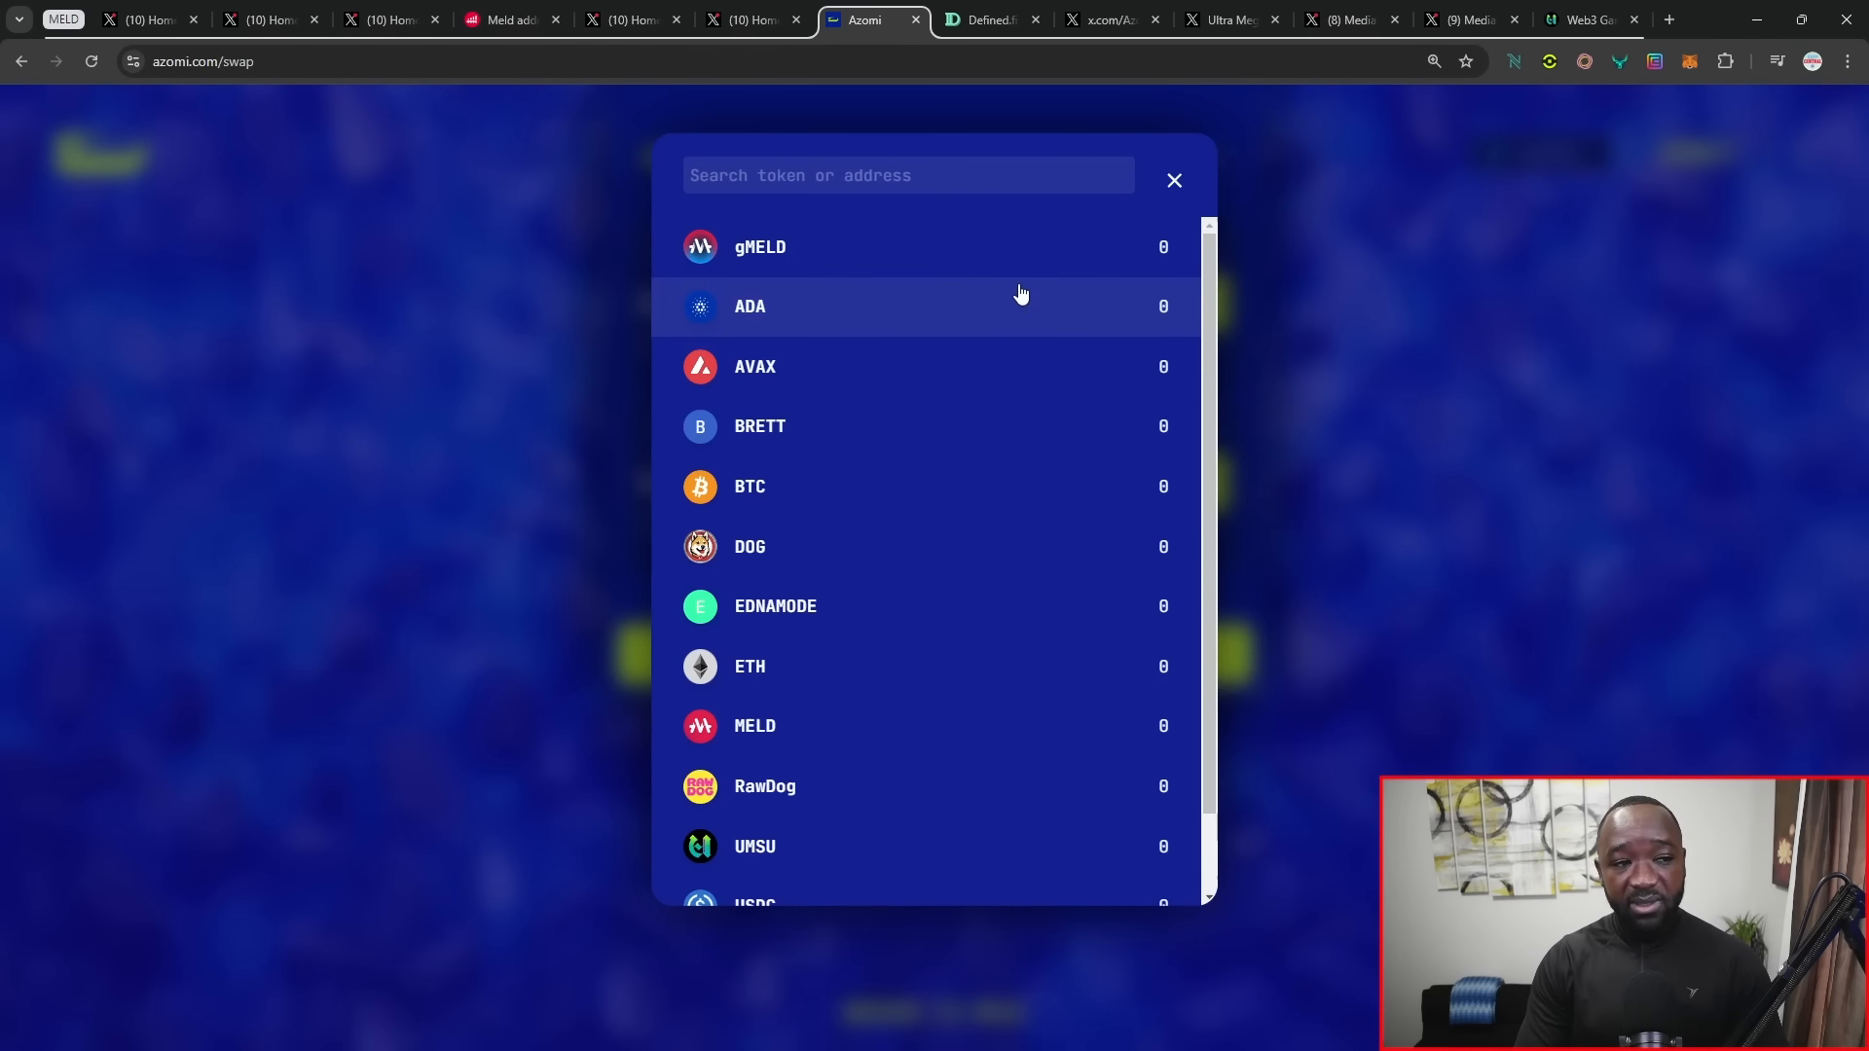
mouse_move(972, 264)
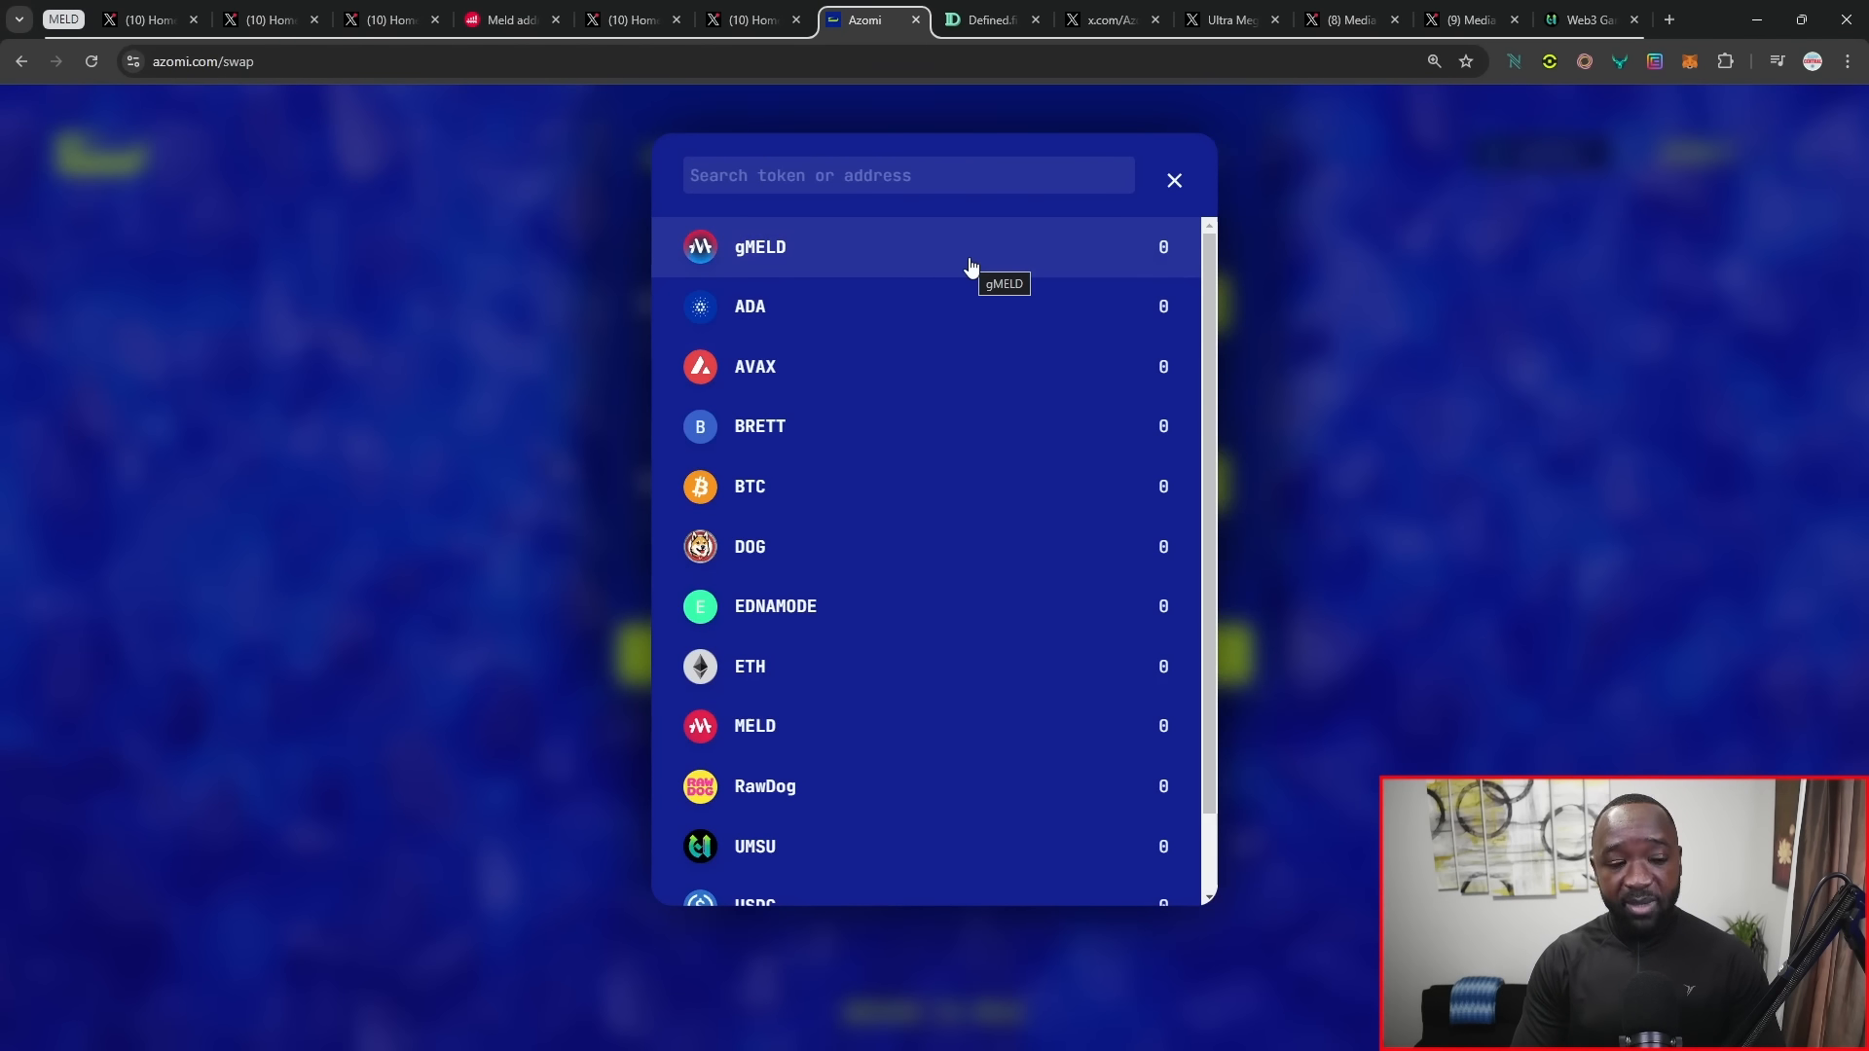
mouse_move(921, 449)
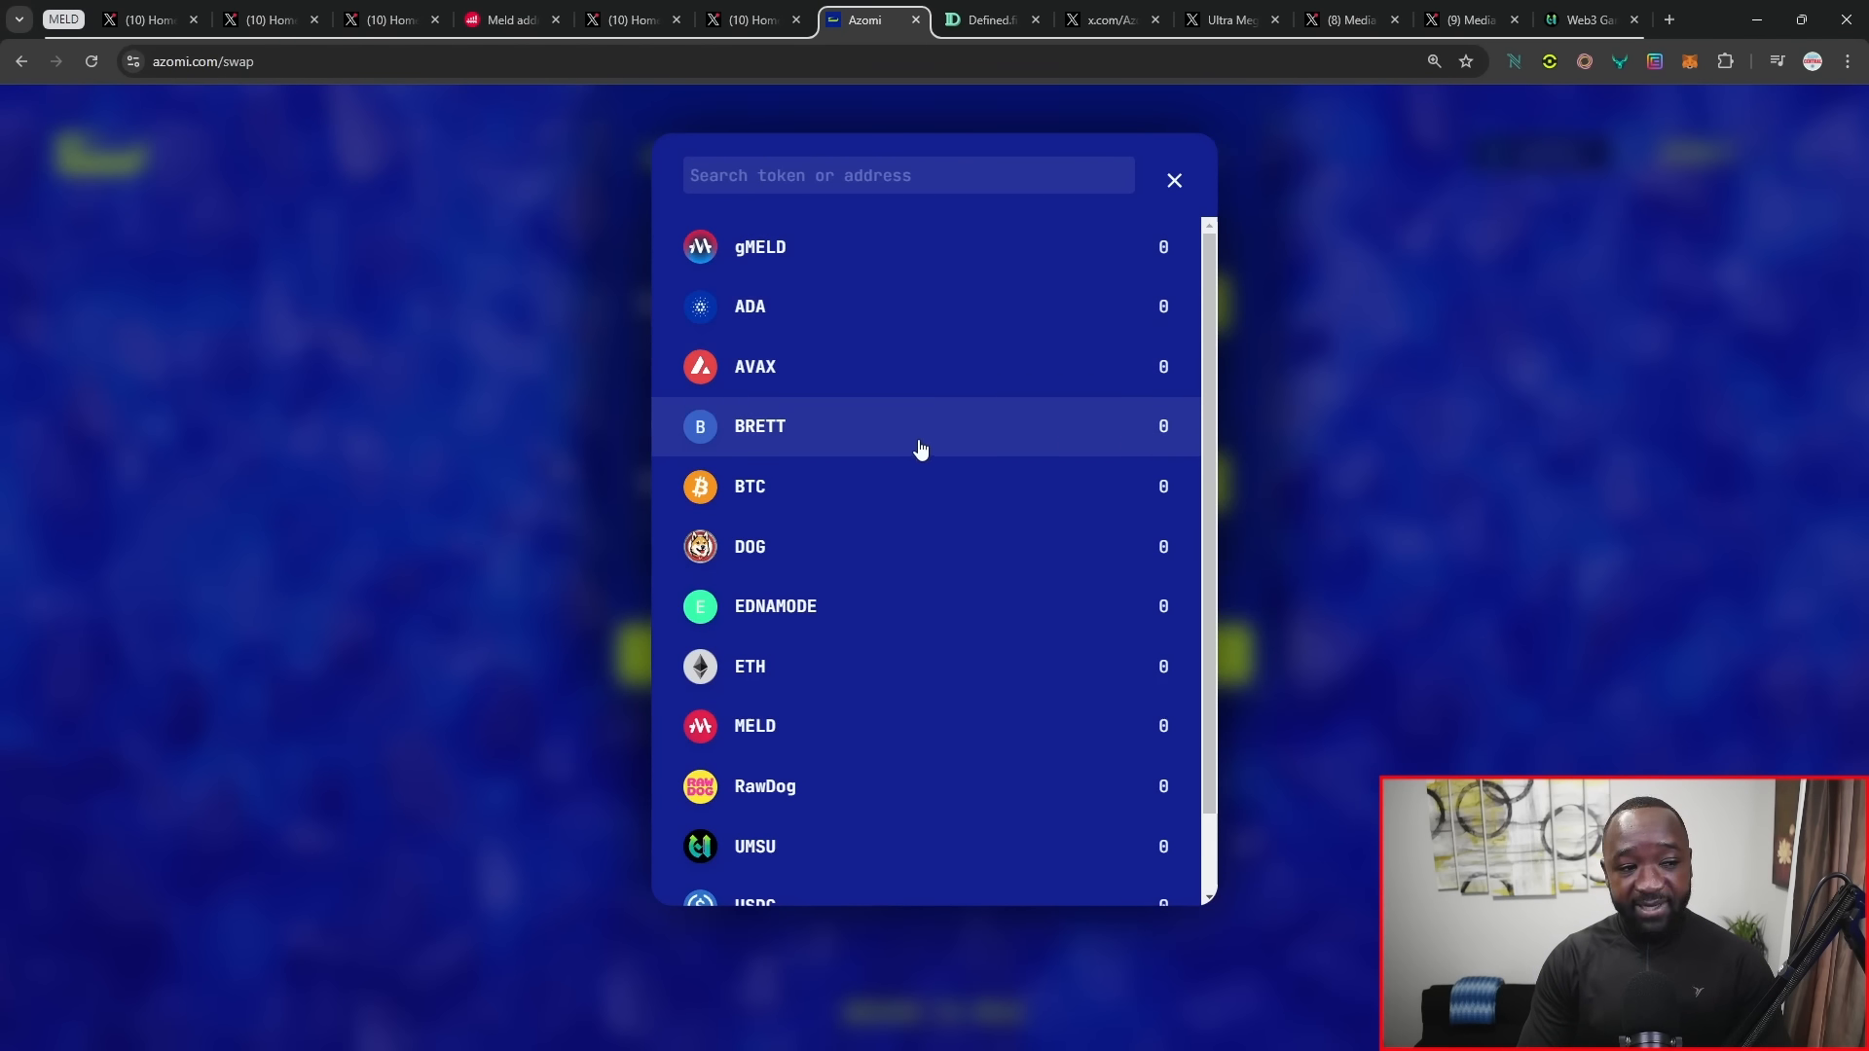
mouse_move(913, 485)
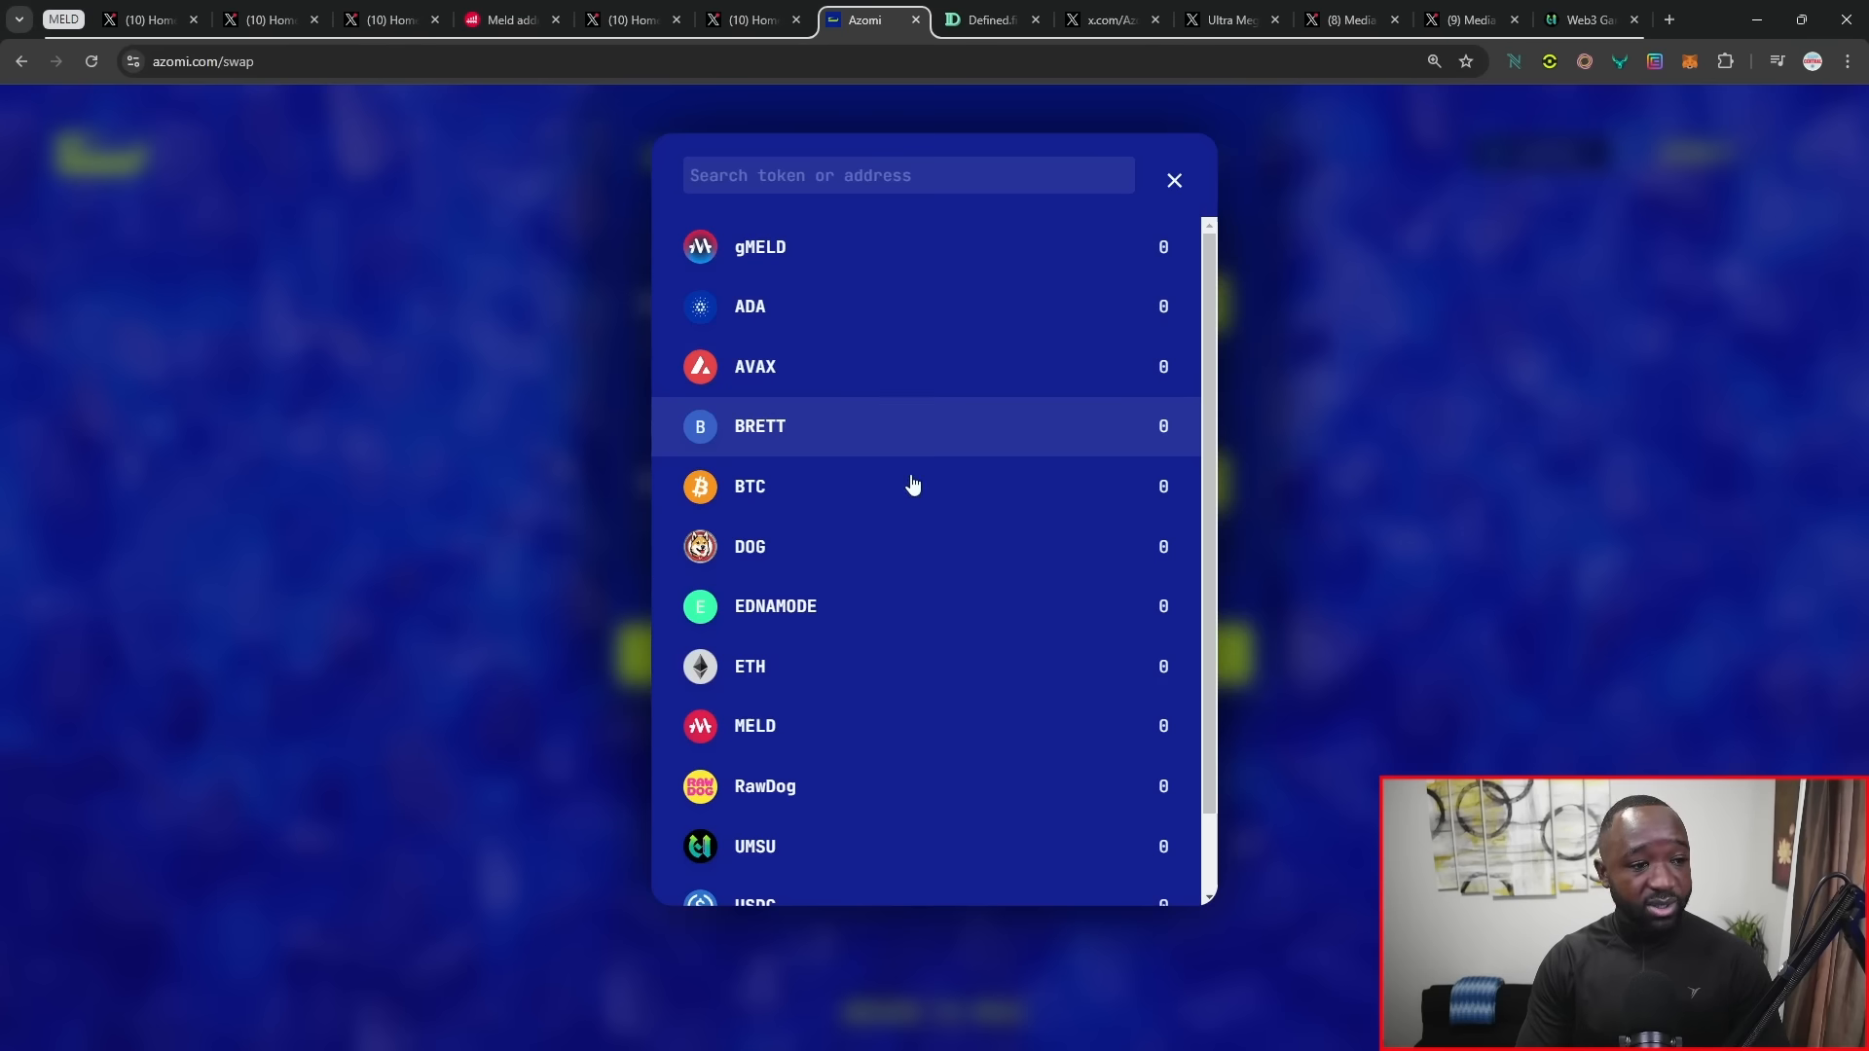
mouse_move(865, 600)
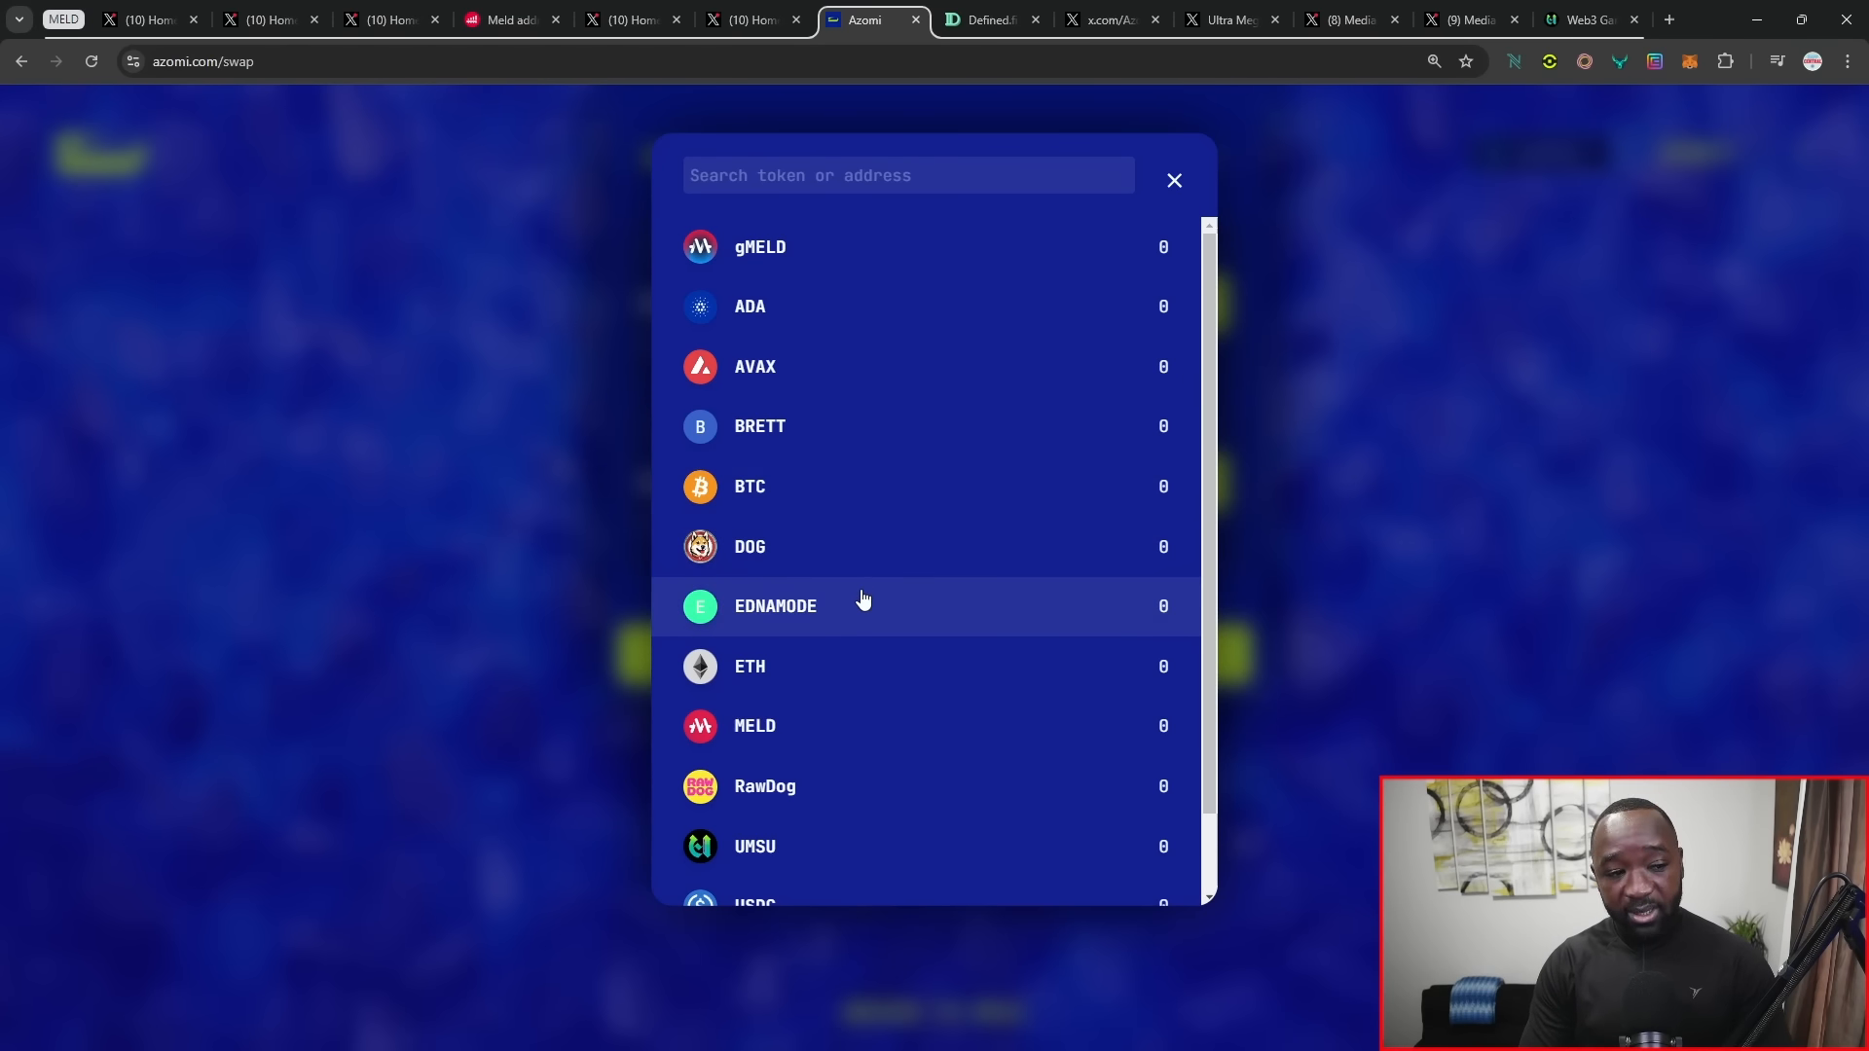
scroll("down", 3)
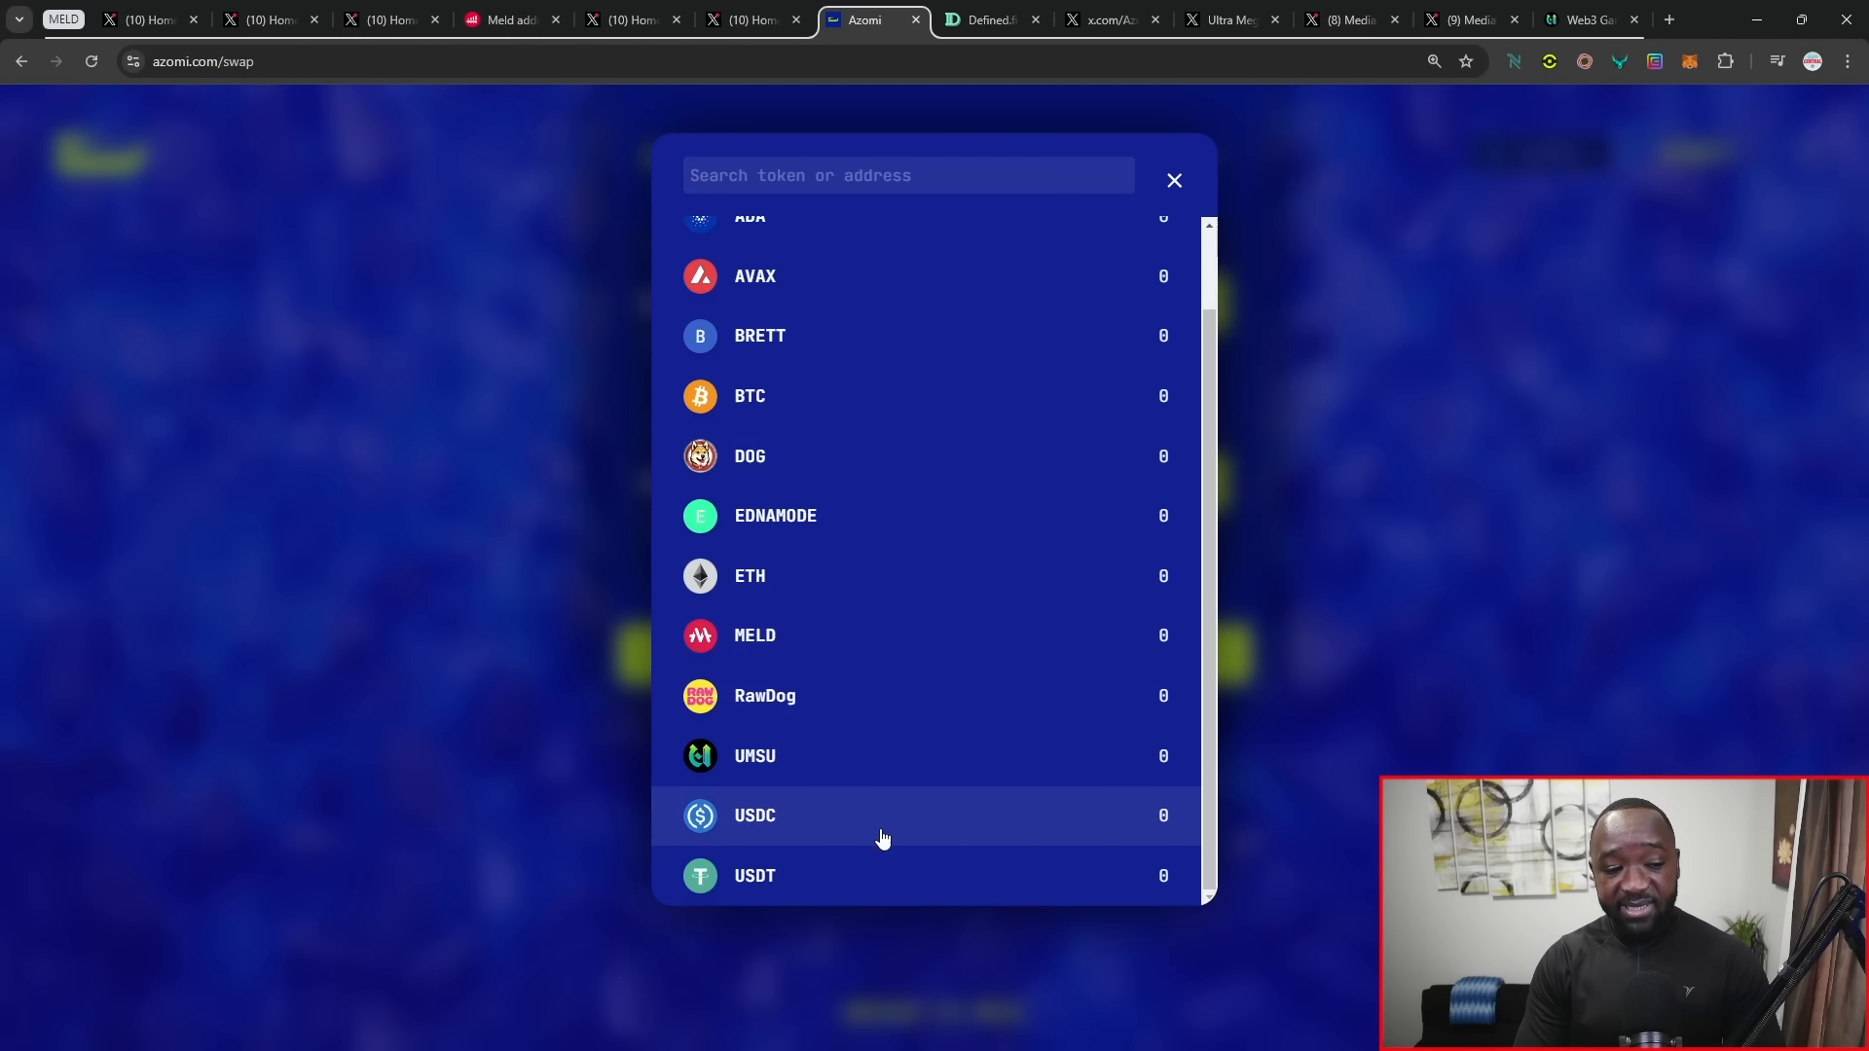
mouse_move(867, 903)
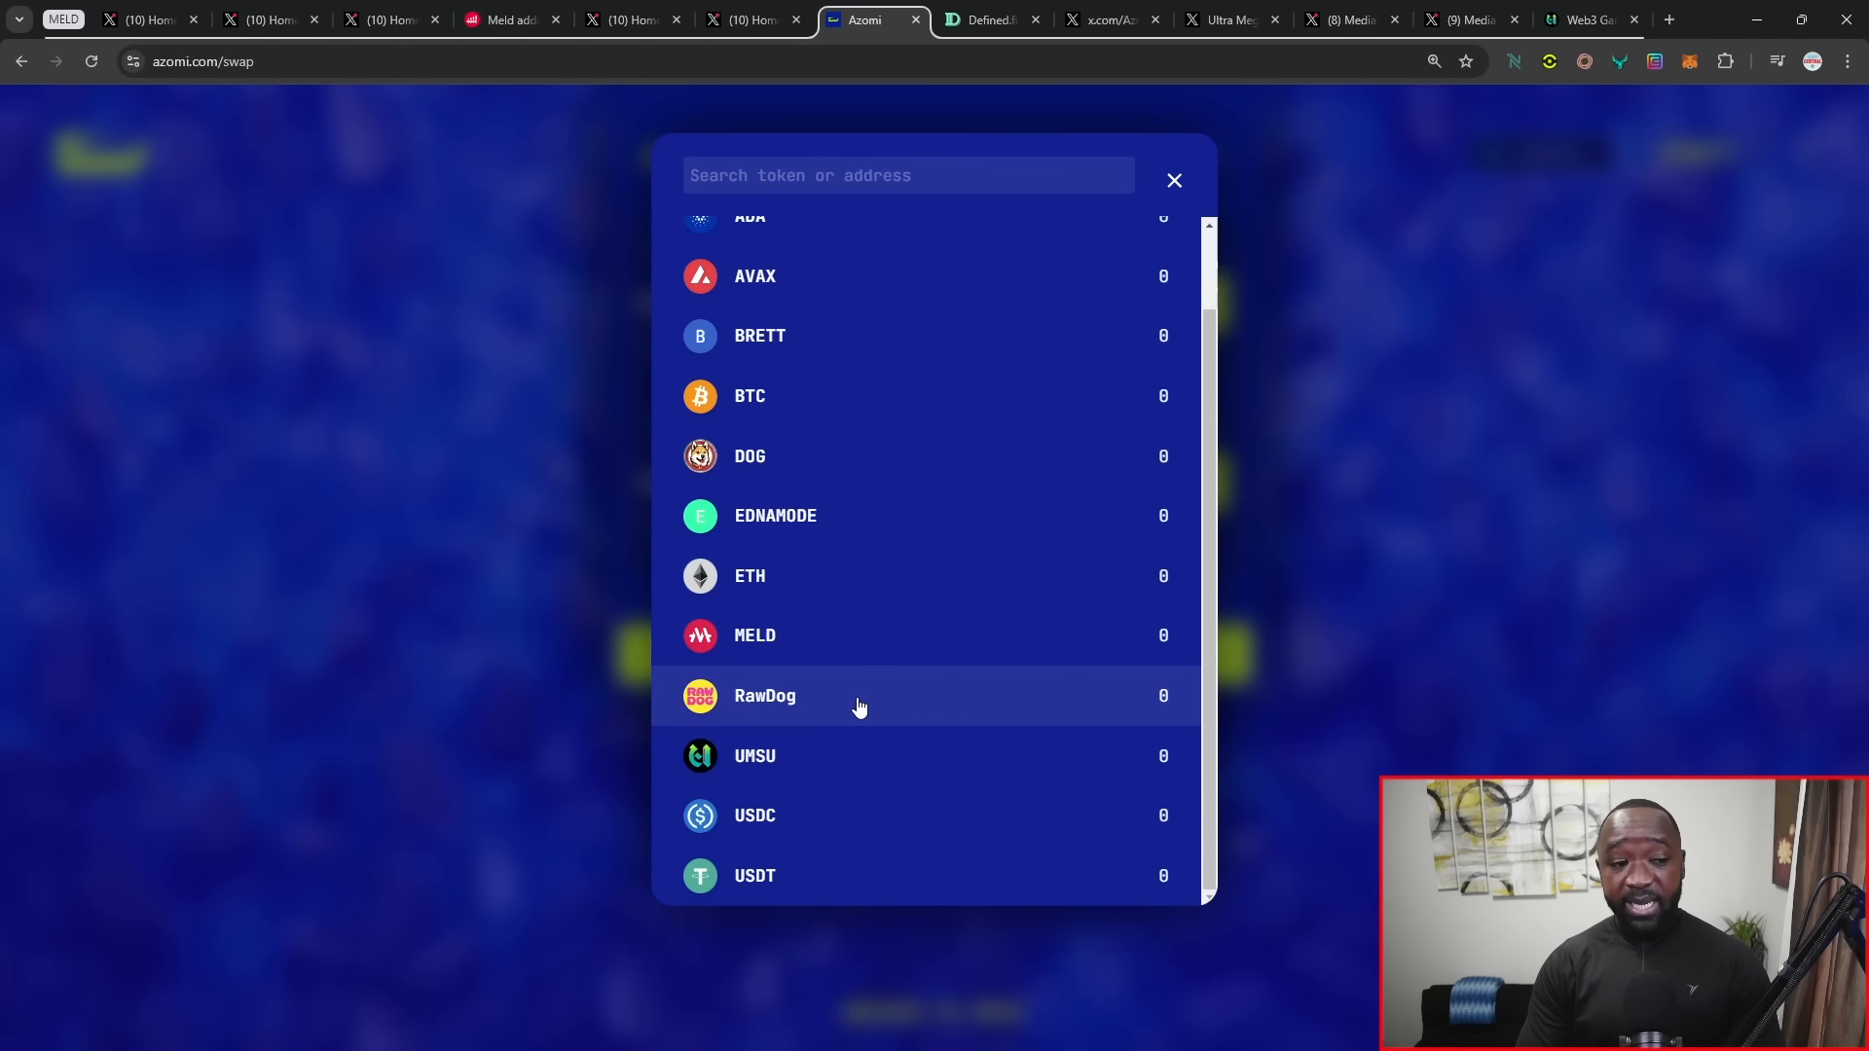
mouse_move(842, 531)
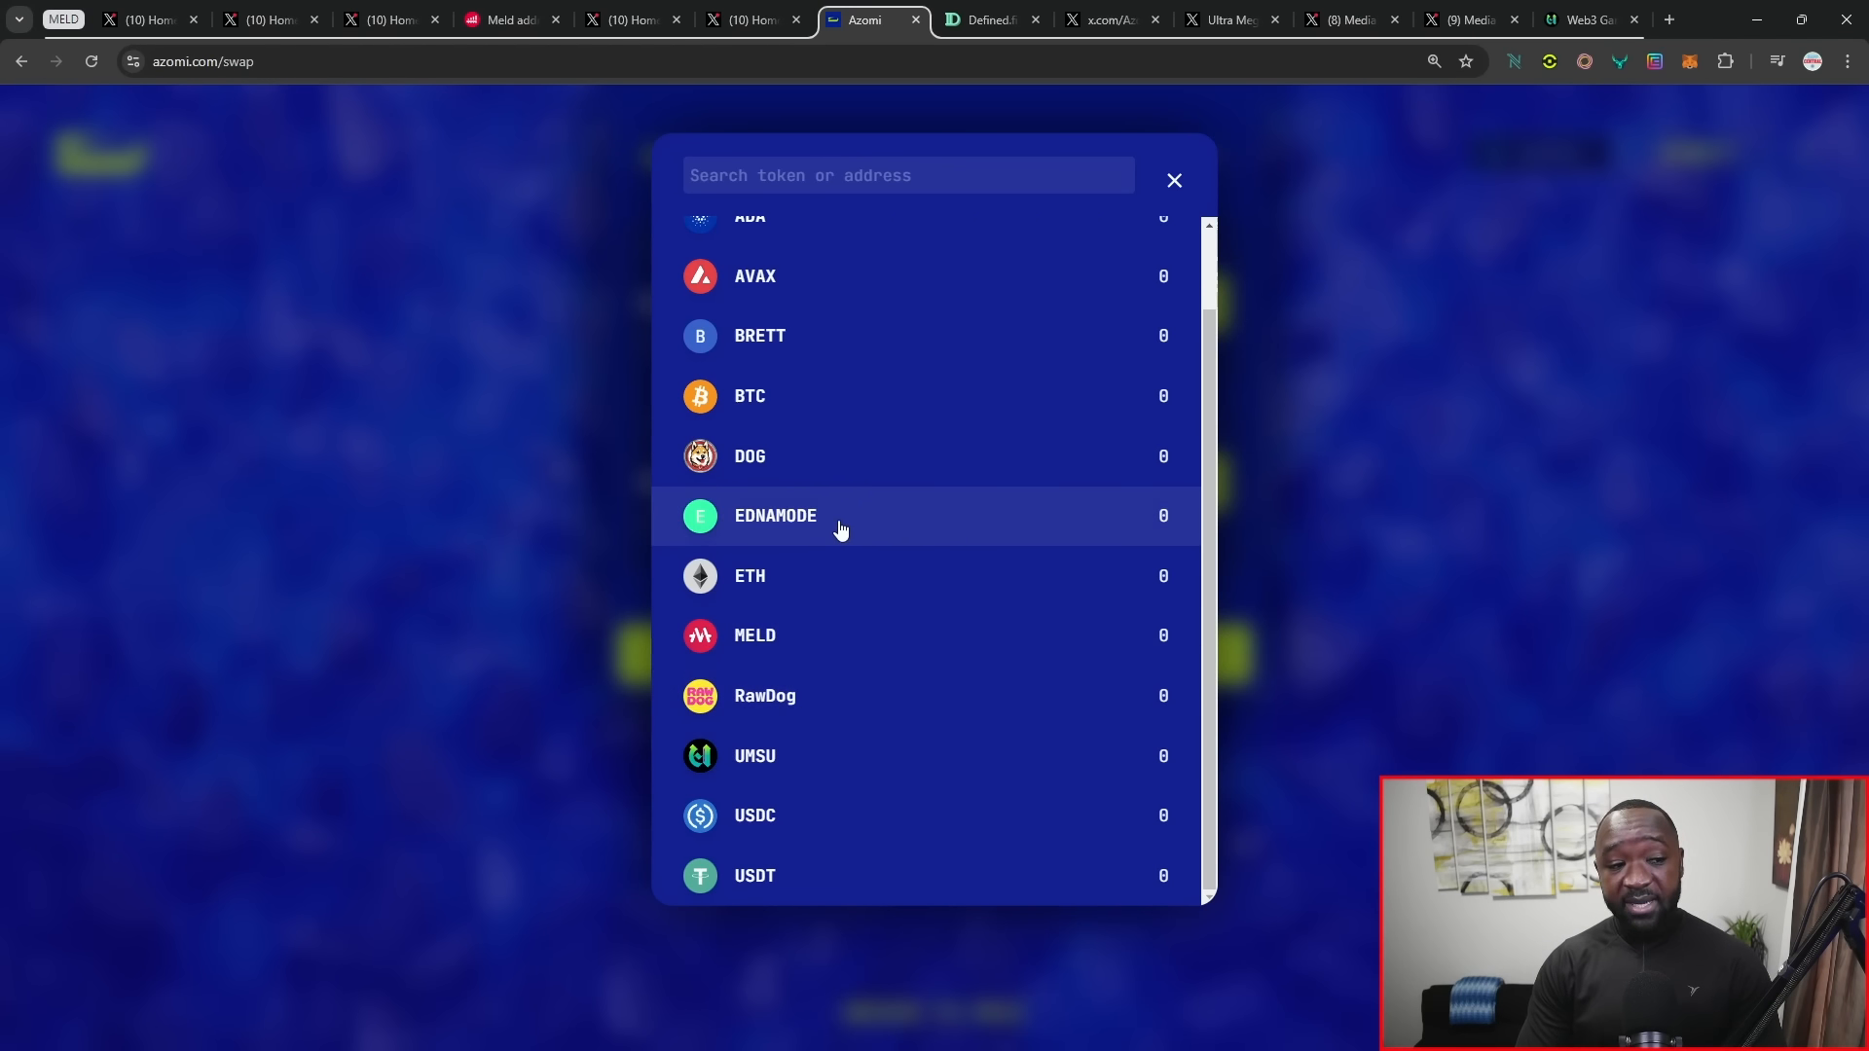
mouse_move(824, 529)
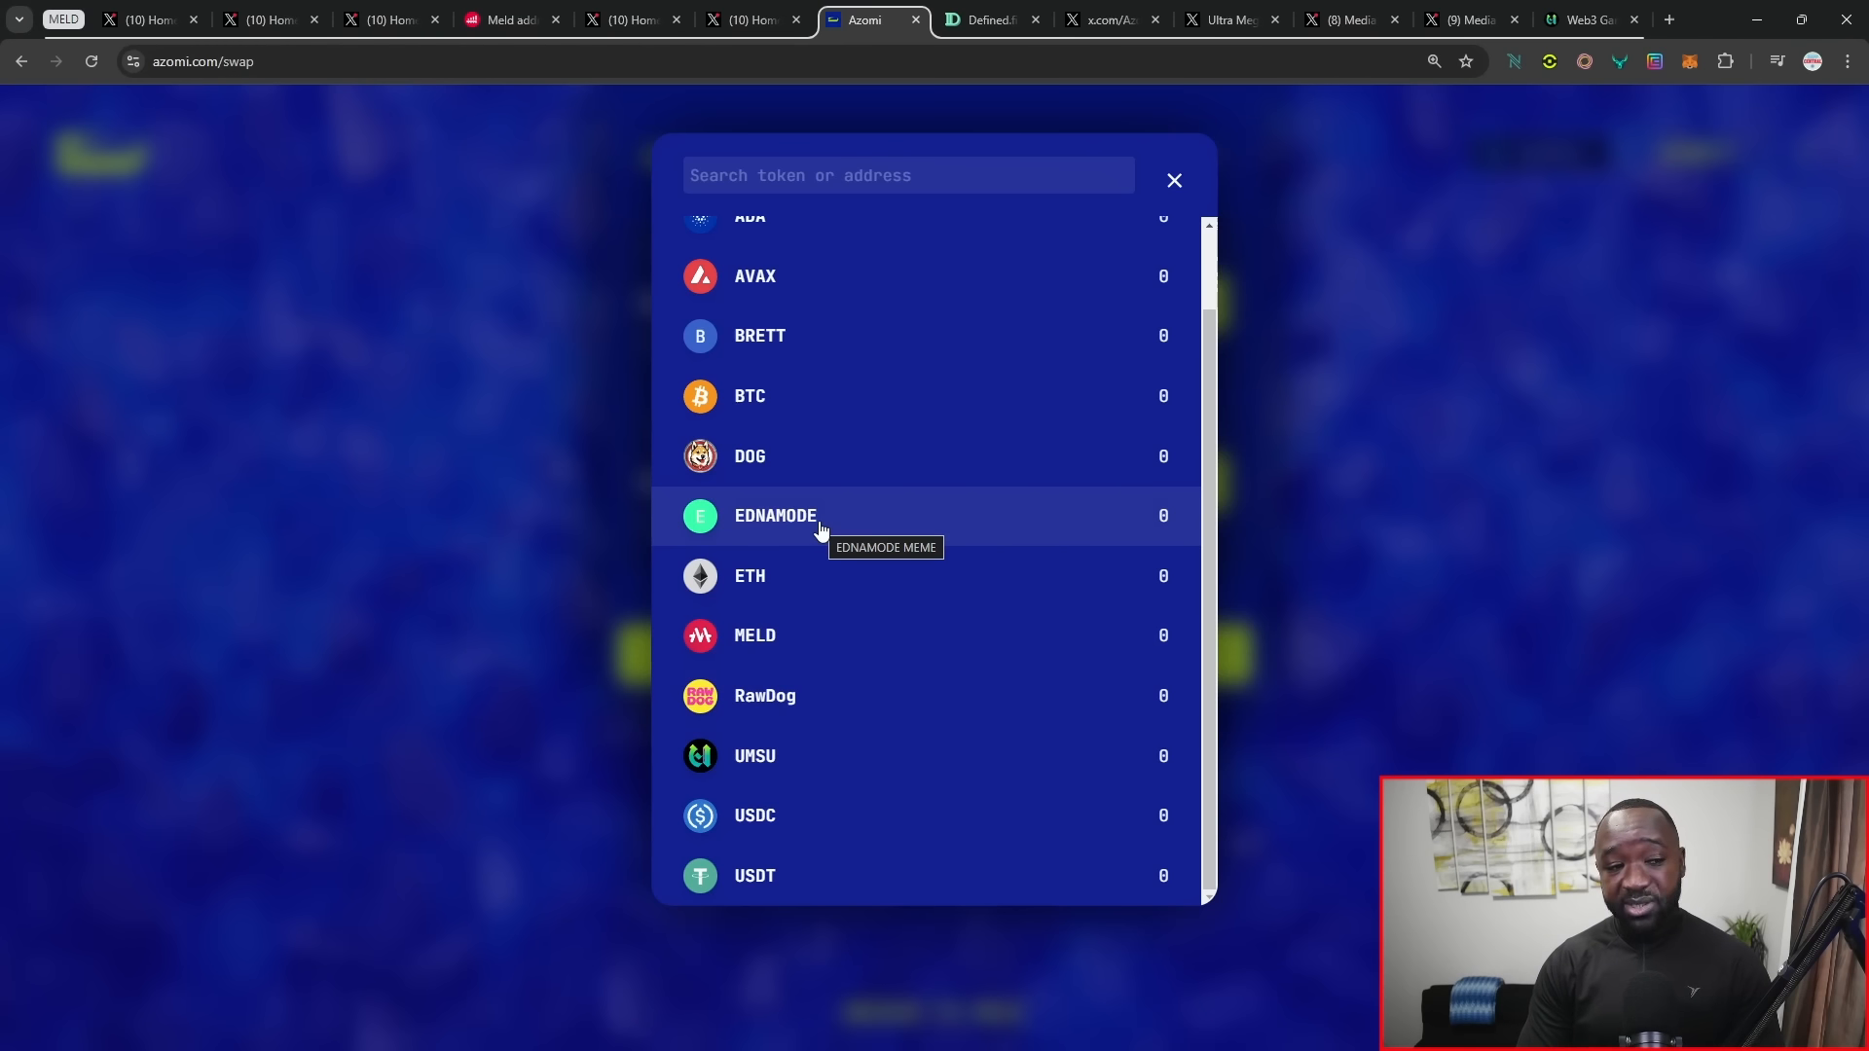
mouse_move(1645, 596)
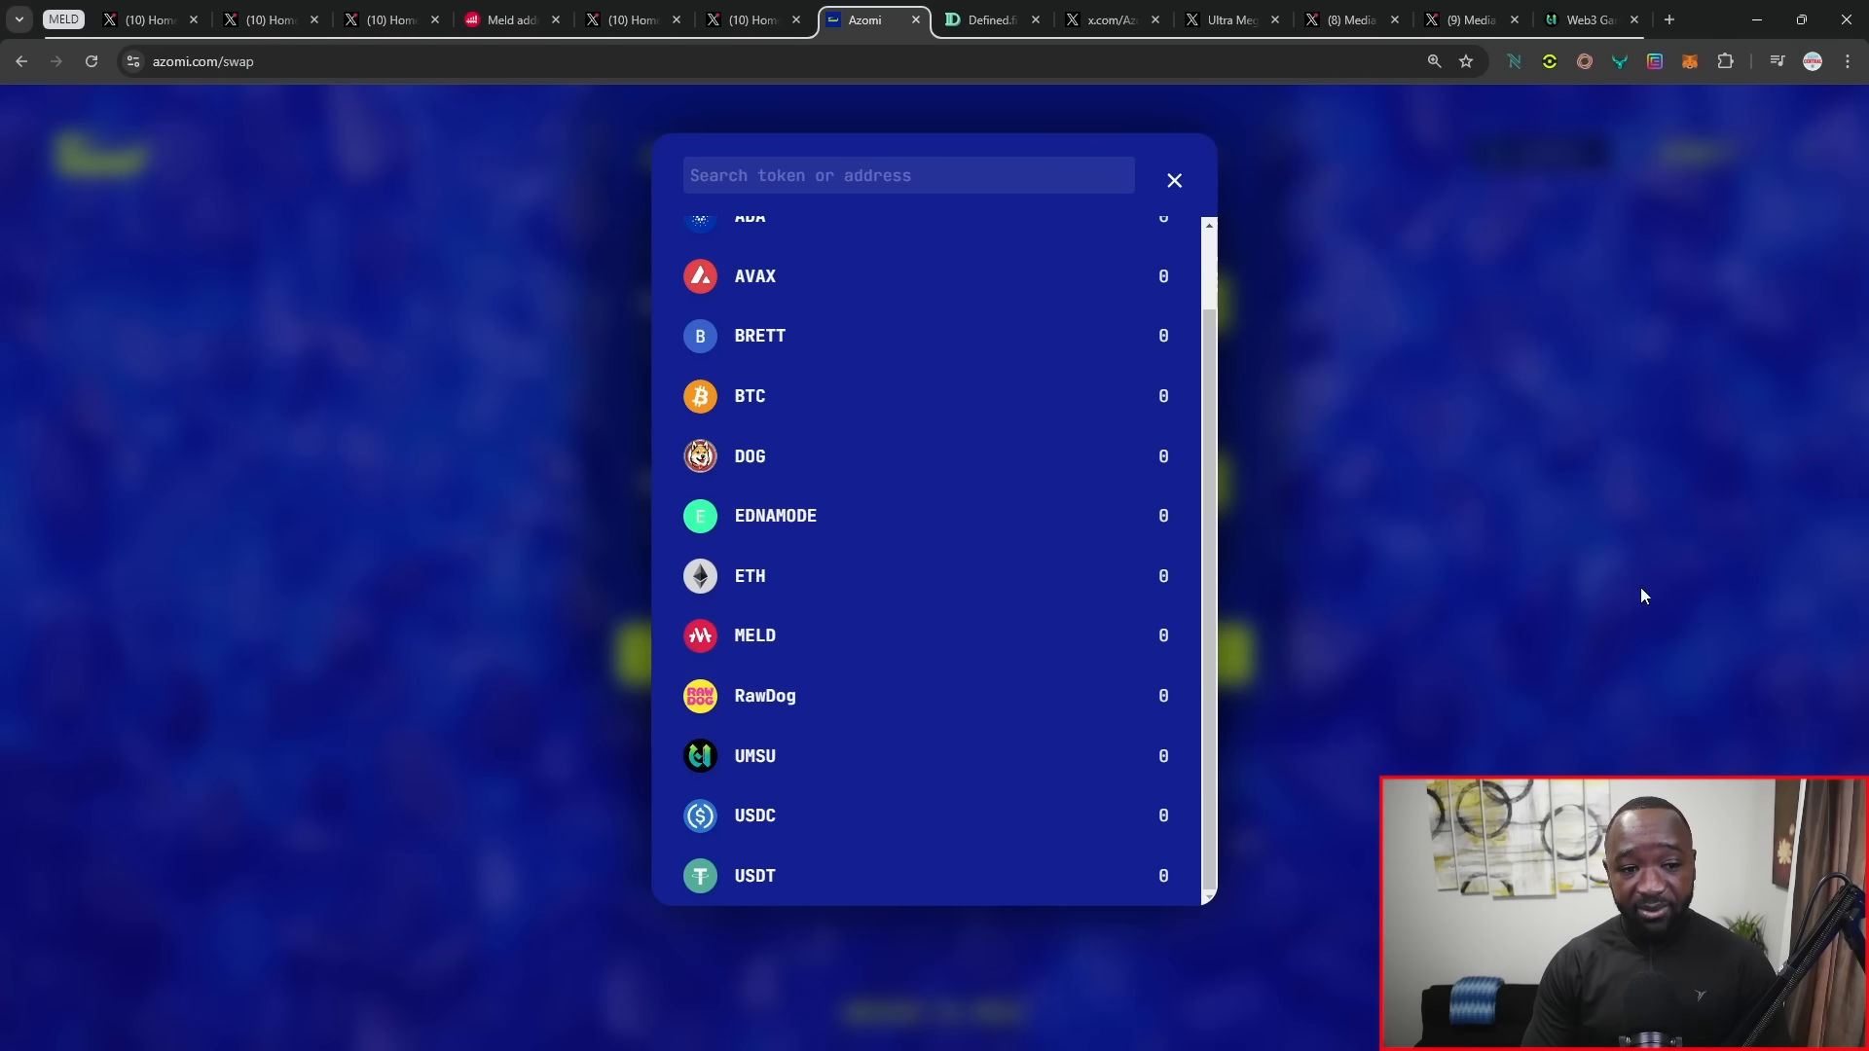
left_click(986, 19)
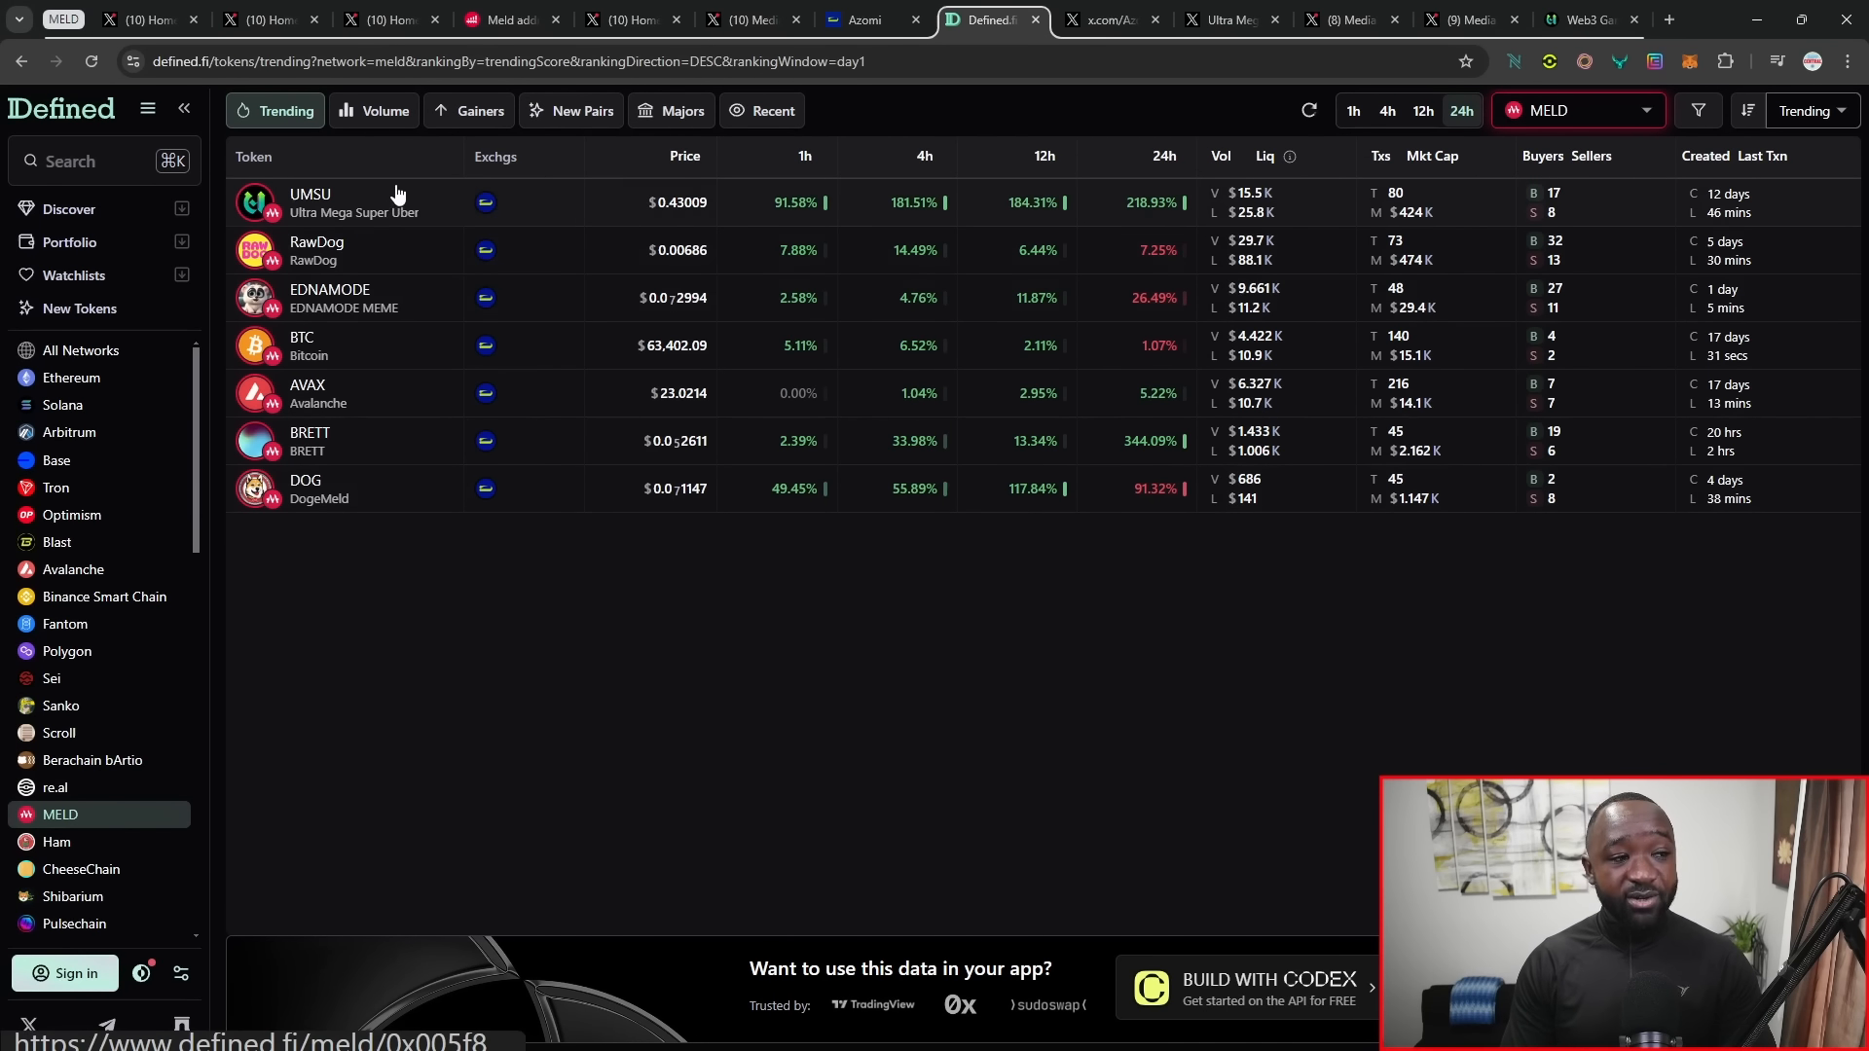
mouse_move(388, 464)
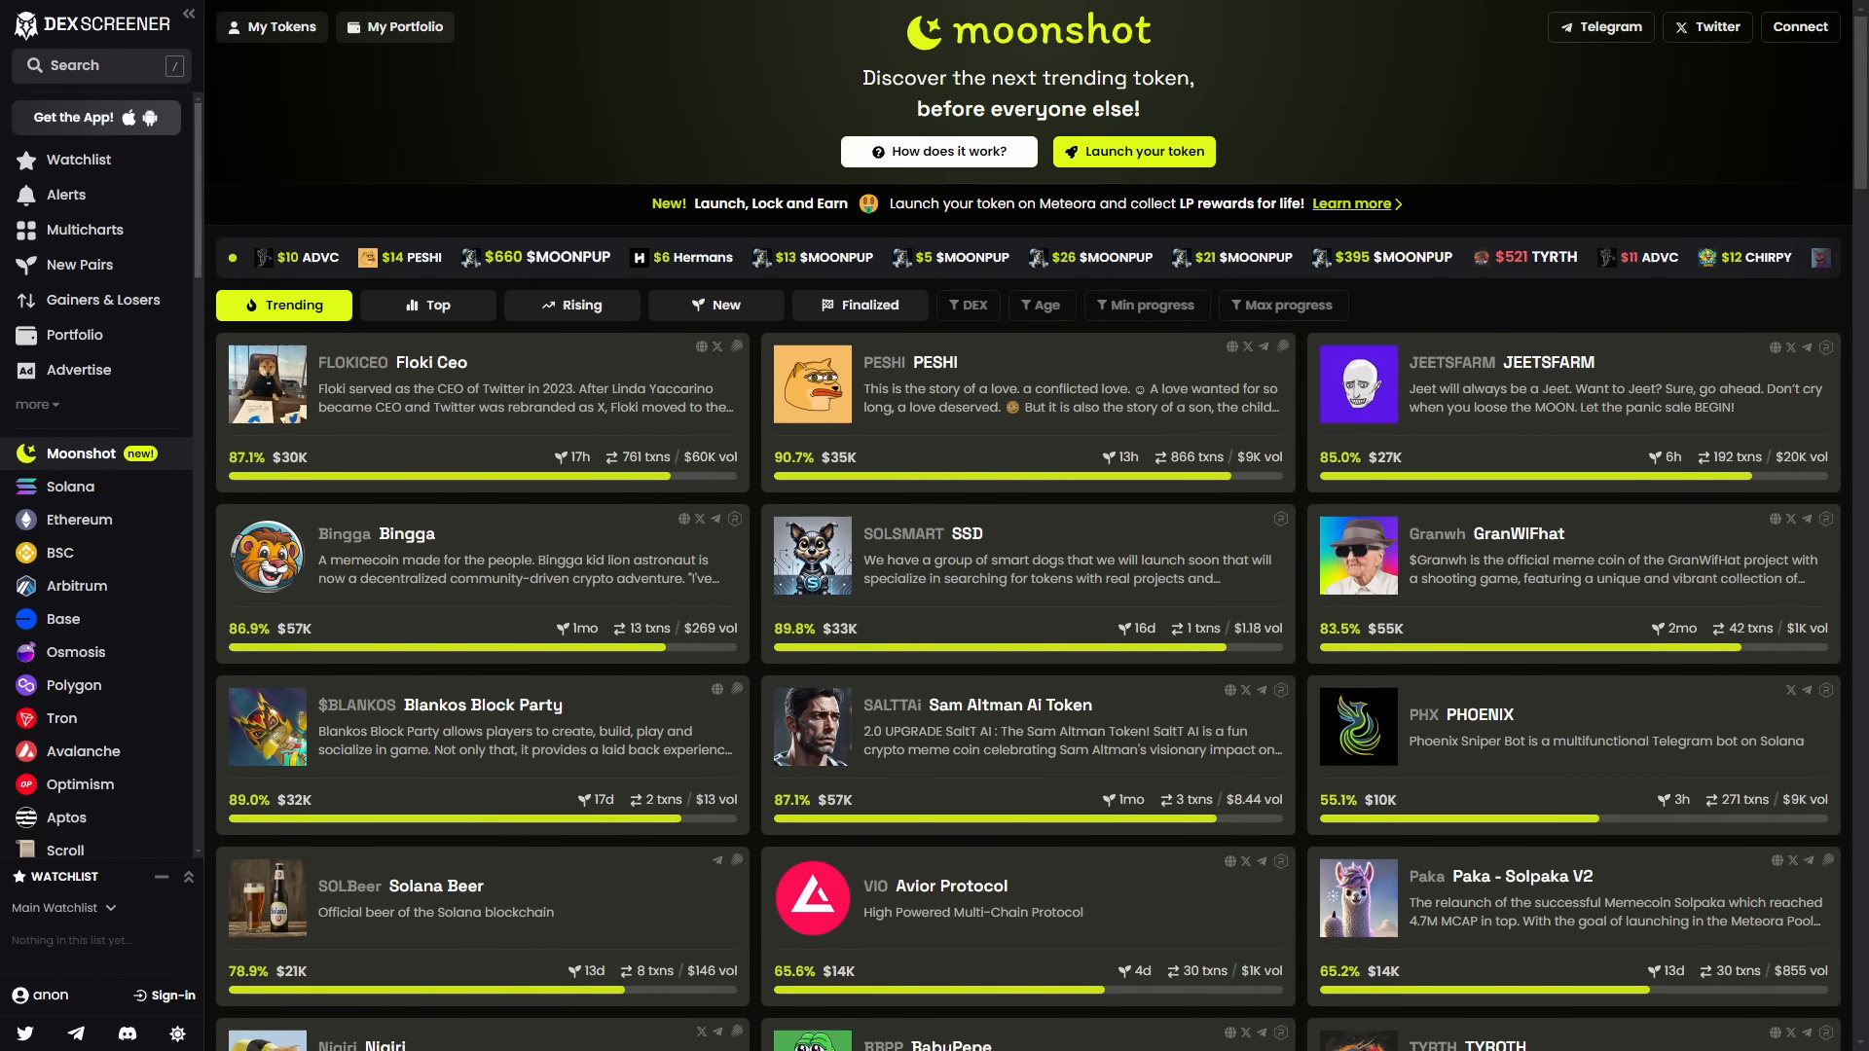
Step: Return to the Defined.fi trending list filtered to the MELD network
left_click(981, 19)
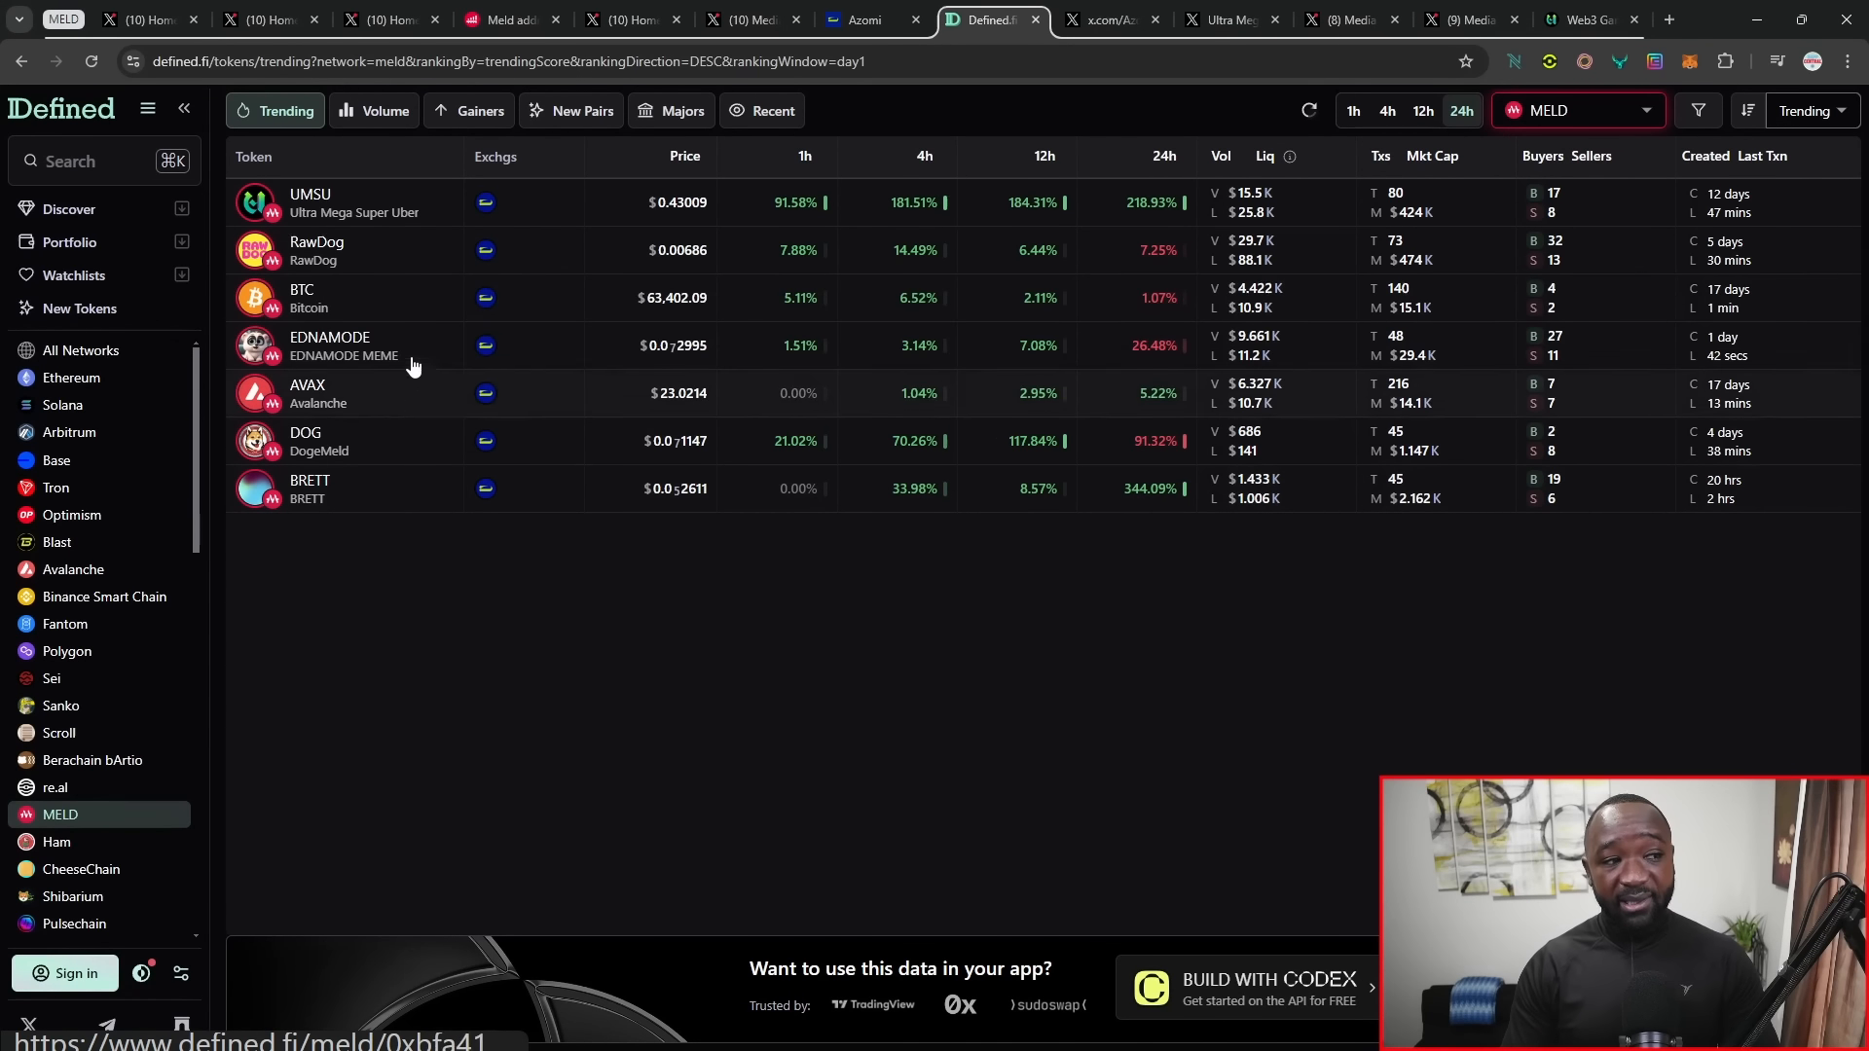
mouse_move(369, 261)
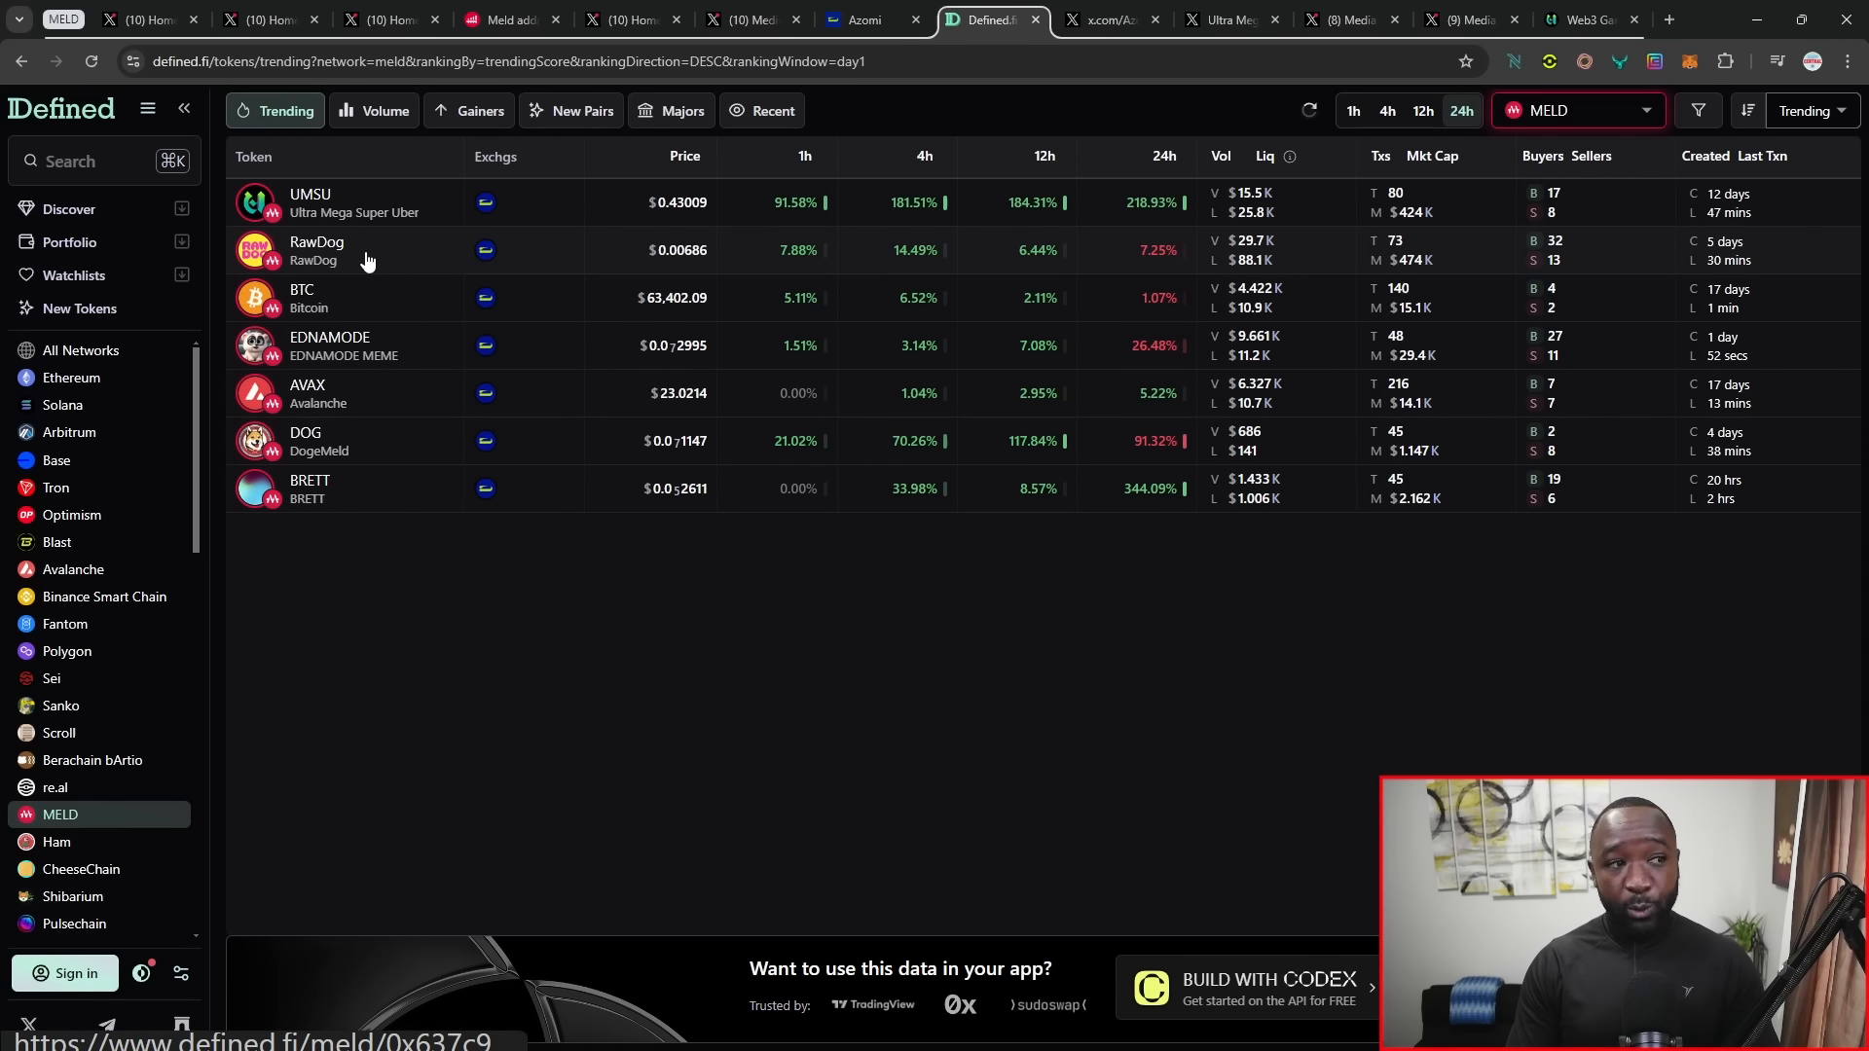
Step: Open the RawDog/MELD trading page from the trending table
left_click(317, 250)
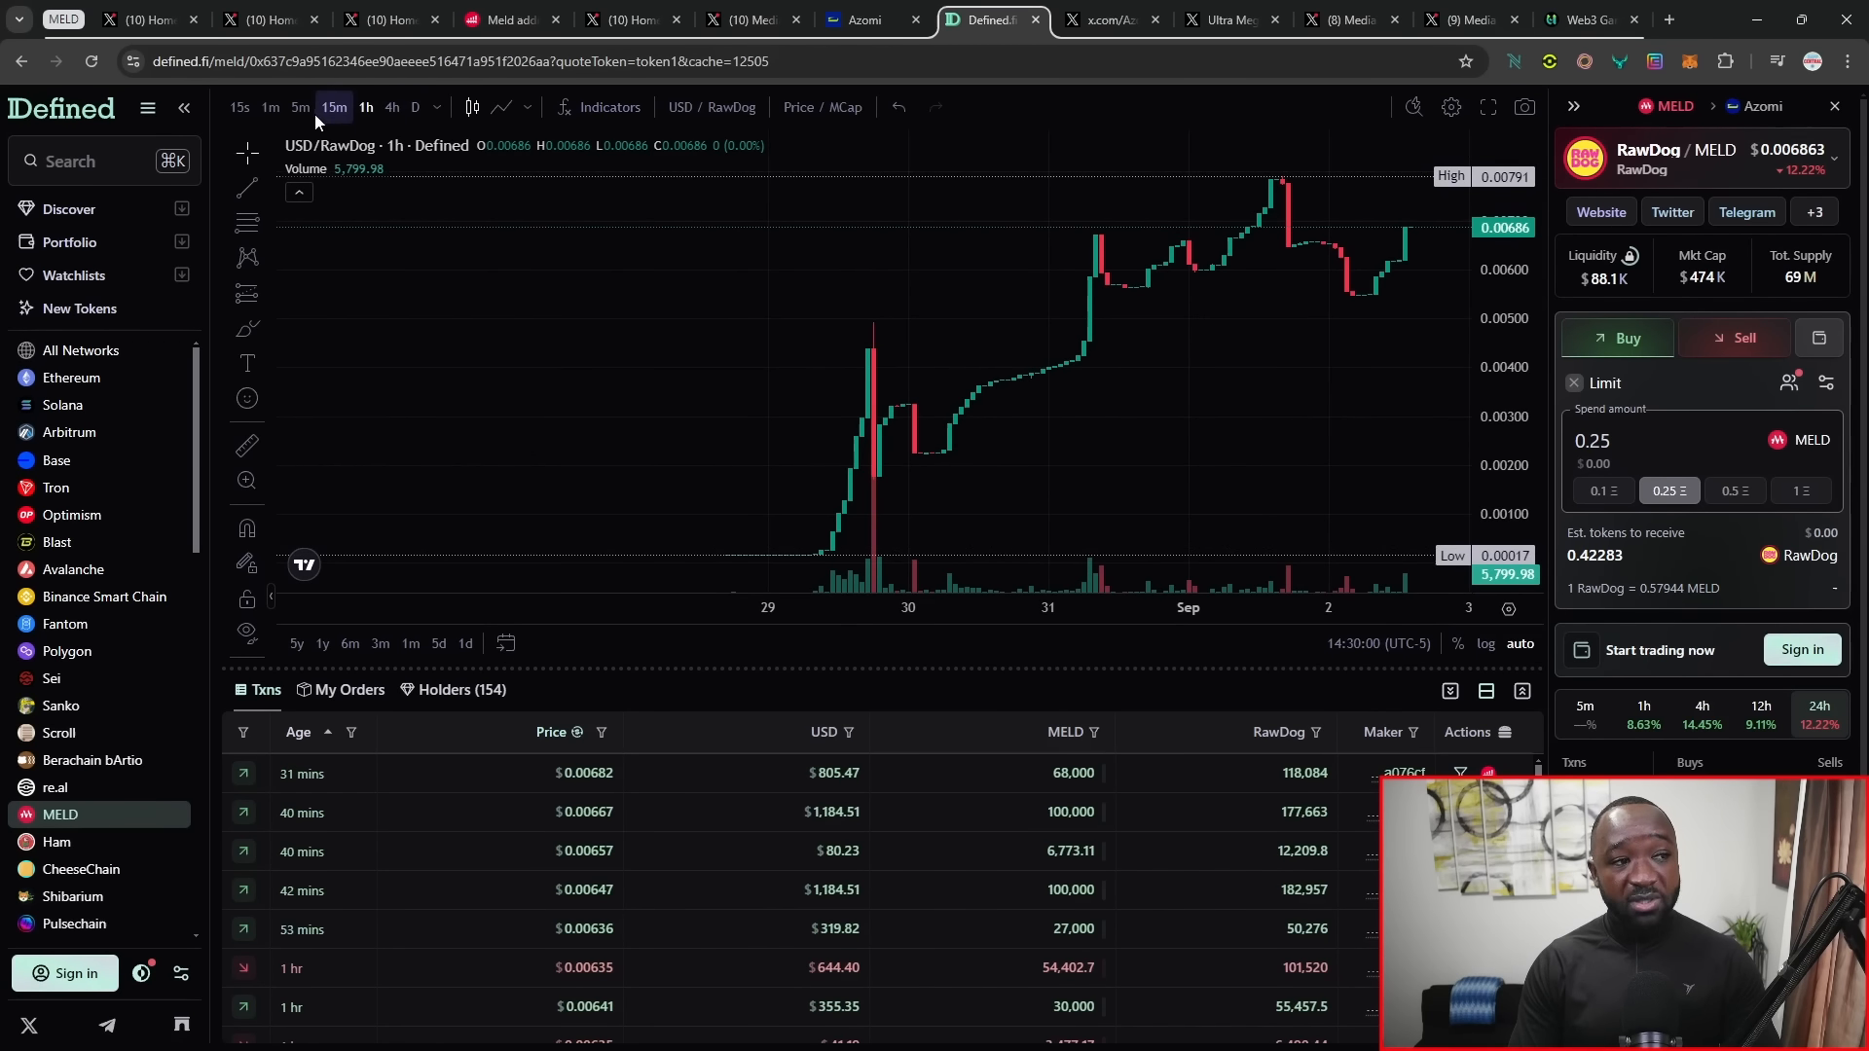
left_click(366, 107)
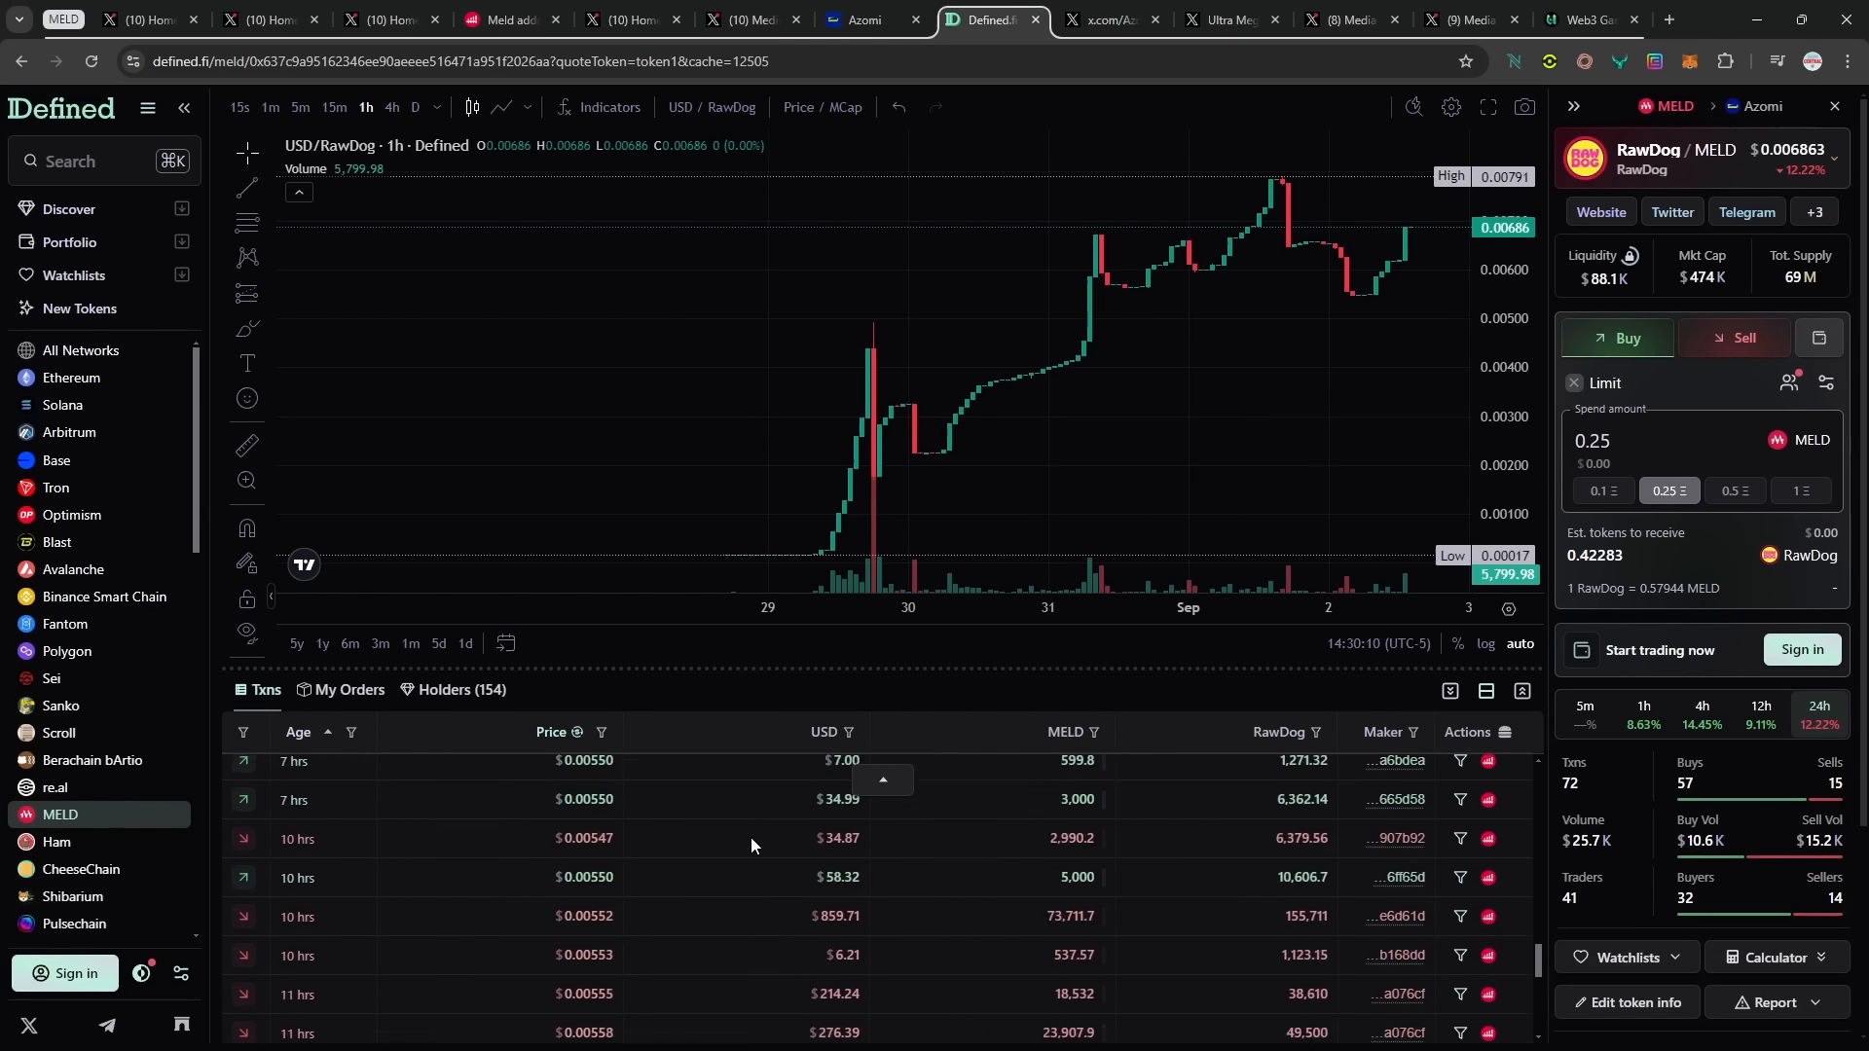
scroll("down", 3)
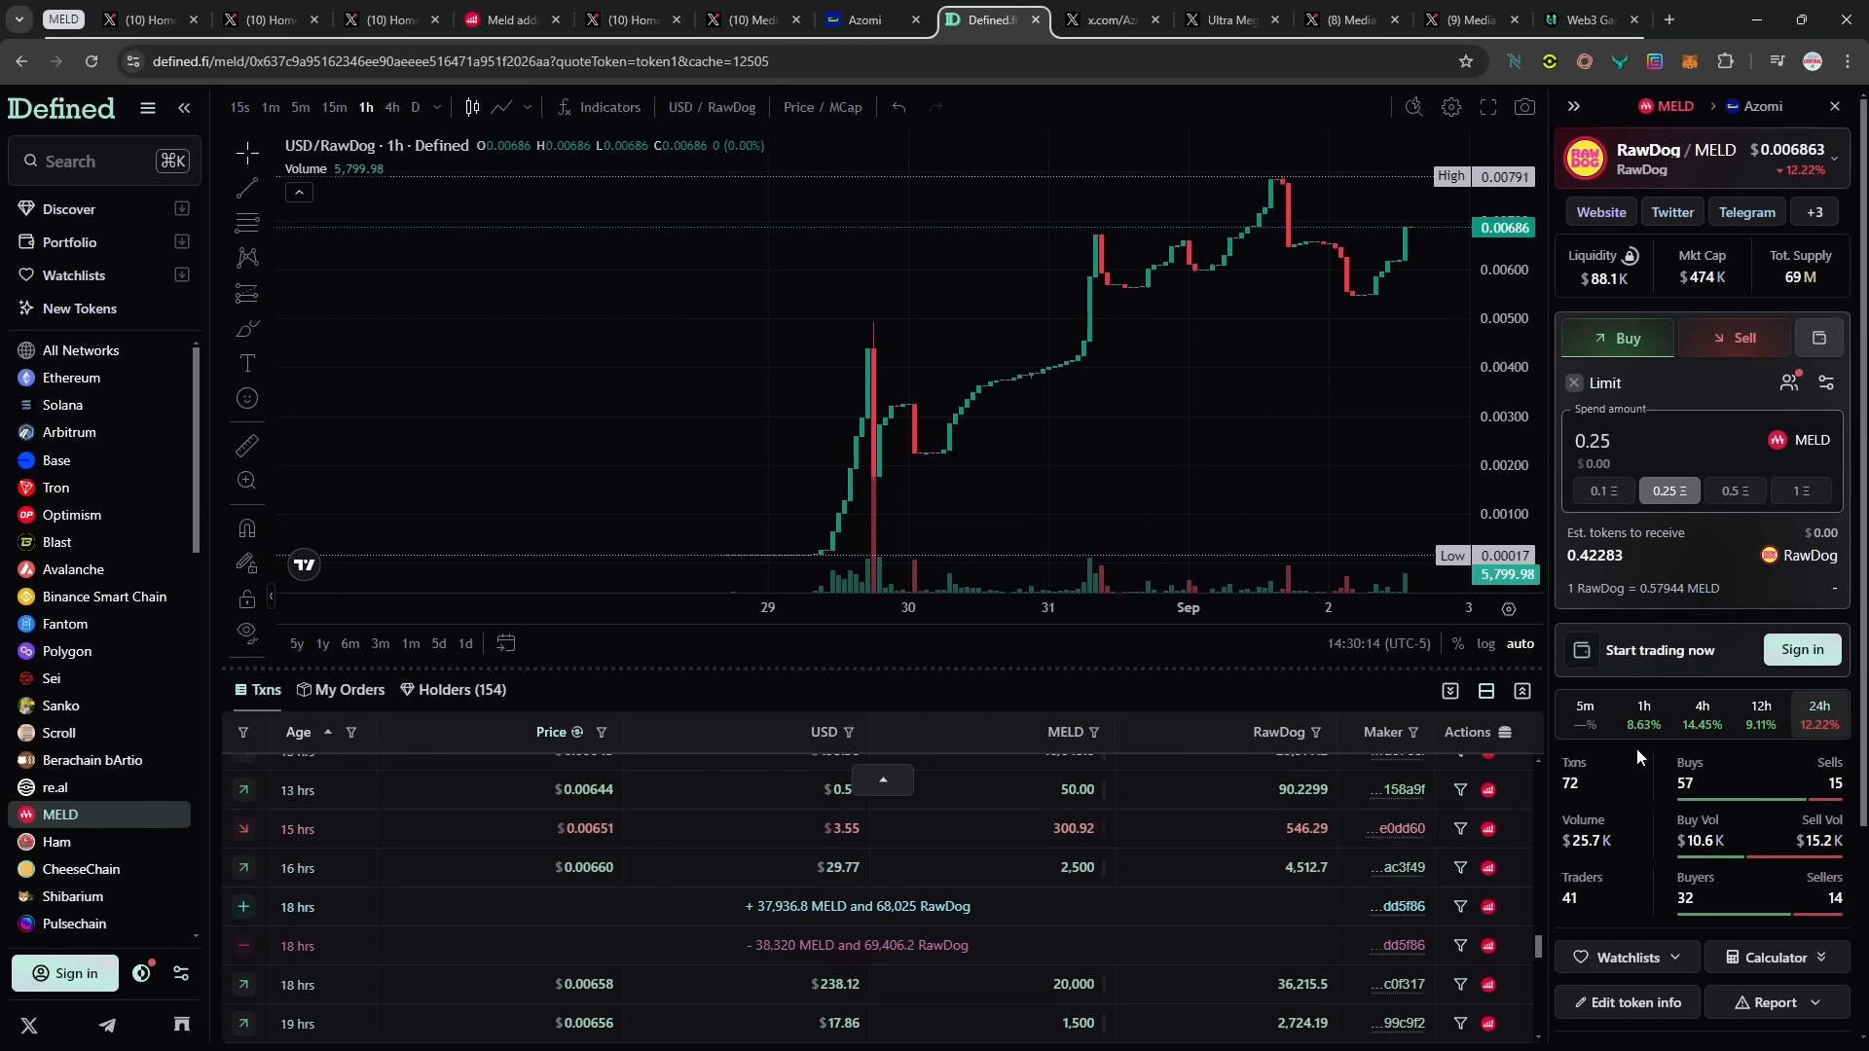
mouse_move(1602, 839)
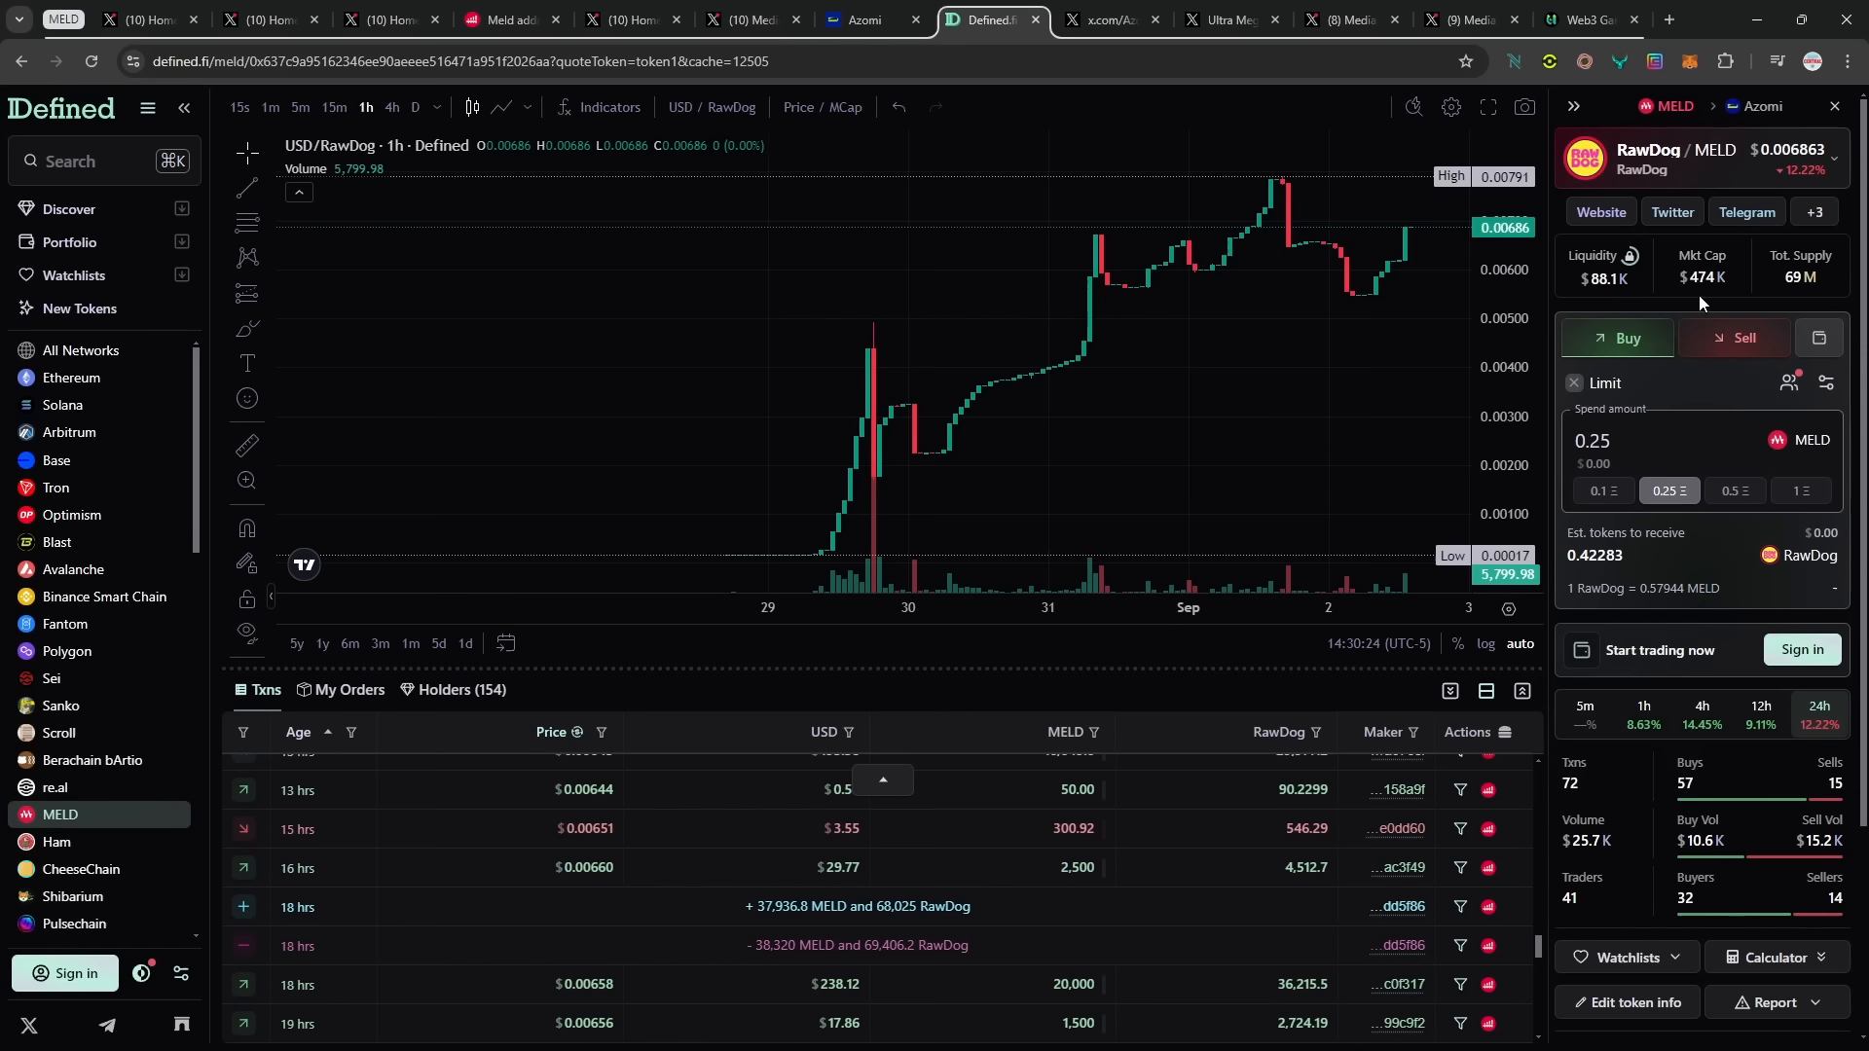
mouse_move(1729, 280)
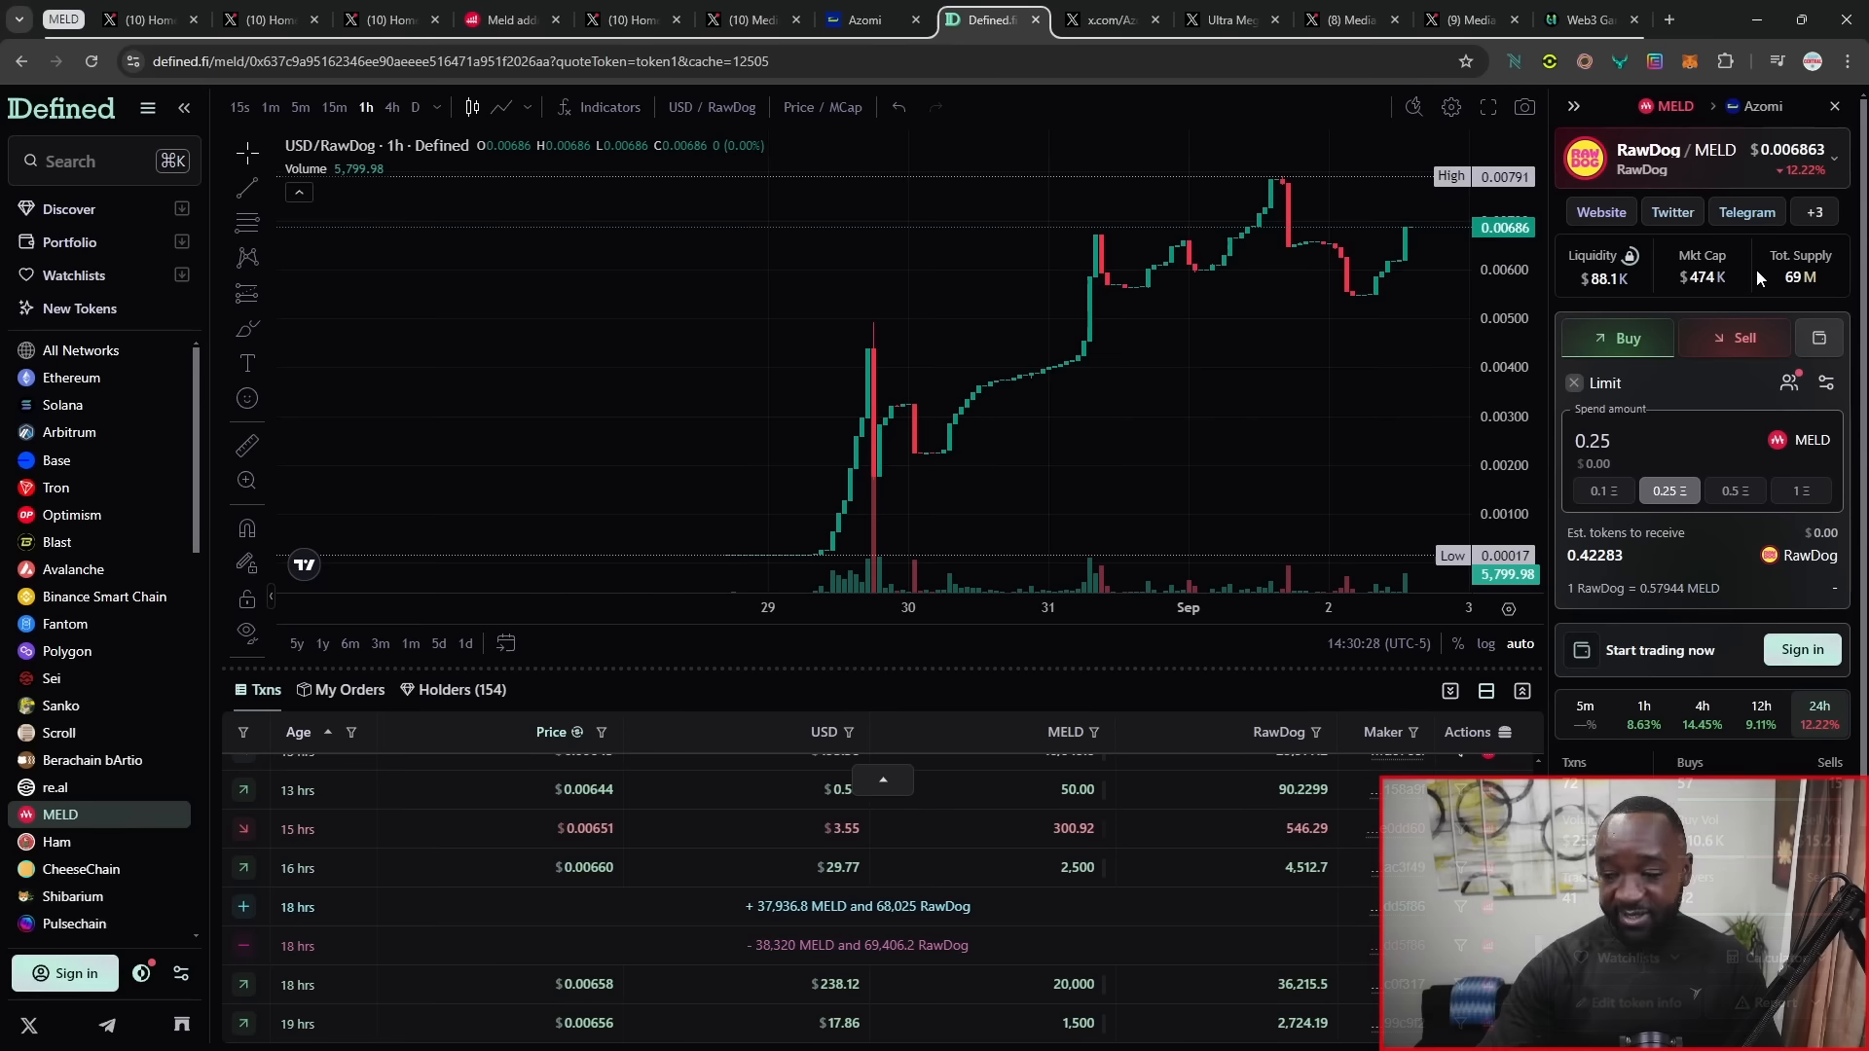
mouse_move(132, 246)
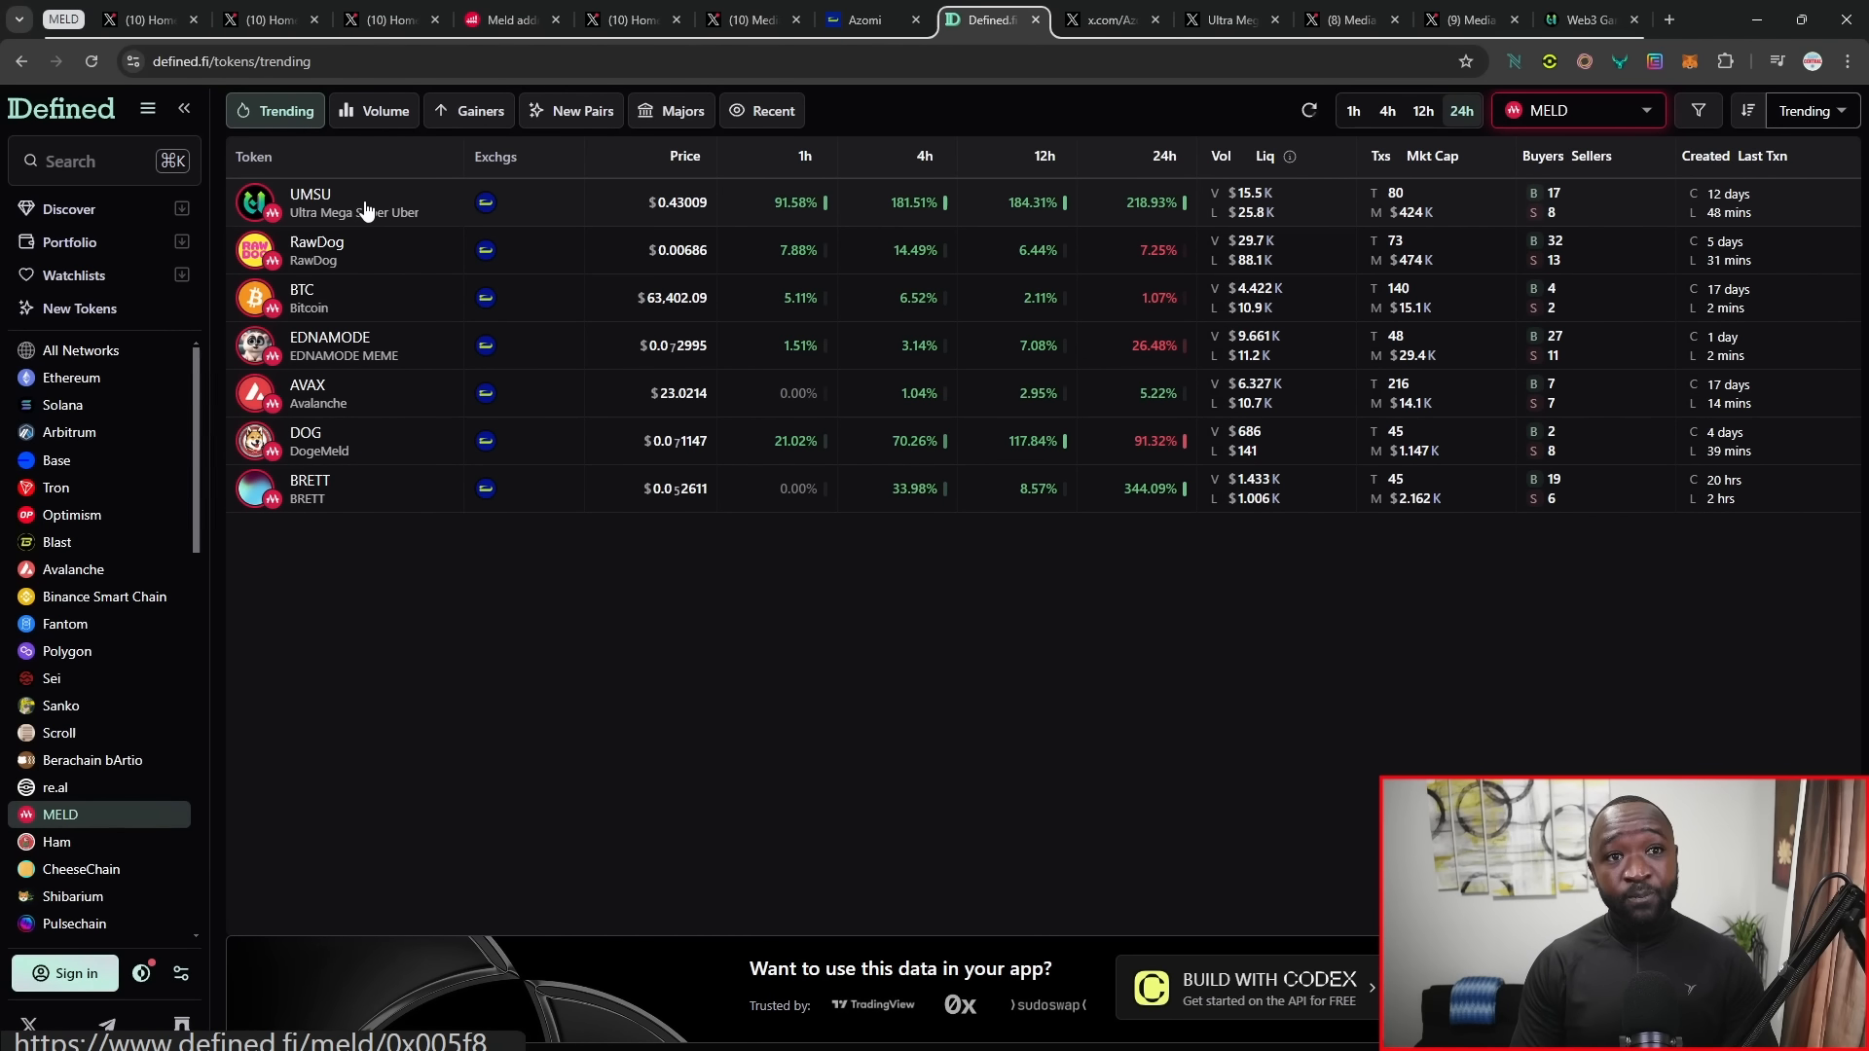
mouse_move(405, 202)
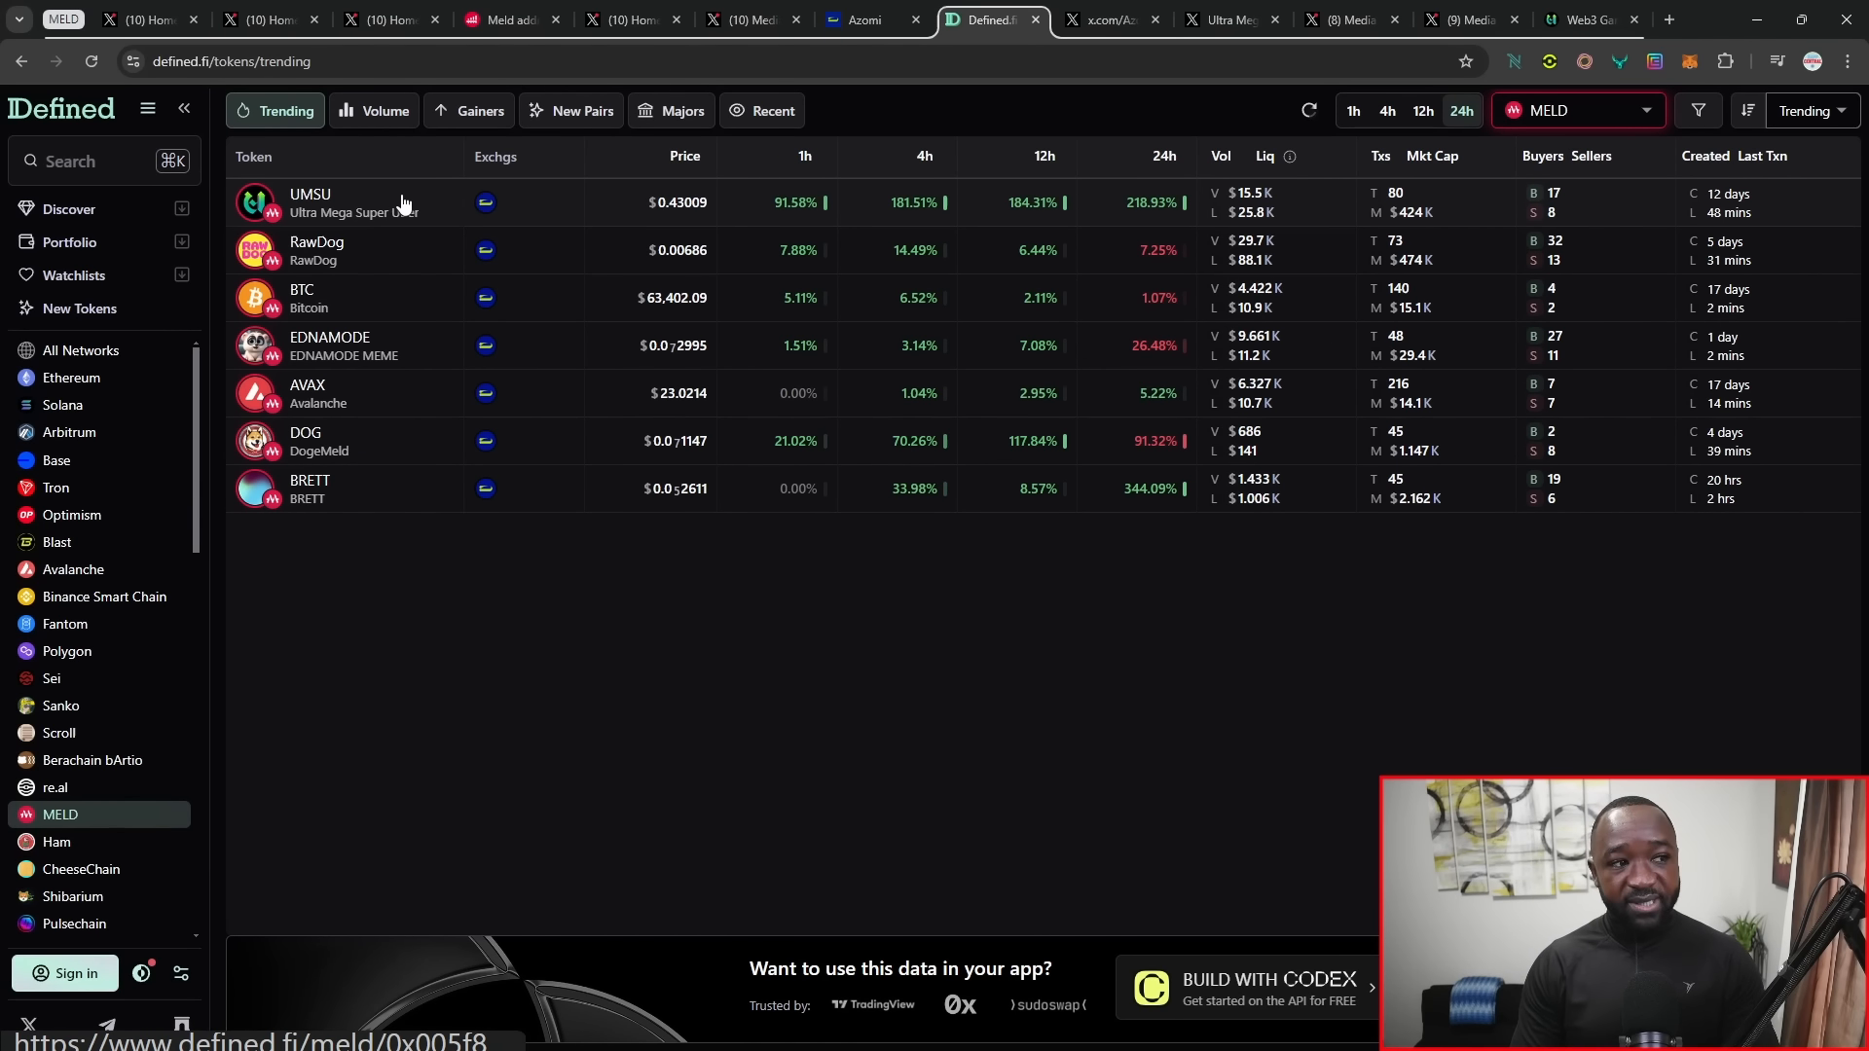
Step: Open the UMSU/MELD chart and trade history from the trending table
left_click(309, 202)
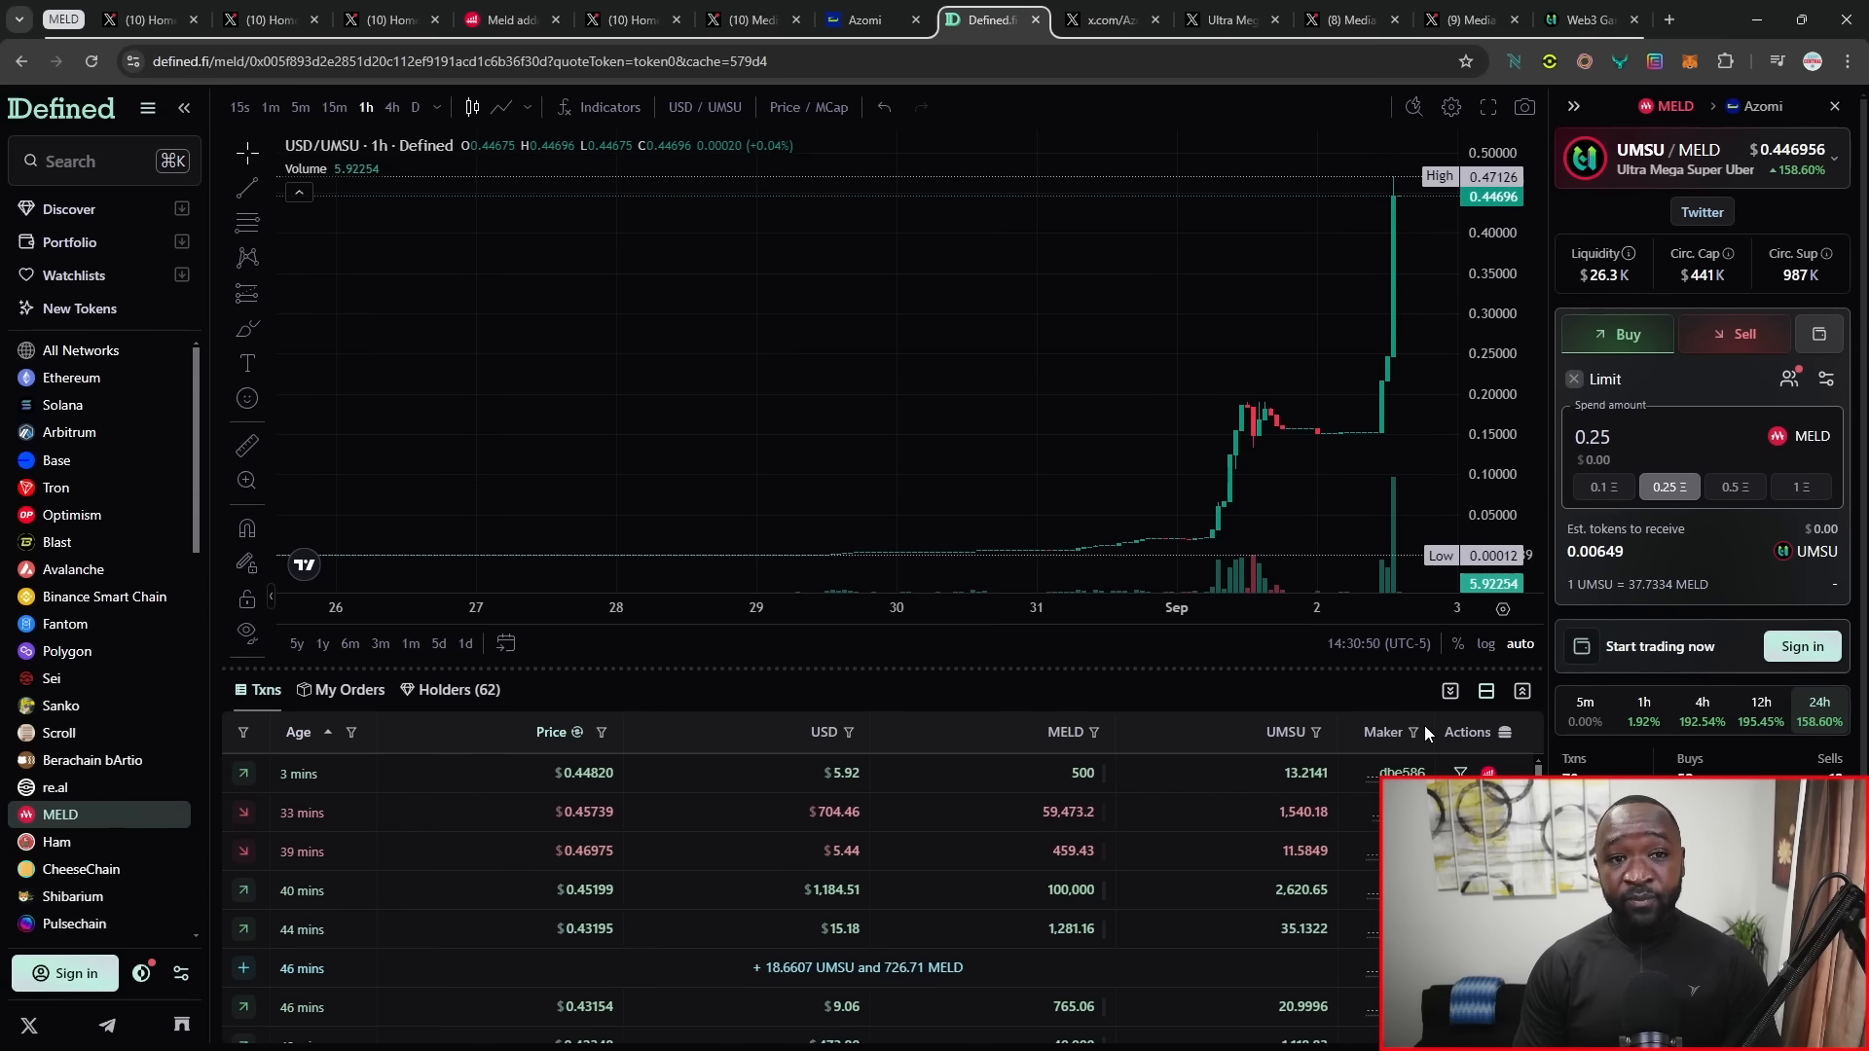
Step: Switch from the UMSU chart to the umsu.io project website
left_click(1464, 19)
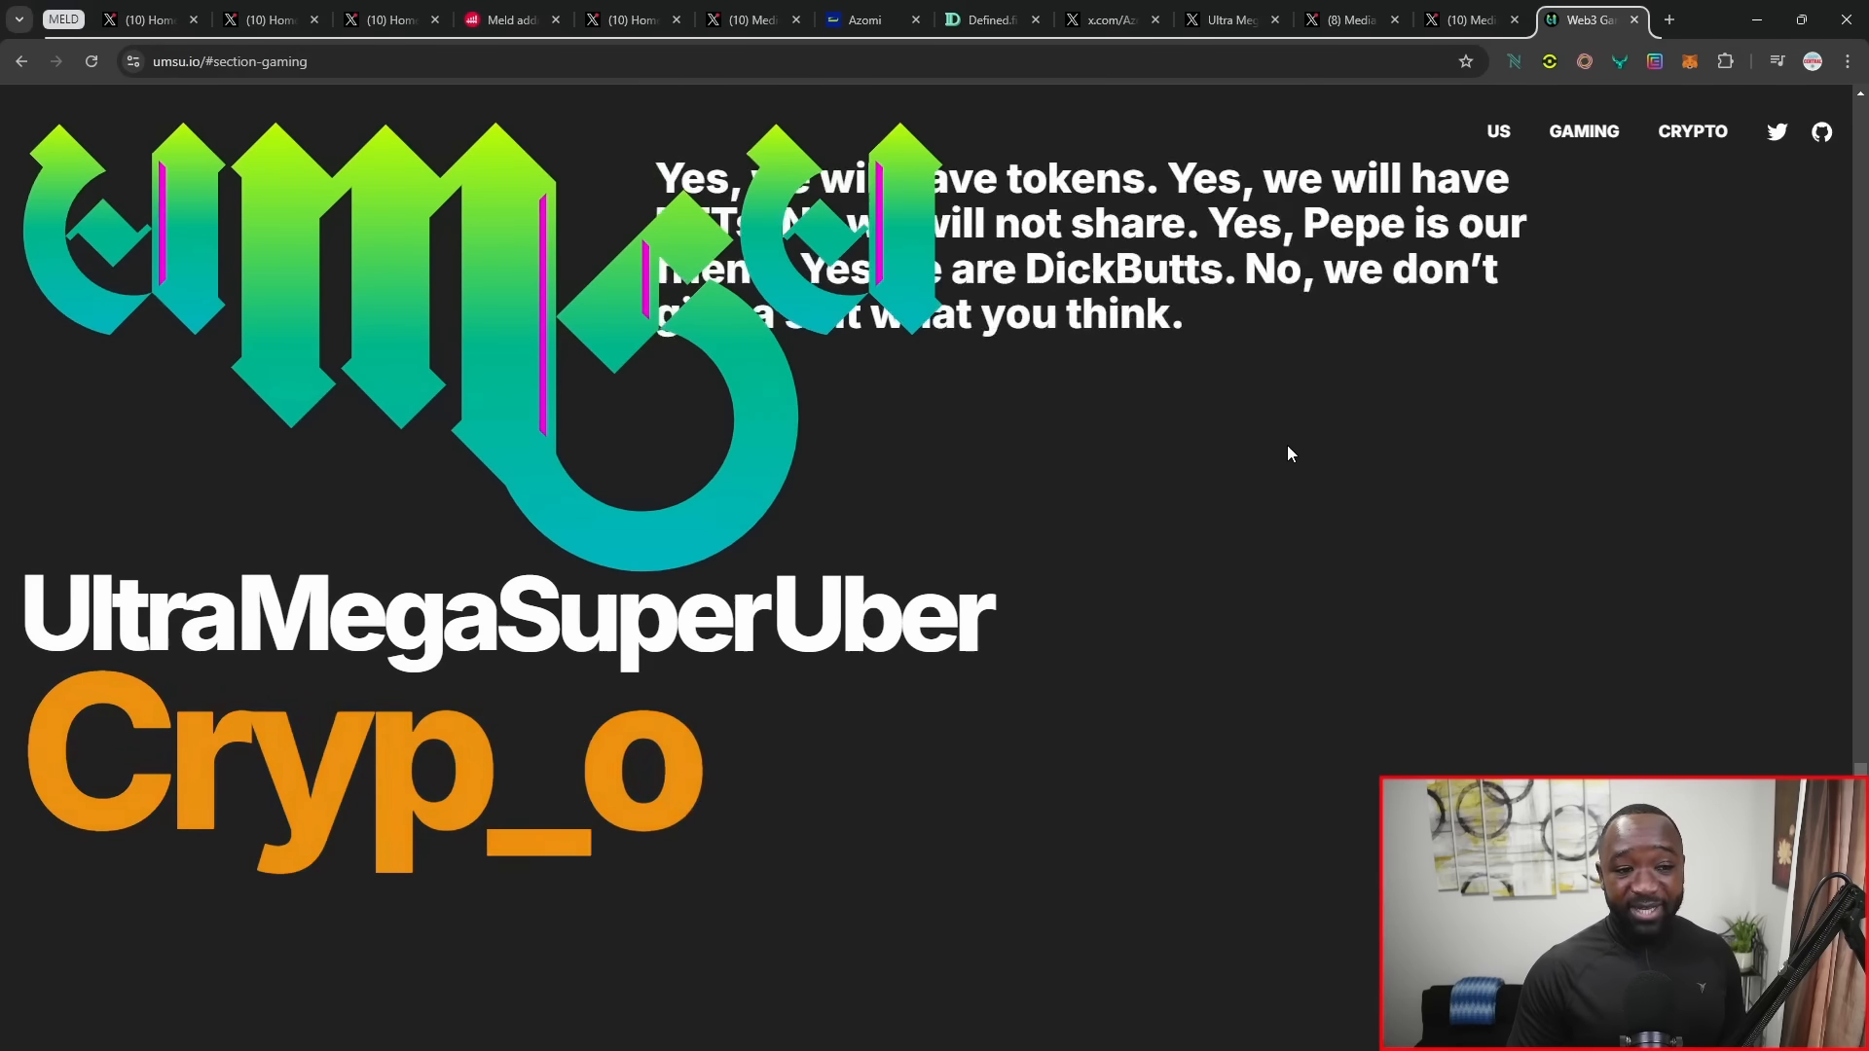
Step: Scroll umsu.io to the Ultra Mega Super Uber Frens section with MELD, NFTIFY, Altura and Unity logos
scroll("down", 3)
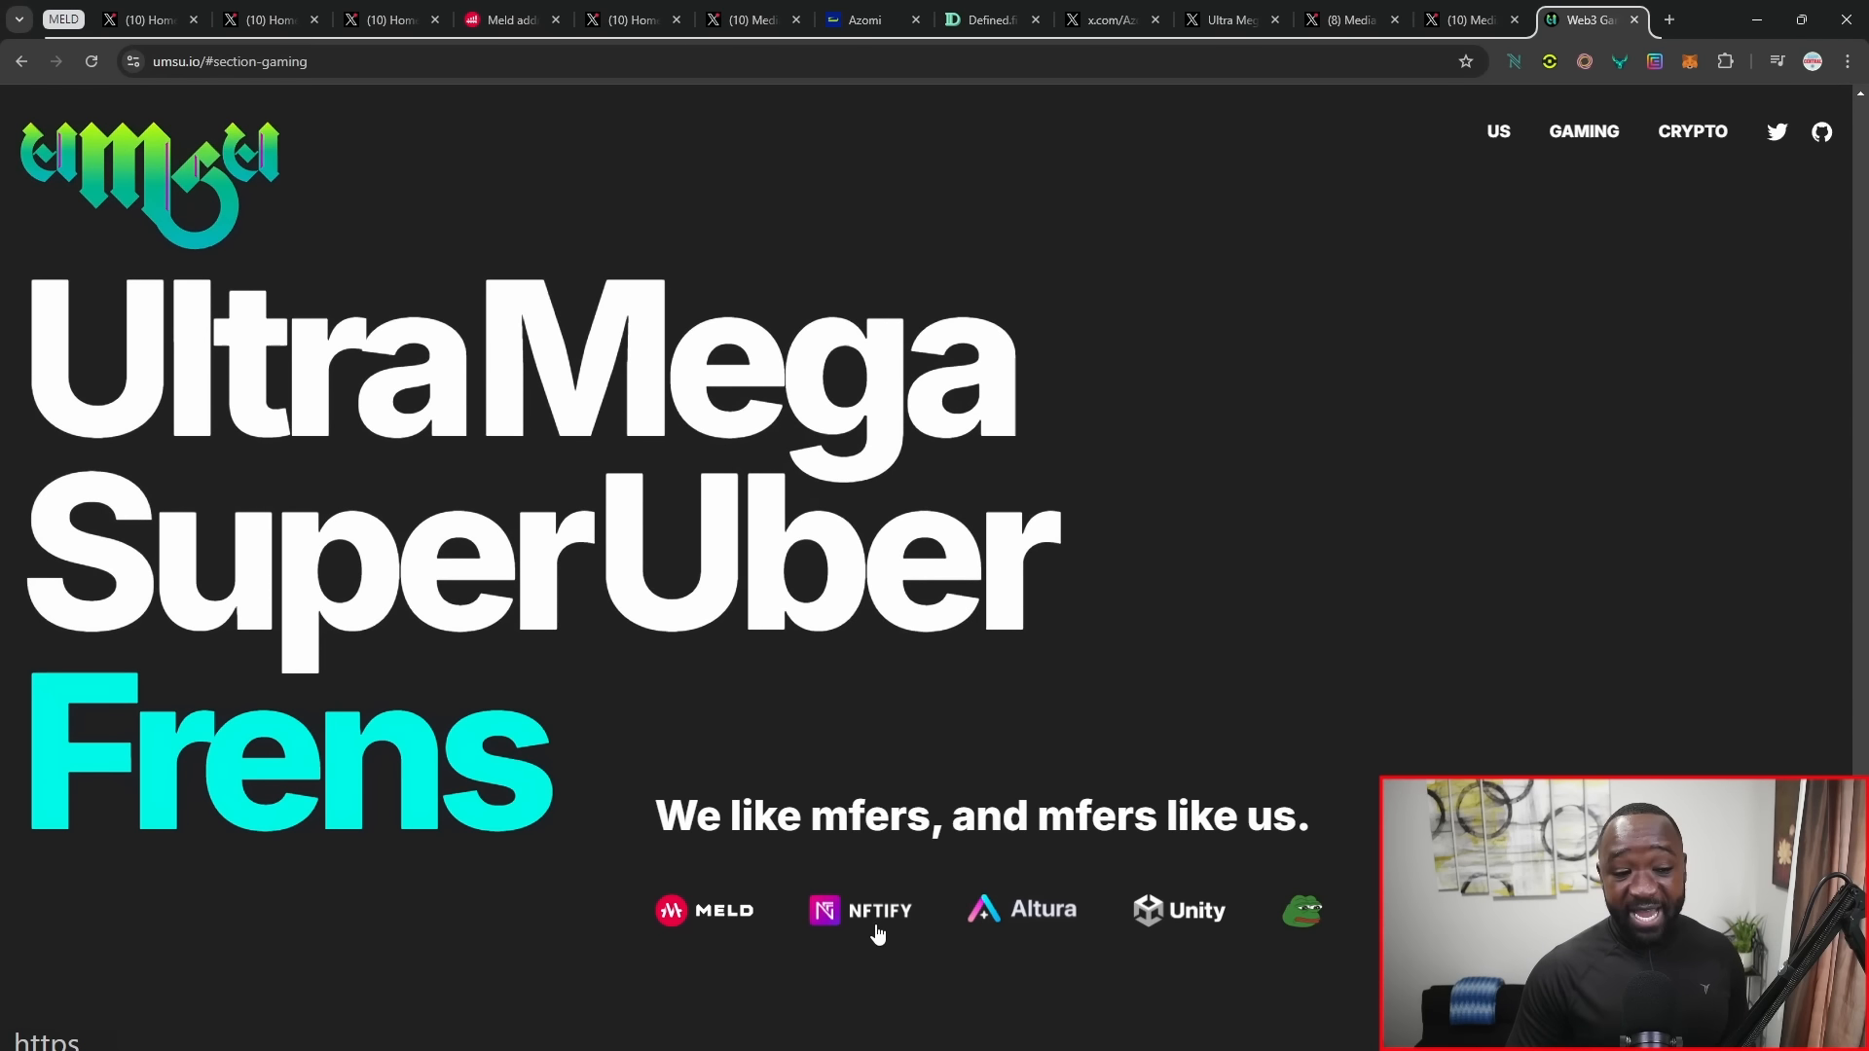
mouse_move(1174, 918)
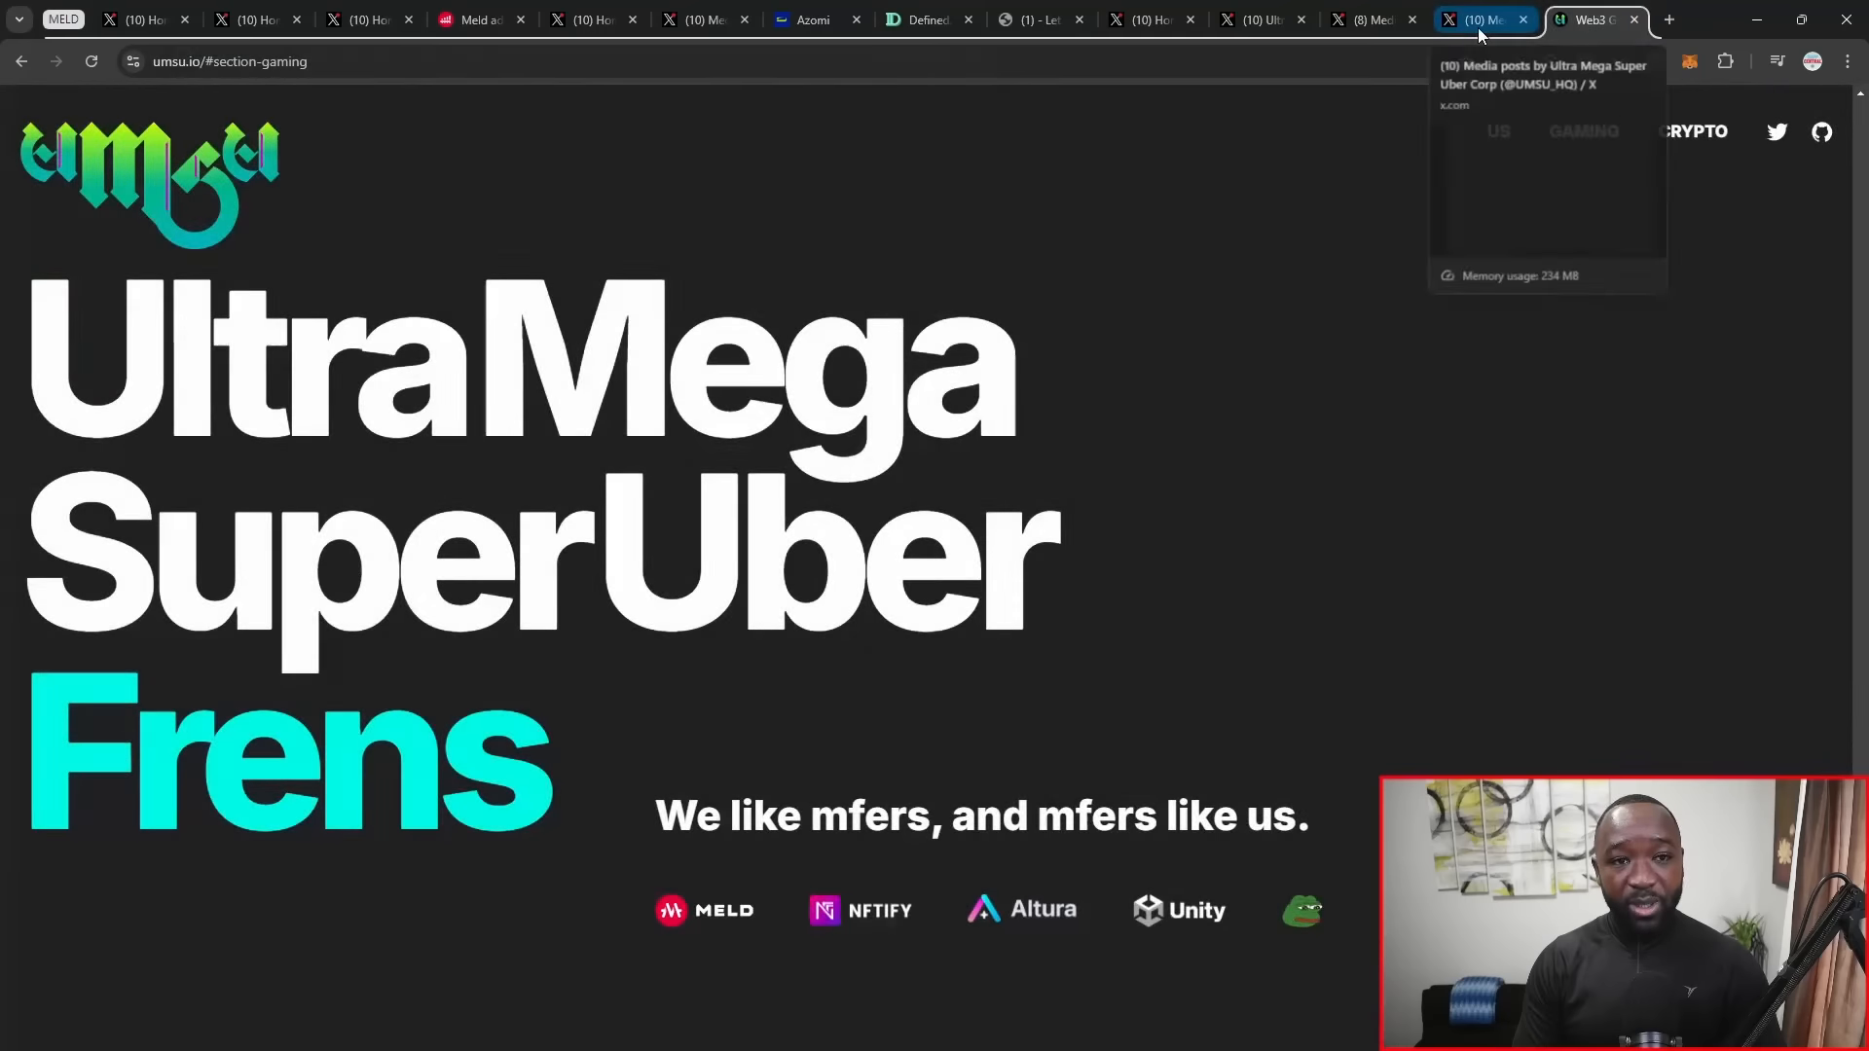
Step: View the Ultra Mega Super Uber Corp video post in X's media tab
left_click(1483, 20)
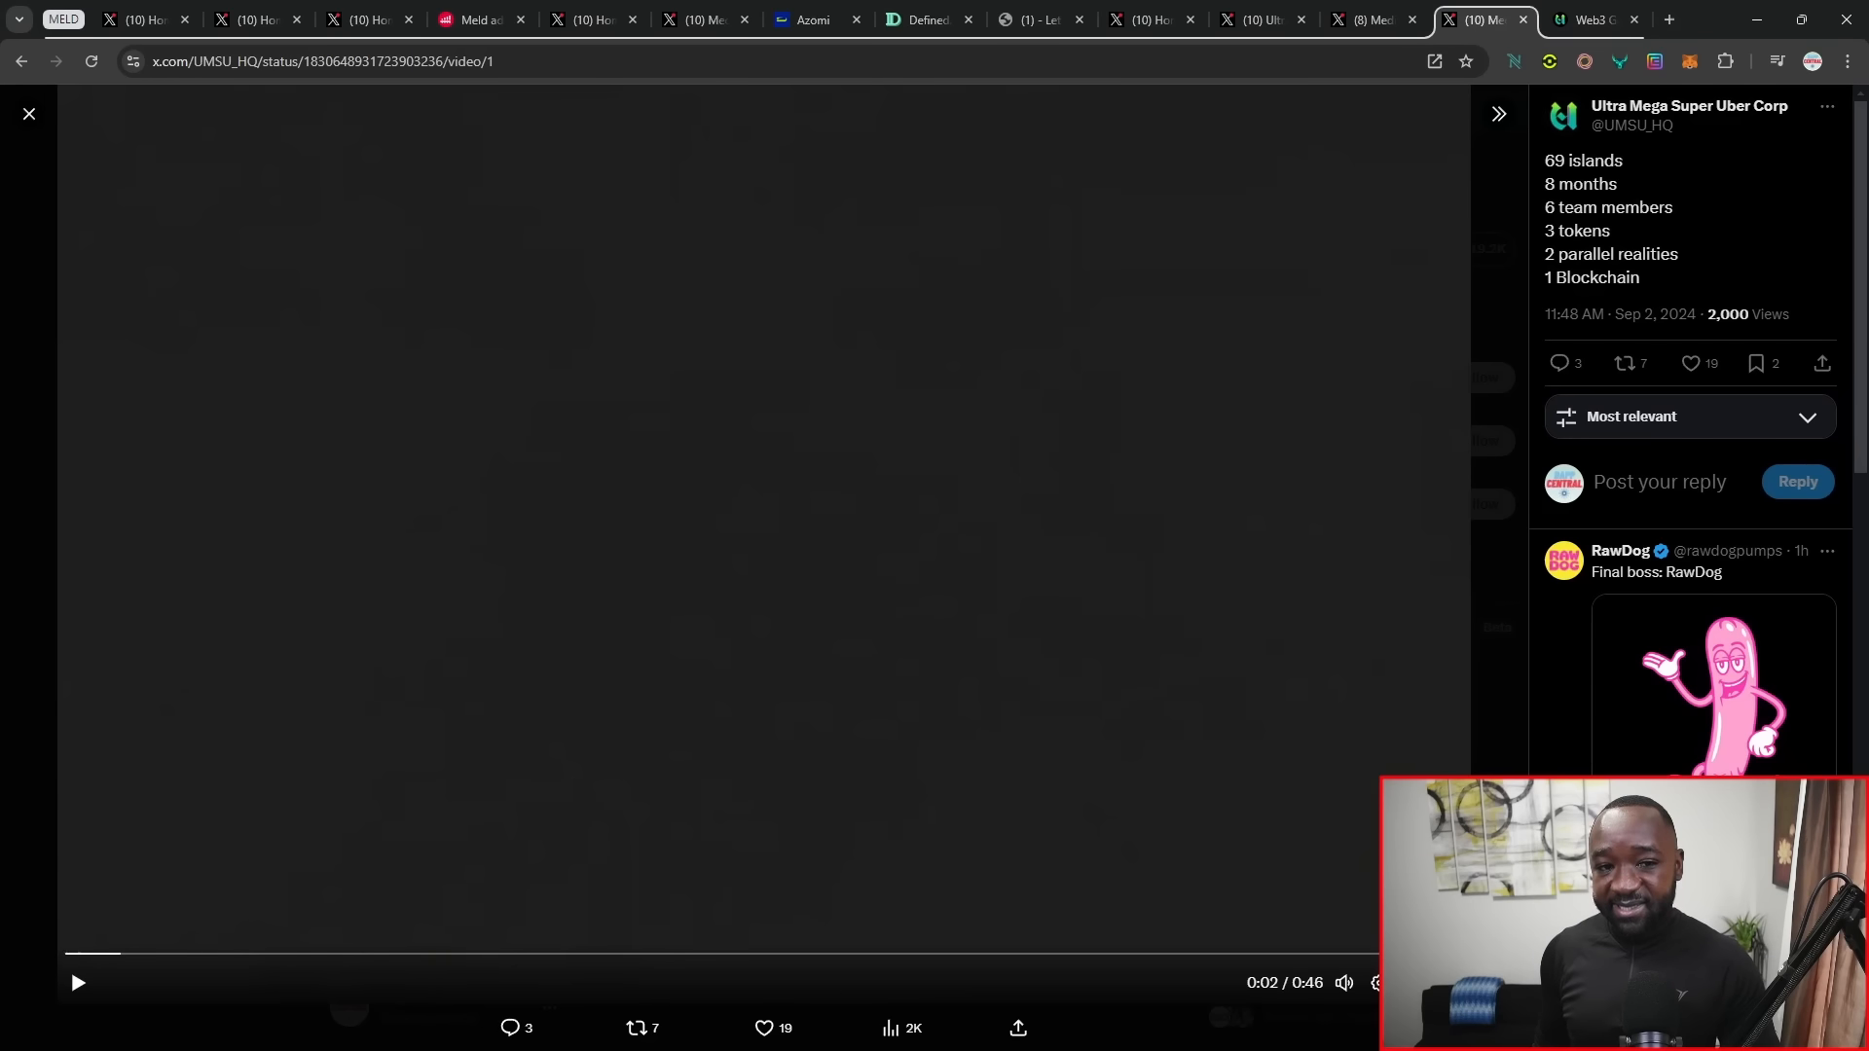
left_click(925, 20)
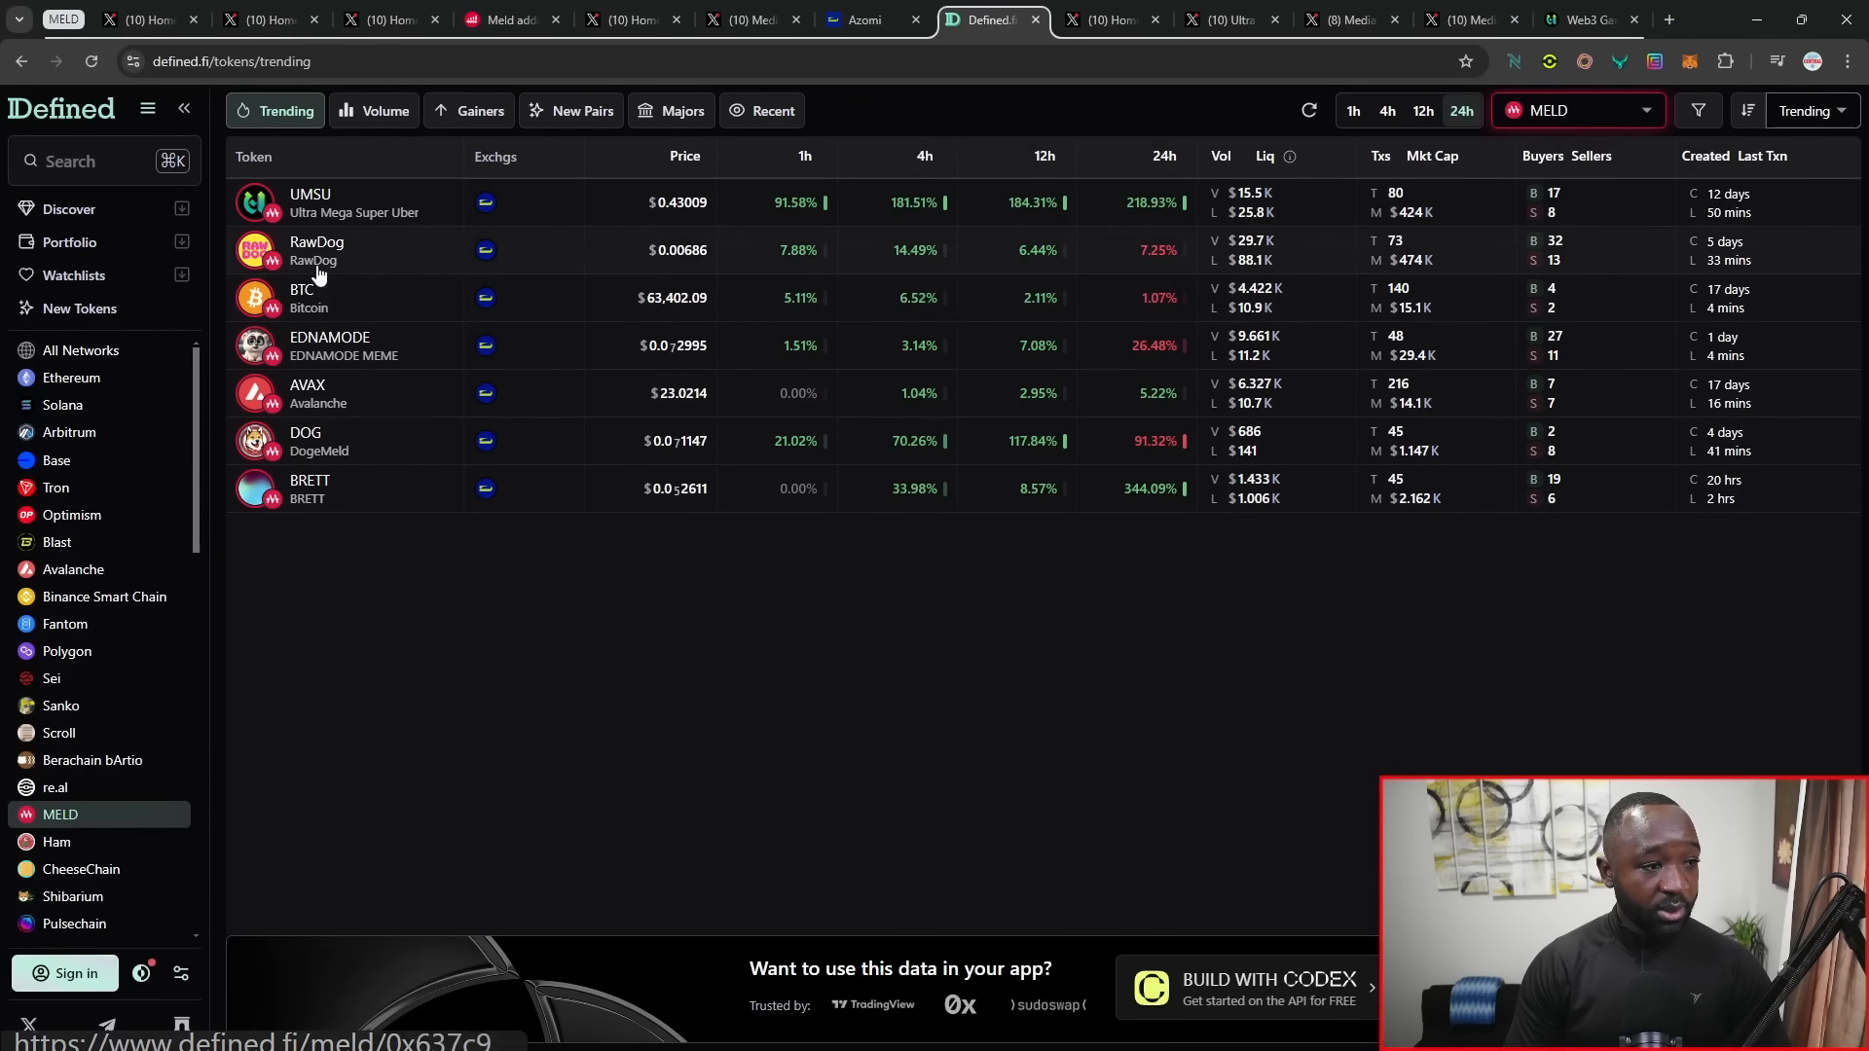
Step: Open the EDNAMODE token chart on Defined.fi, then its project website
left_click(331, 346)
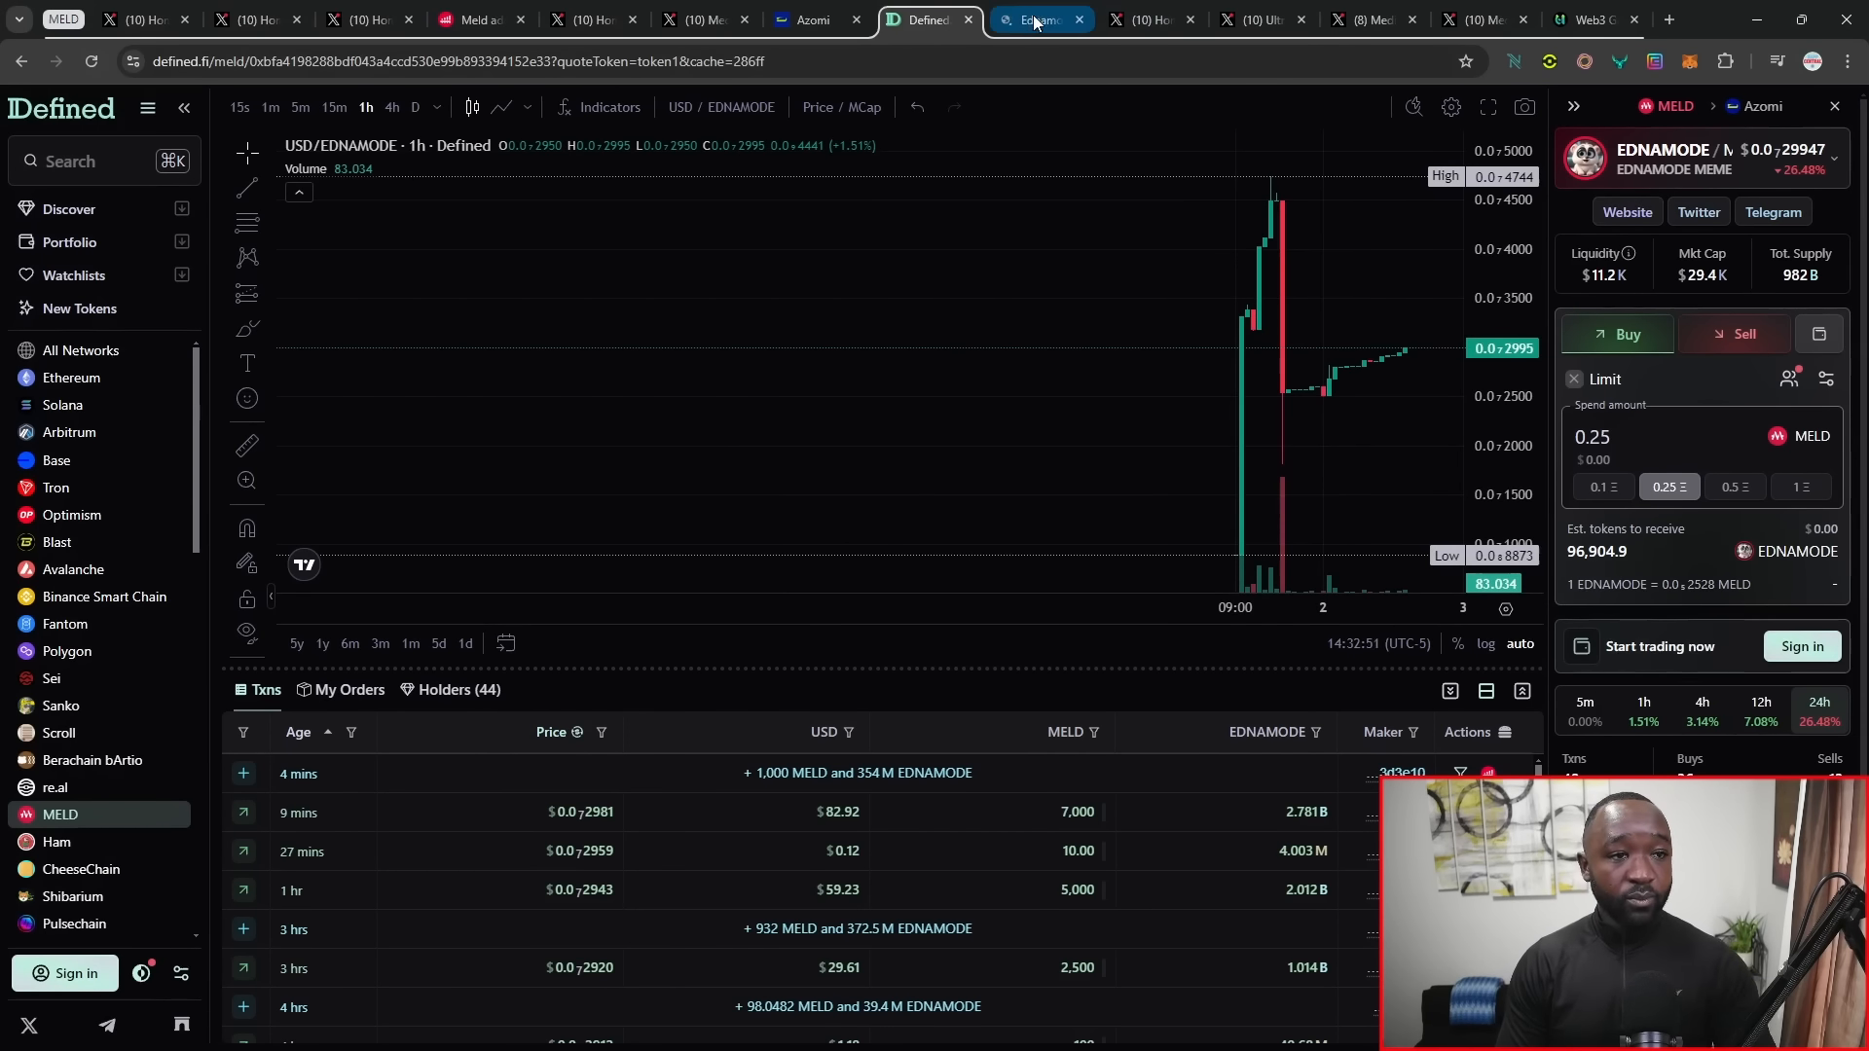
left_click(1034, 19)
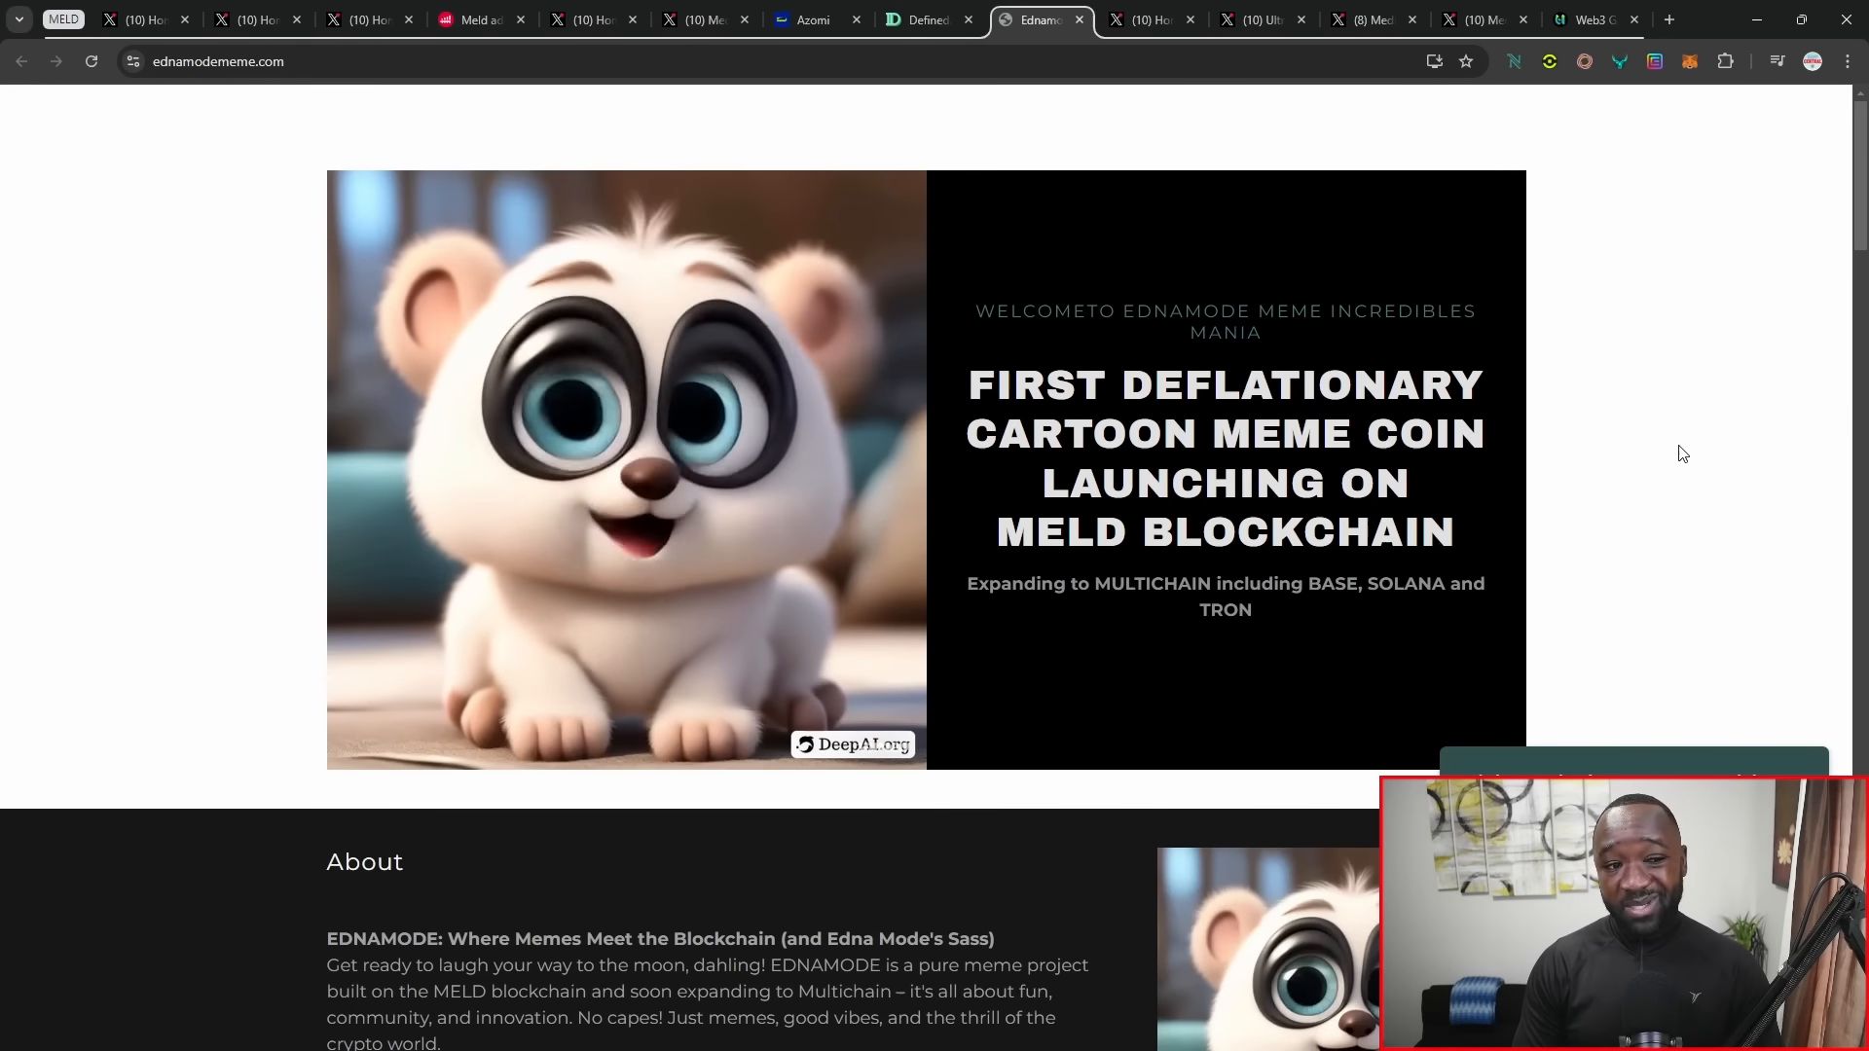
mouse_move(1675, 474)
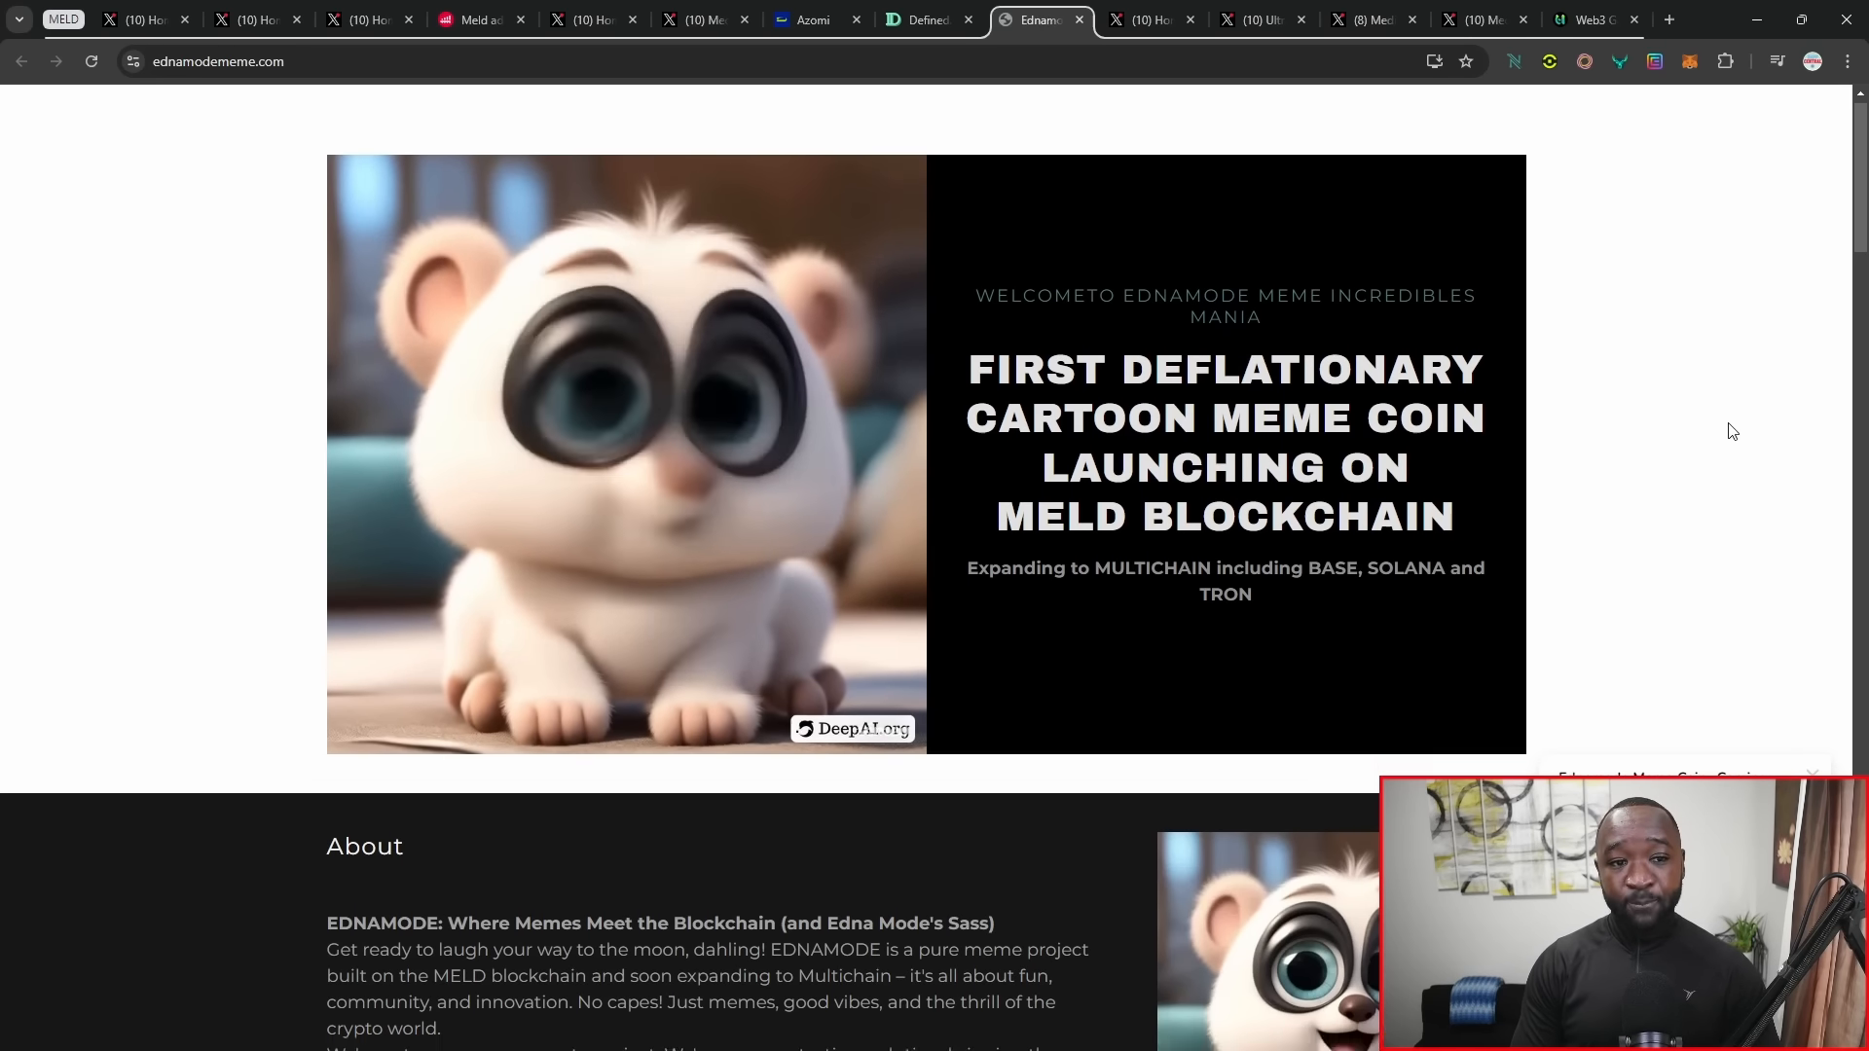
Step: Scroll through the EDNAMODE About section, then return to its Defined.fi chart
scroll("down", 3)
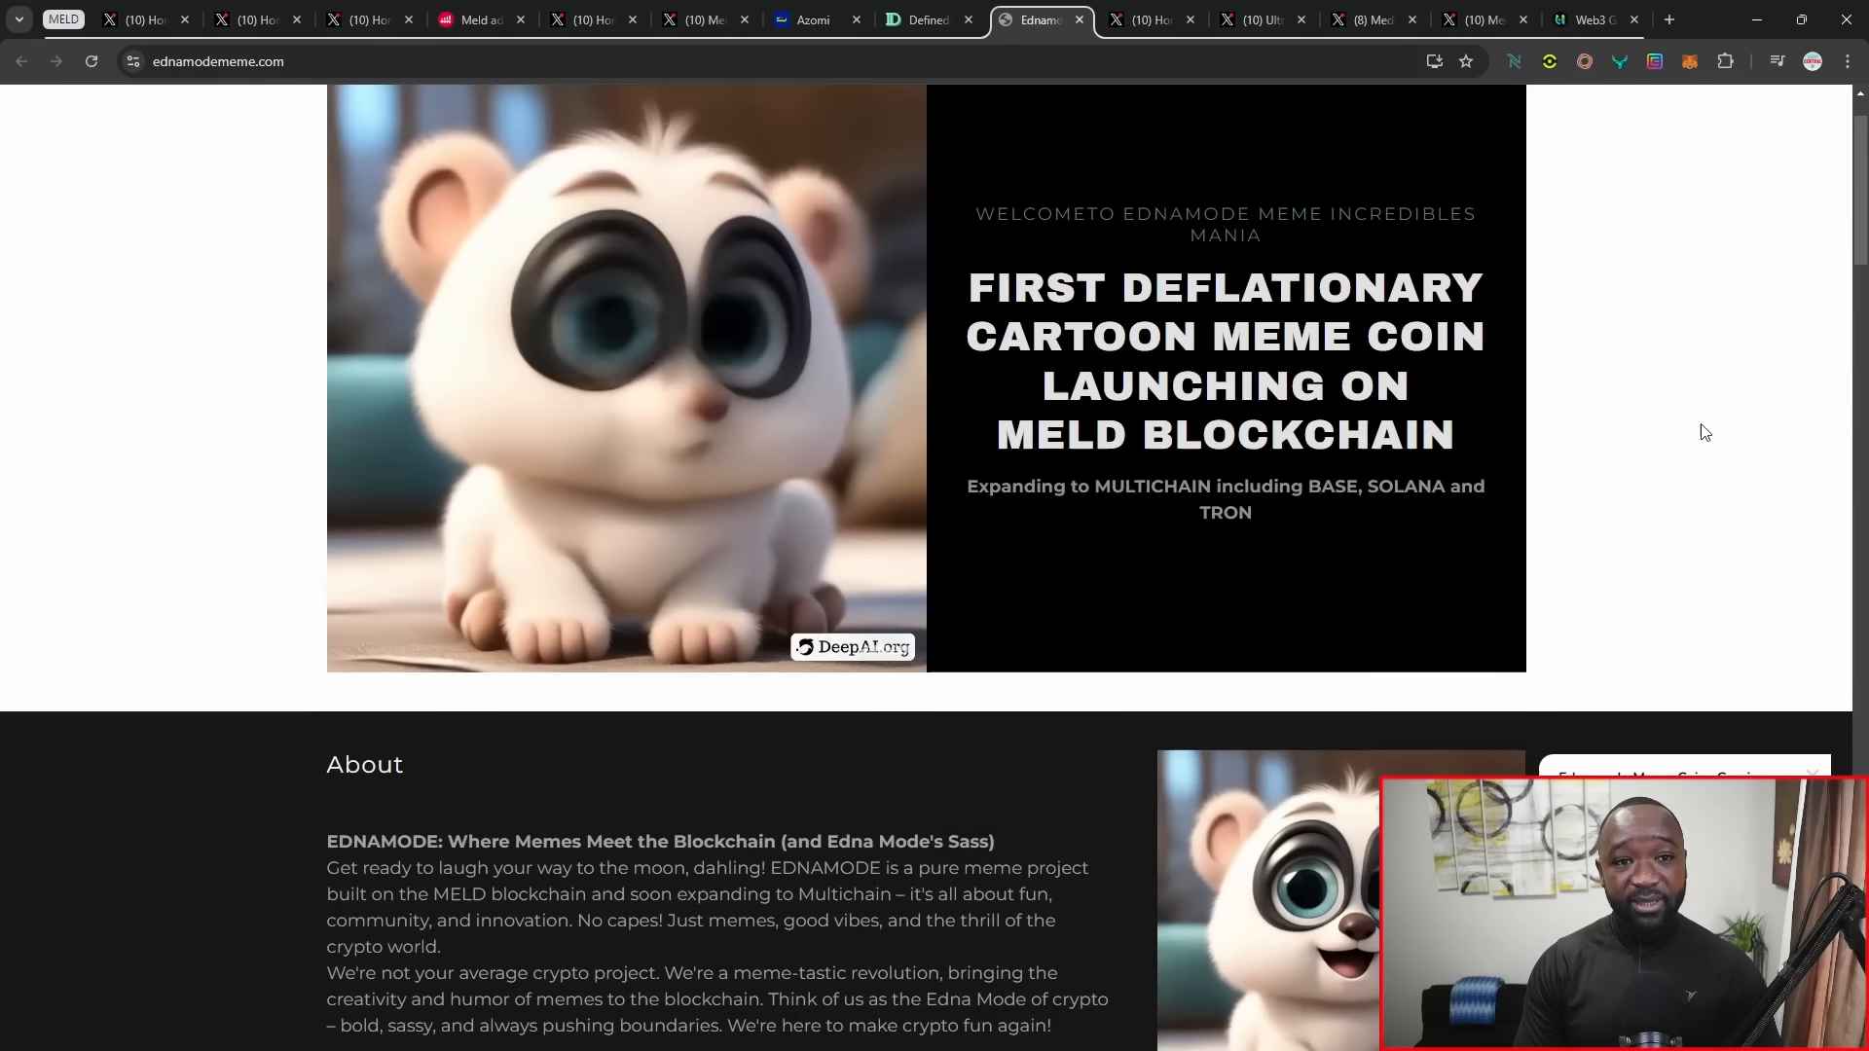
left_click(920, 19)
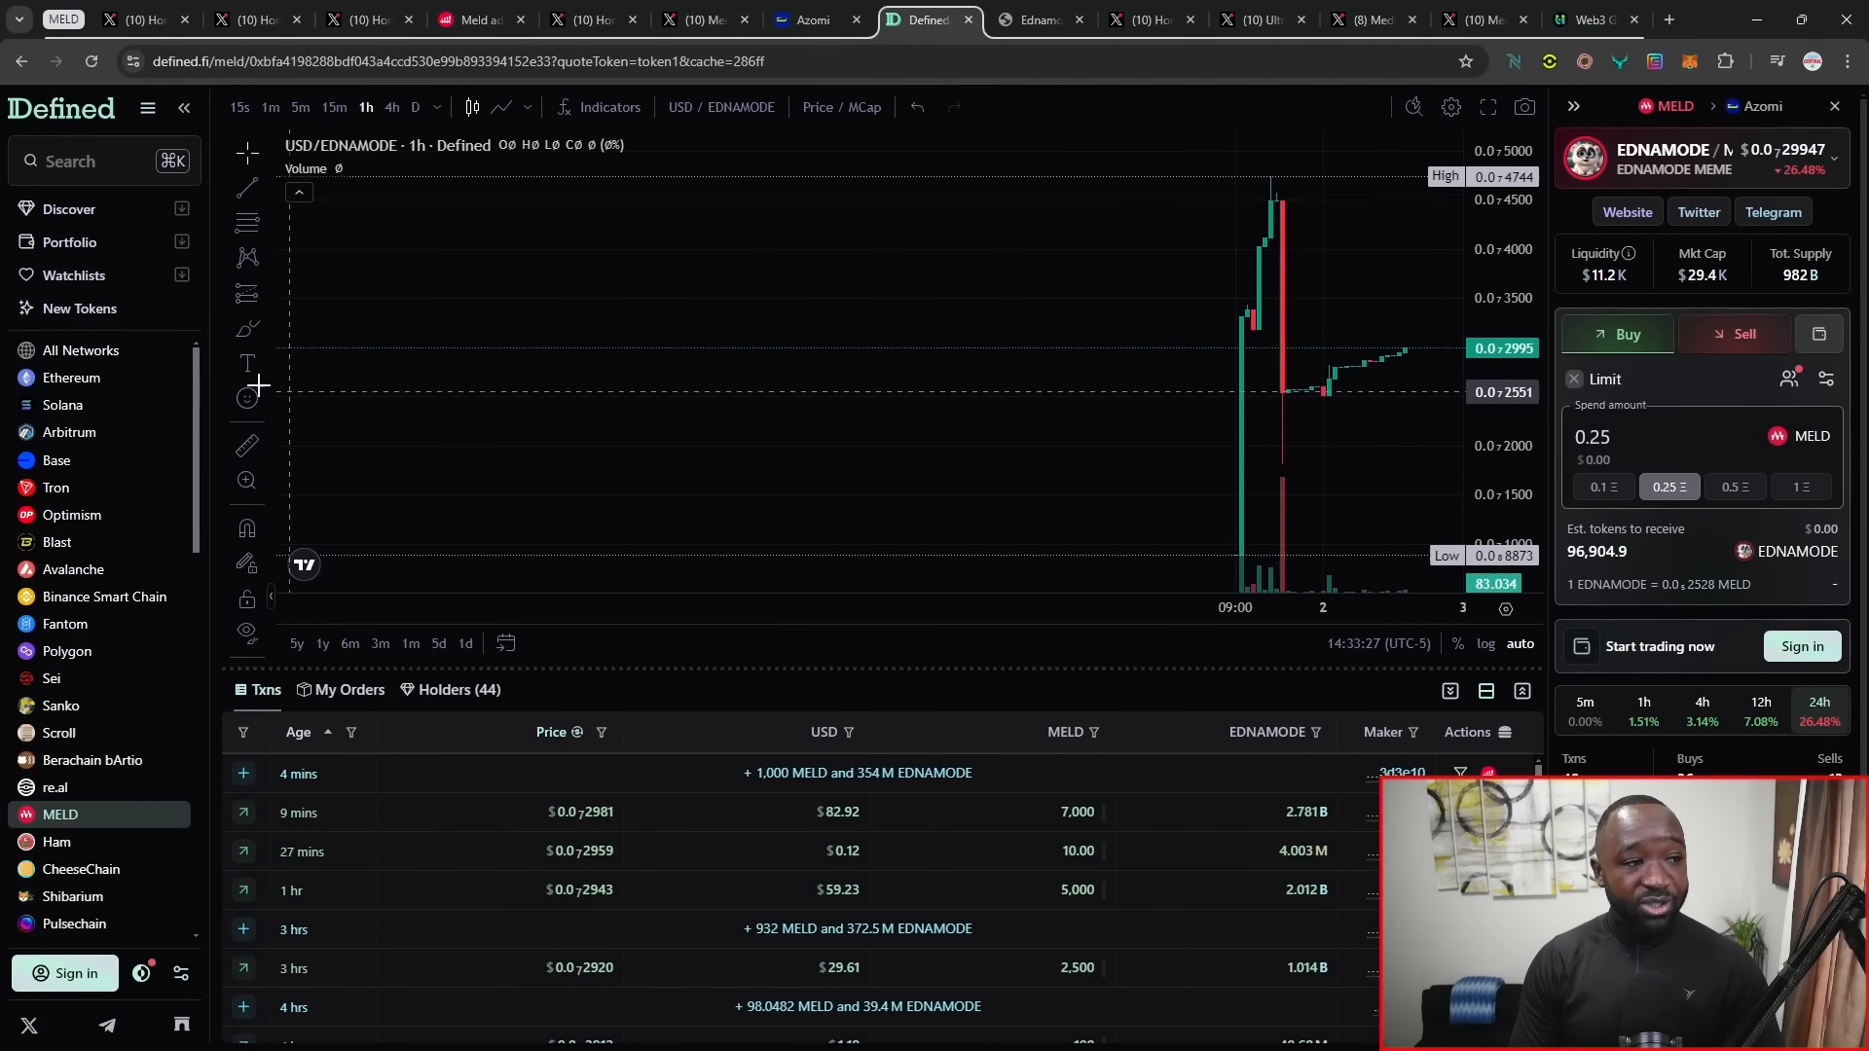